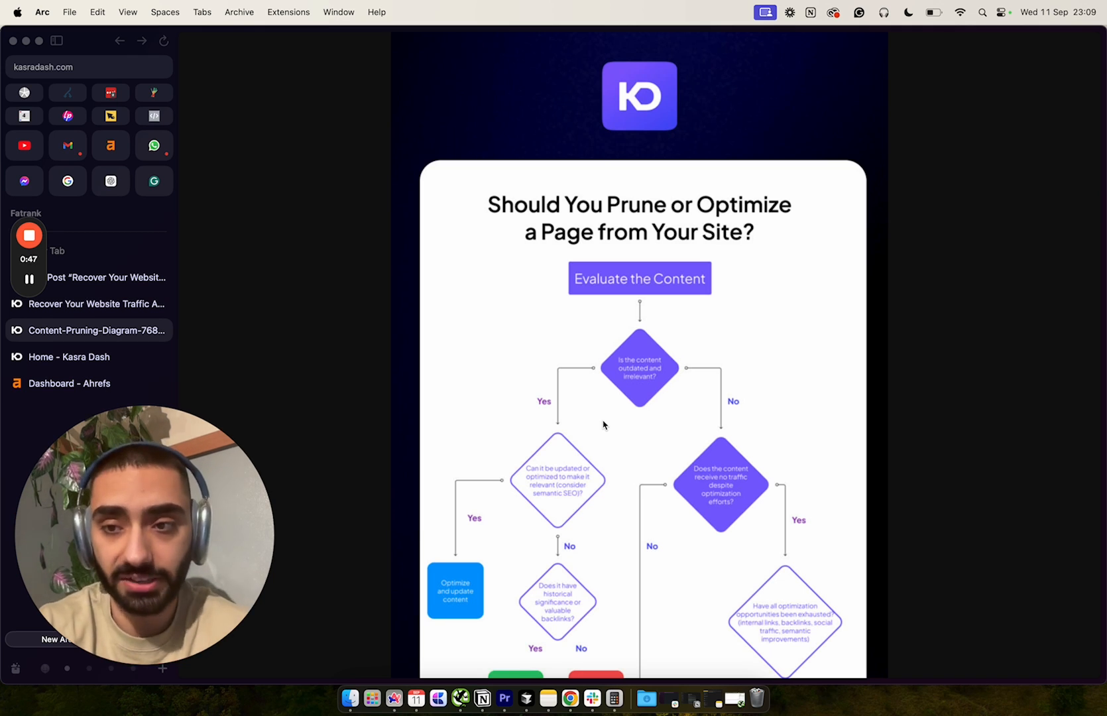
mouse_move(373, 269)
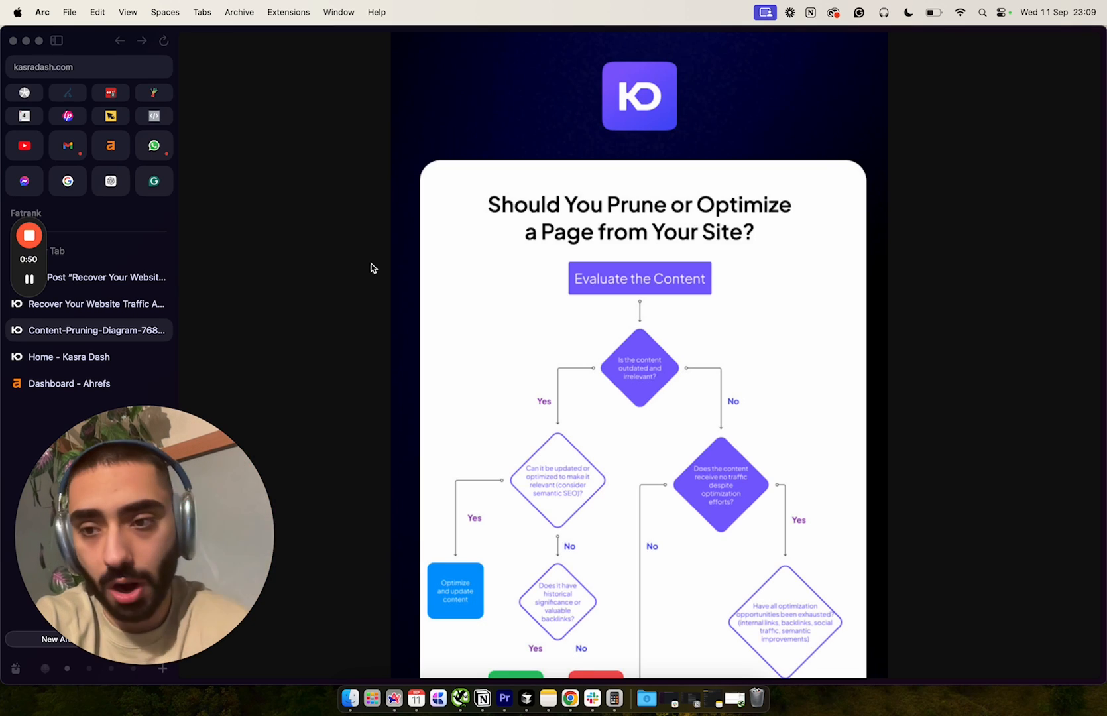
mouse_move(121, 315)
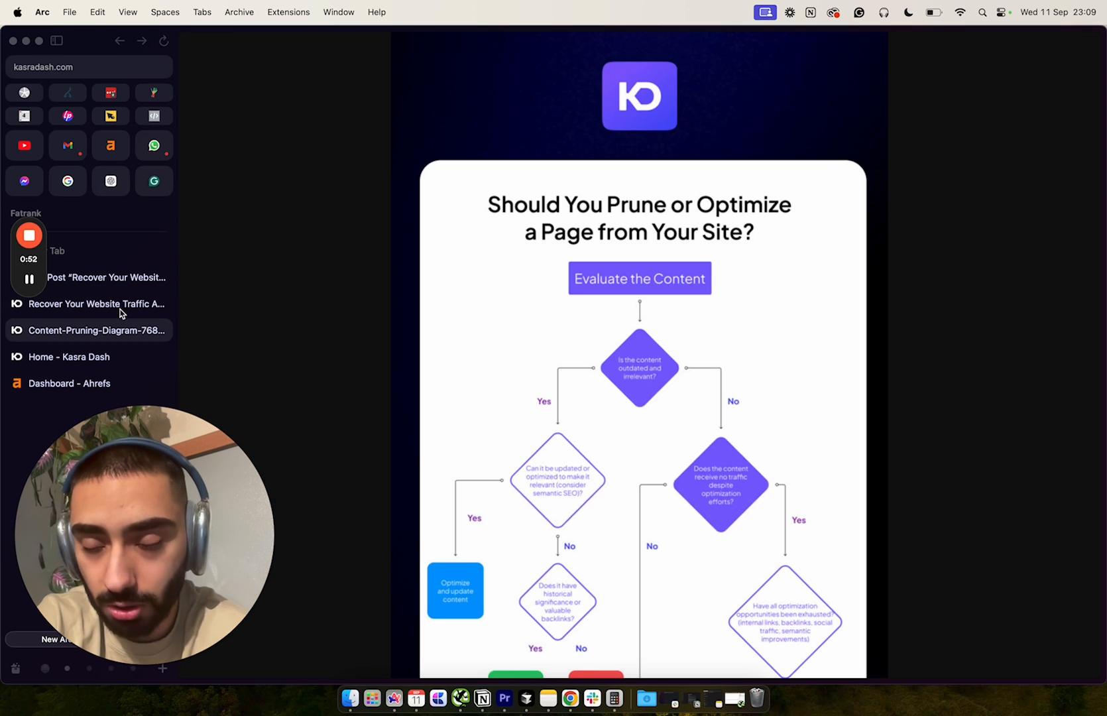
Browse the recovery post, Kasra Dash home page and traffic post, ending on the pruning diagram
left_click(97, 304)
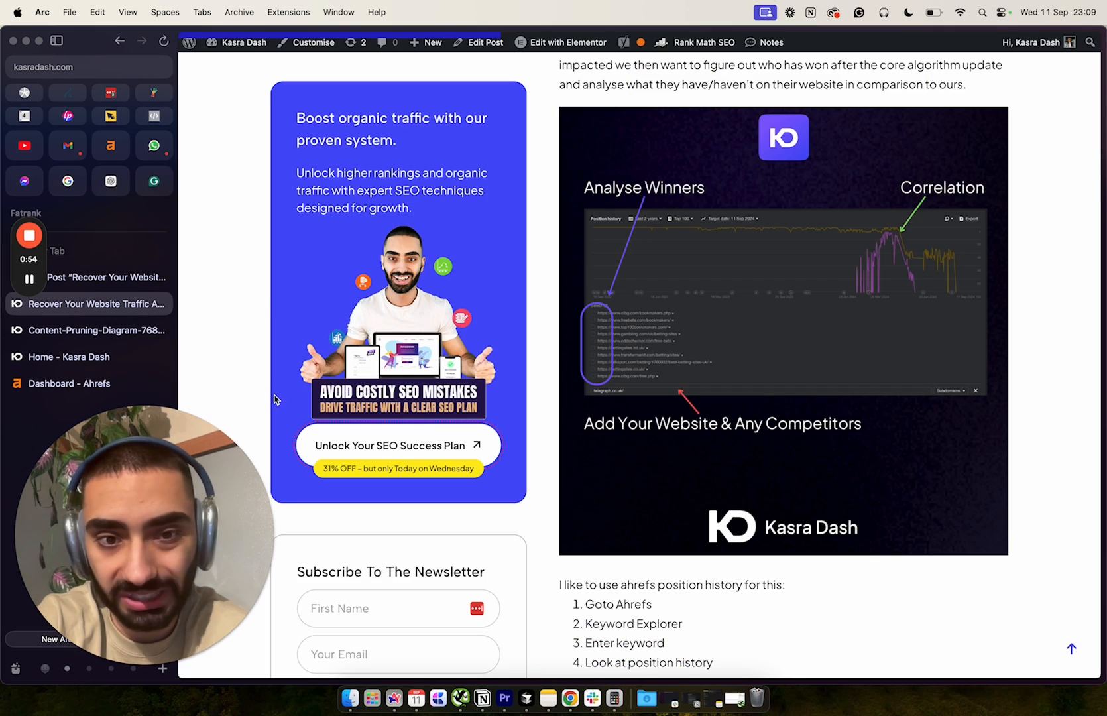
scroll("up", 3)
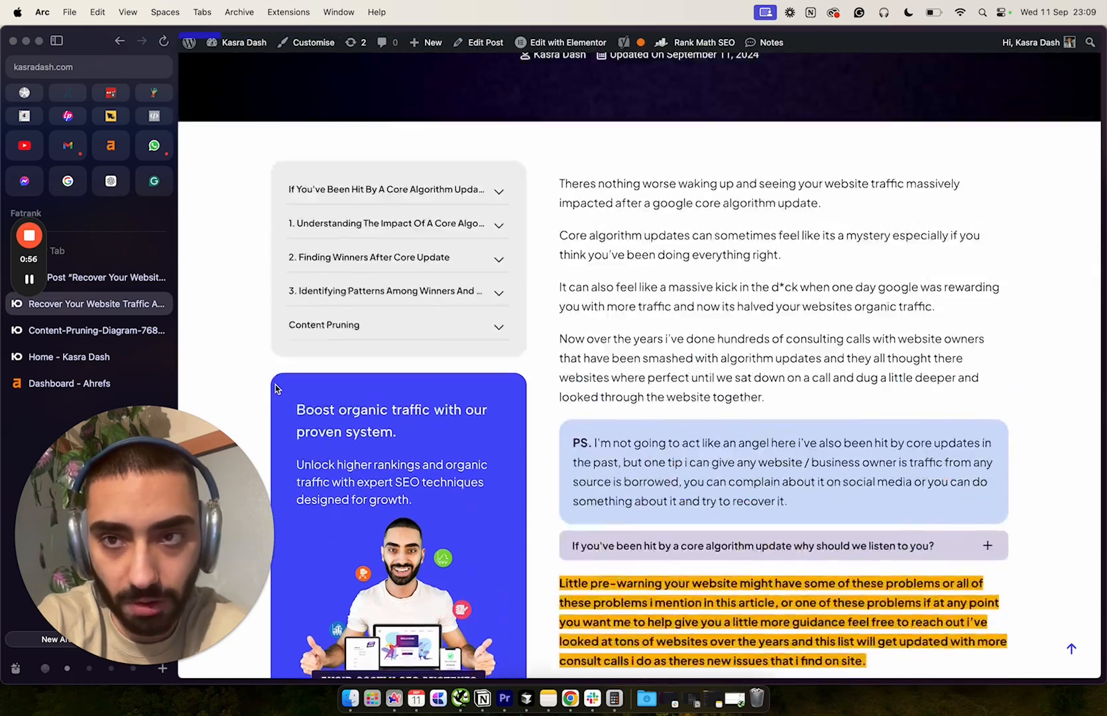
scroll("up", 3)
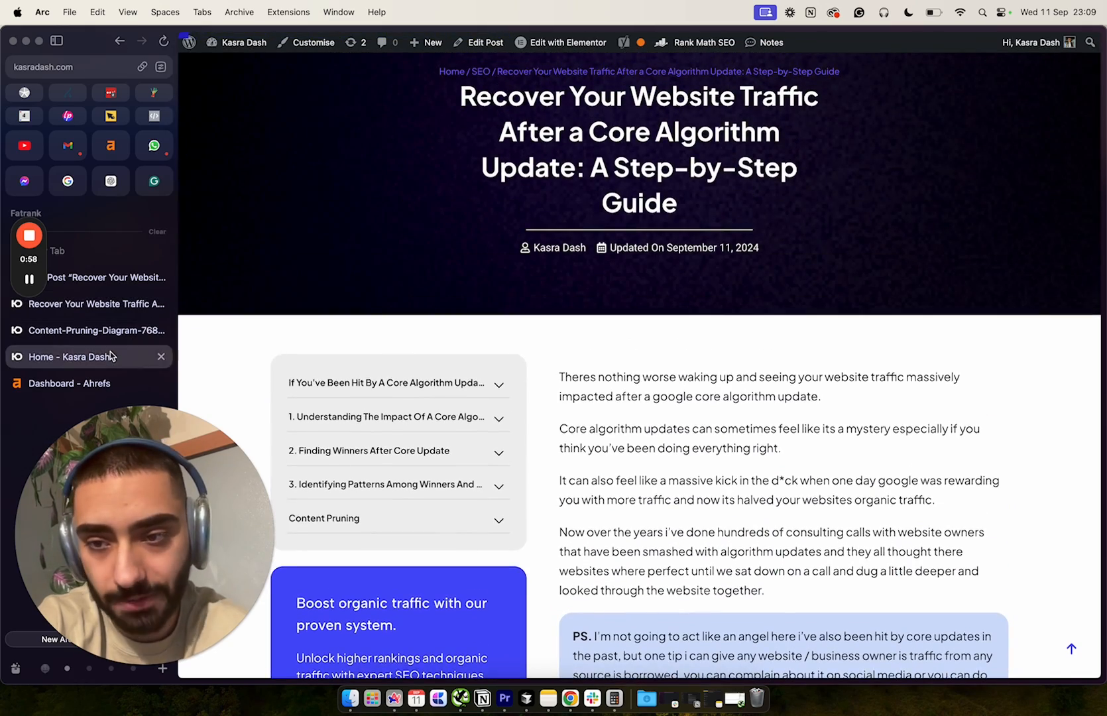
left_click(77, 357)
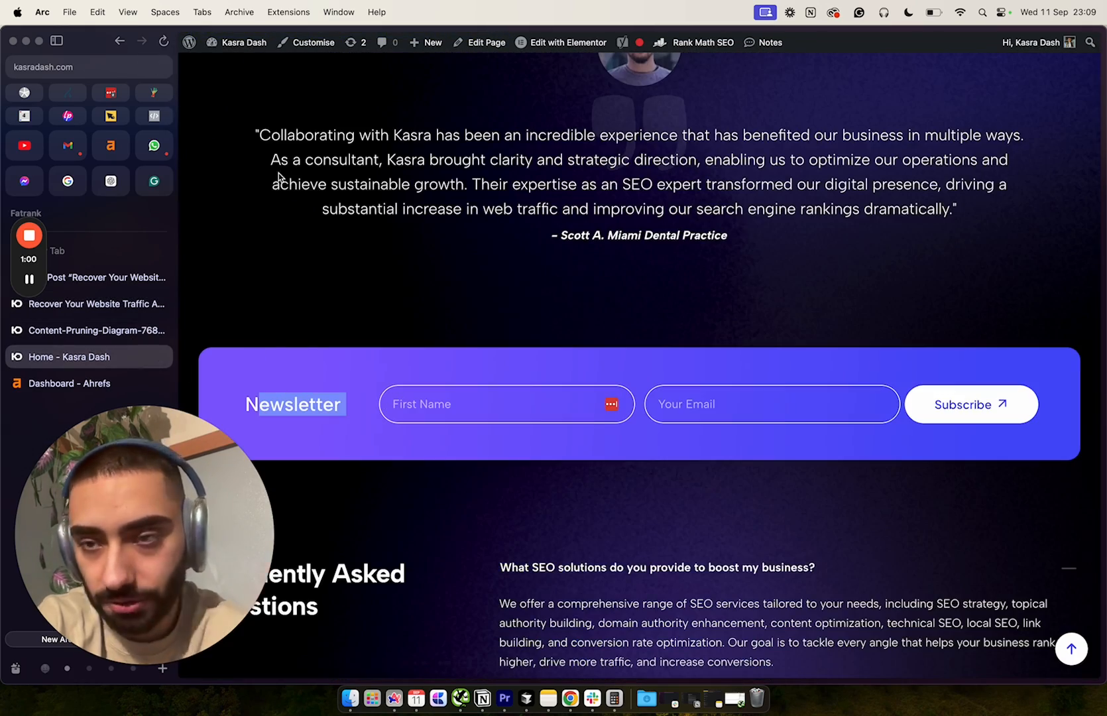
mouse_move(367, 414)
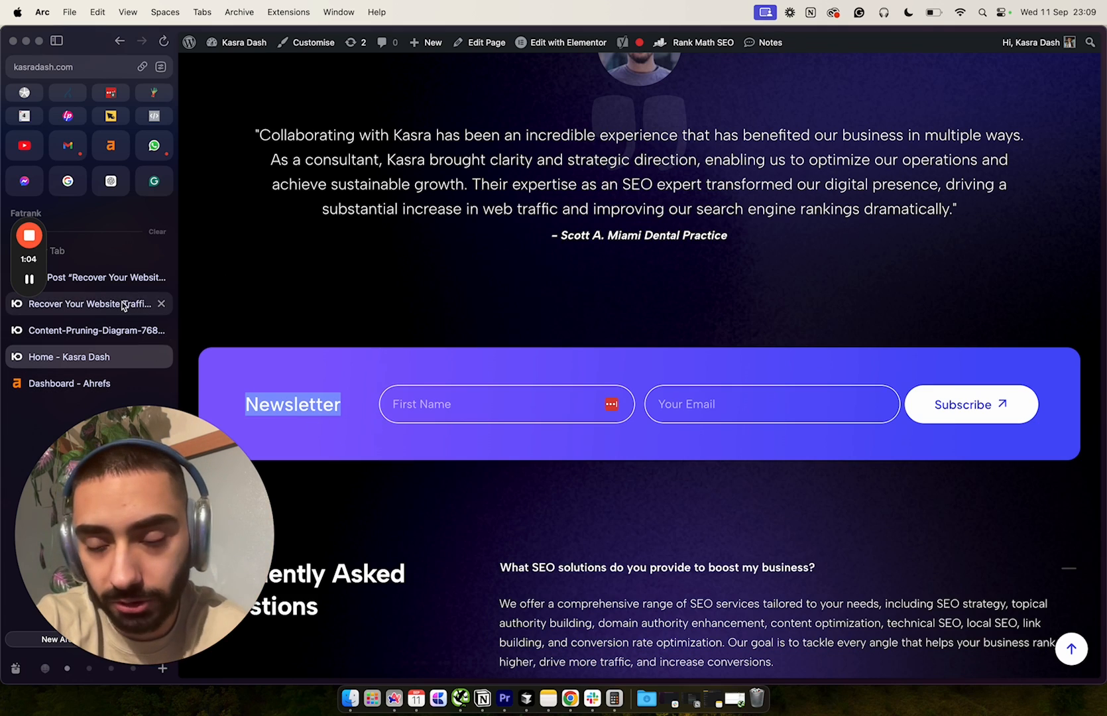
left_click(78, 304)
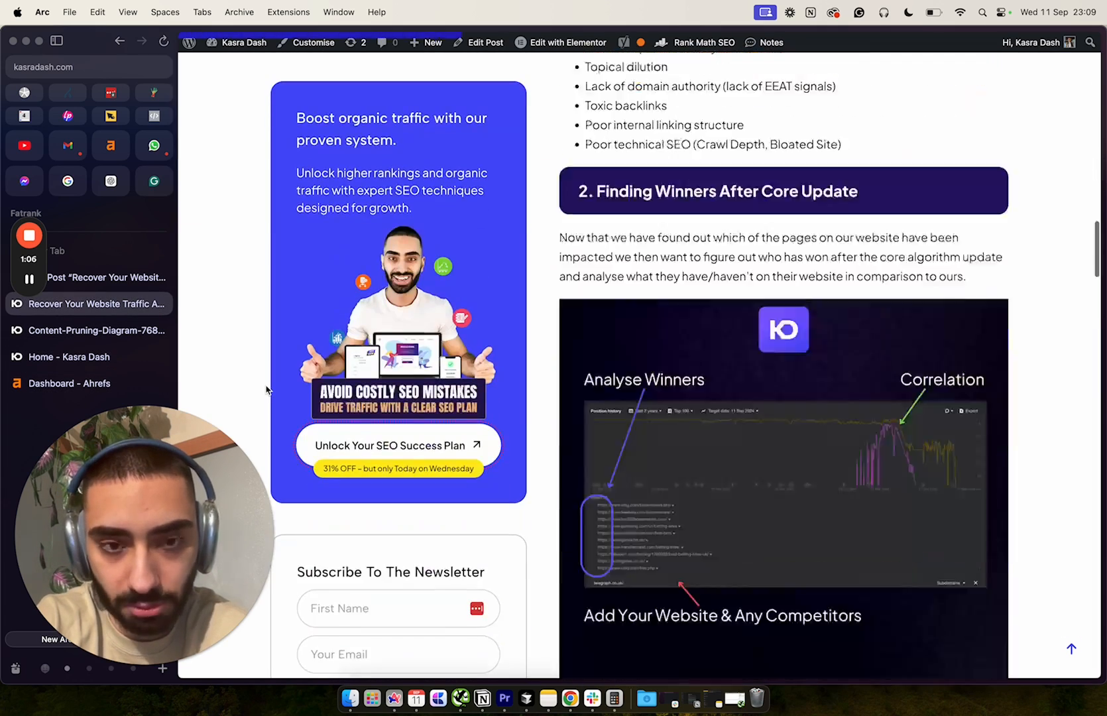
scroll("down", 3)
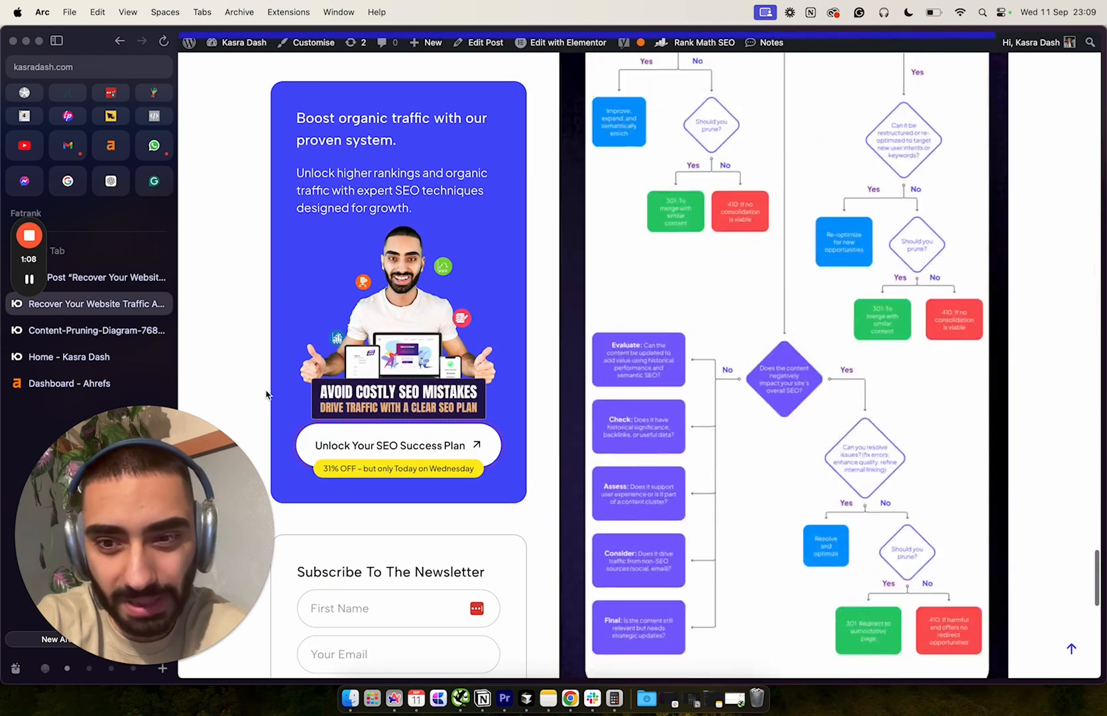
scroll("down", 3)
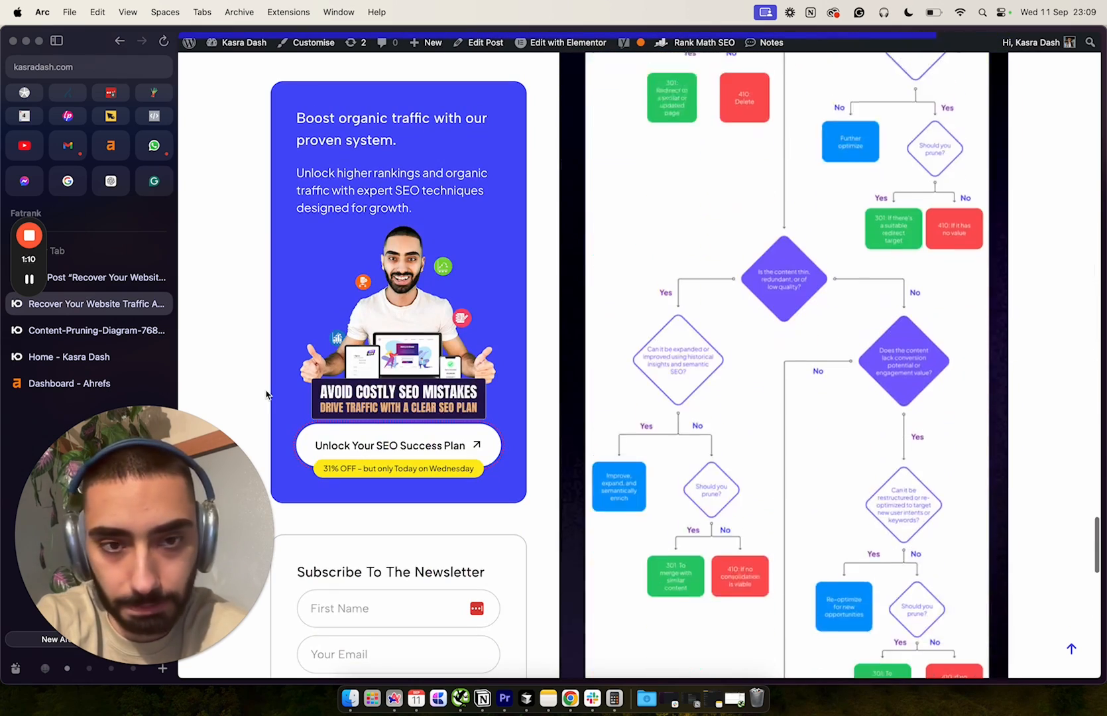
scroll("down", 3)
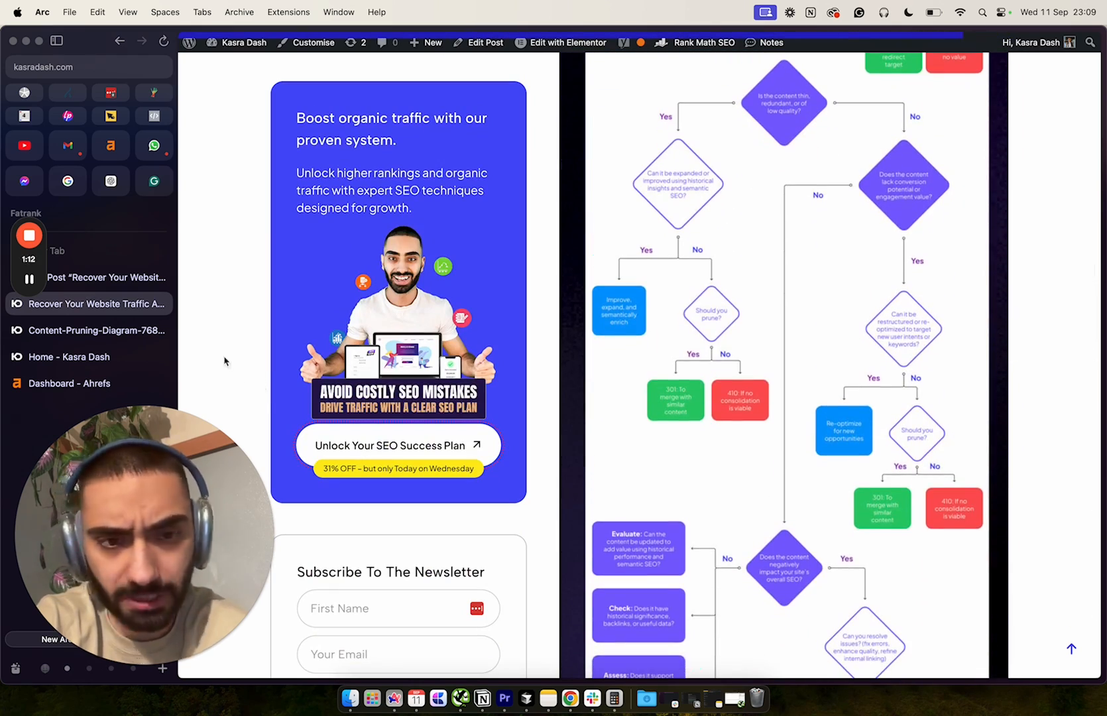
mouse_move(92, 330)
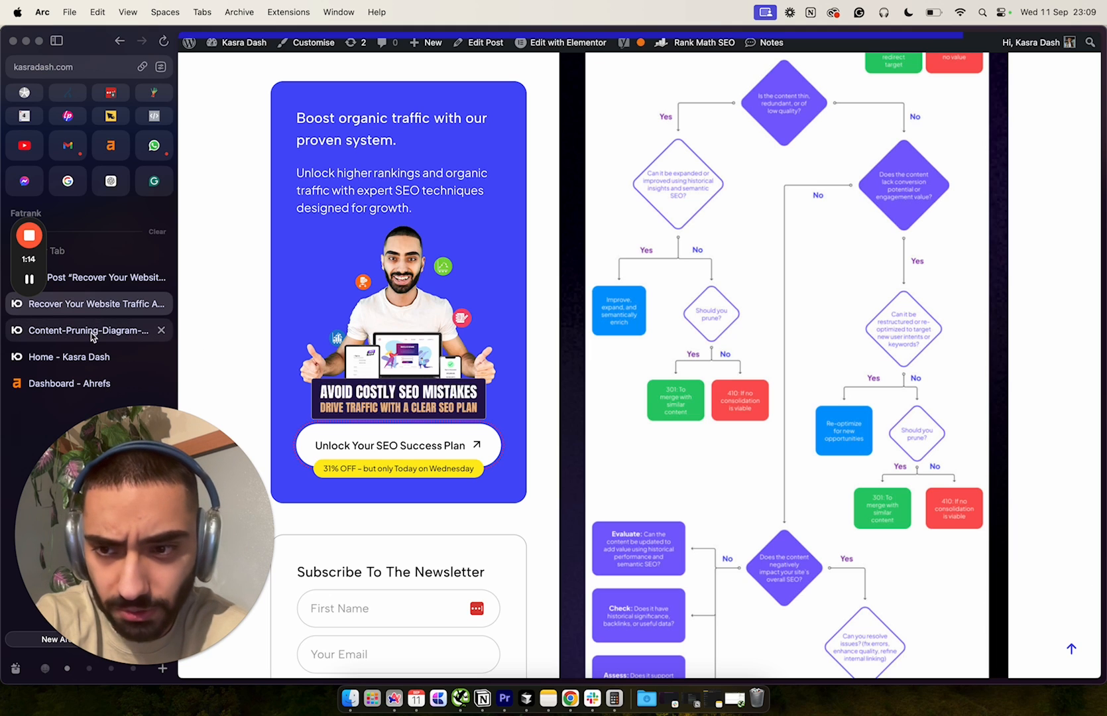
left_click(87, 329)
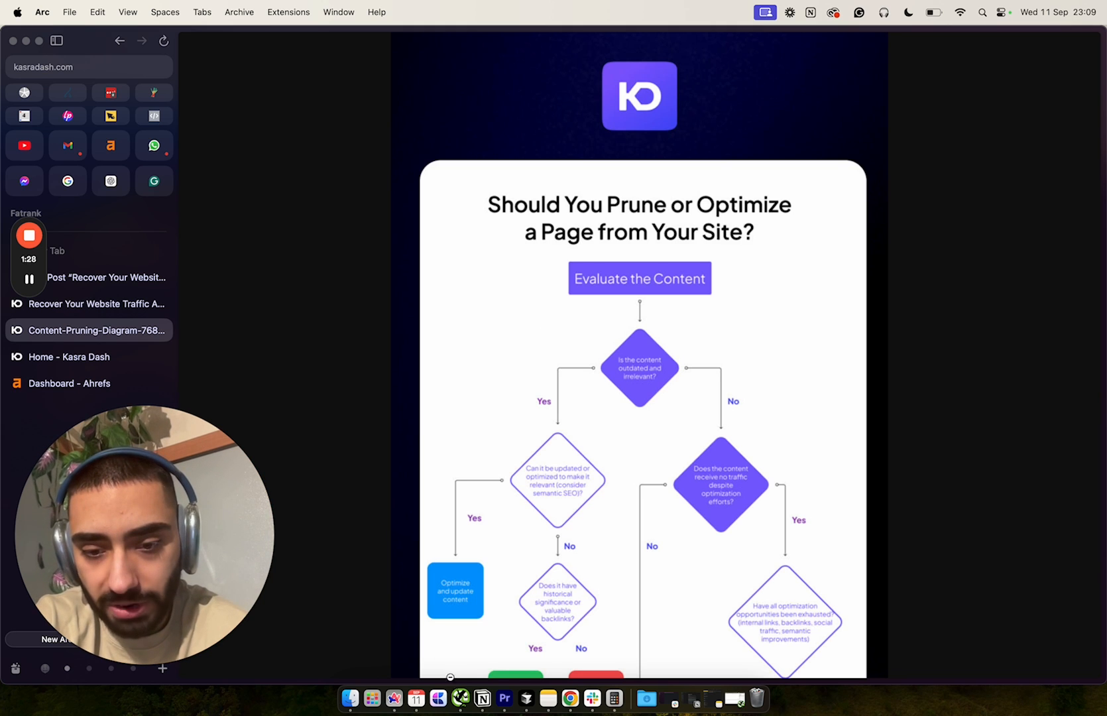
mouse_move(460, 698)
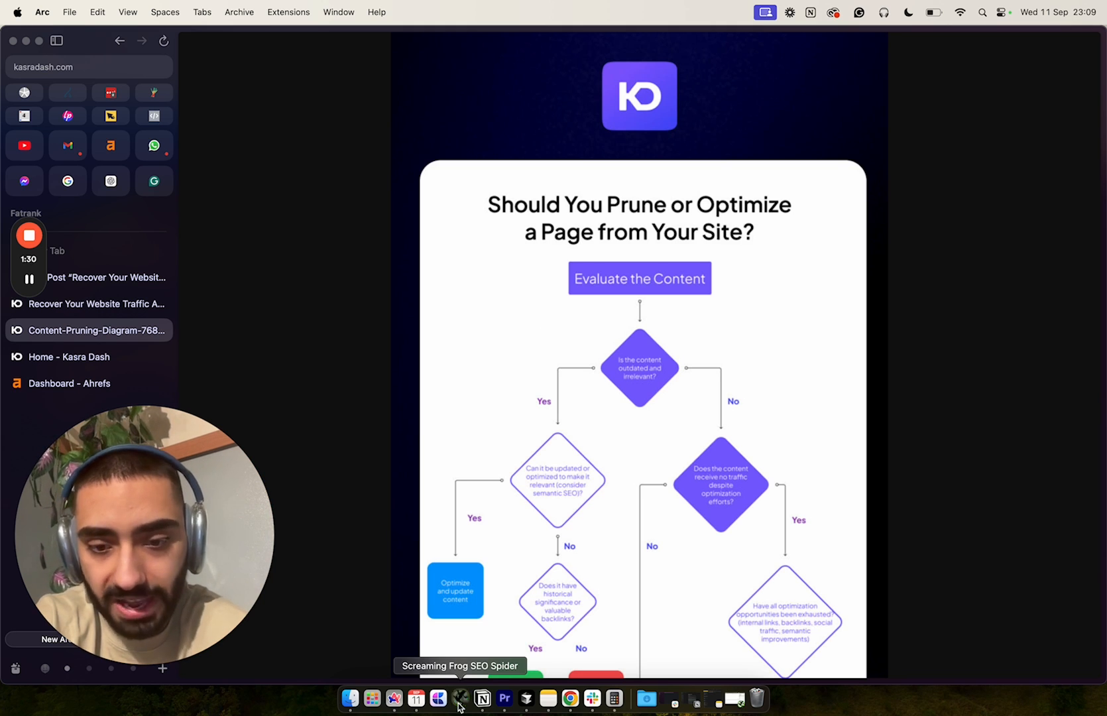
Bring Screaming Frog forward and open Configuration > API Access > Google Analytics 4
left_click(460, 698)
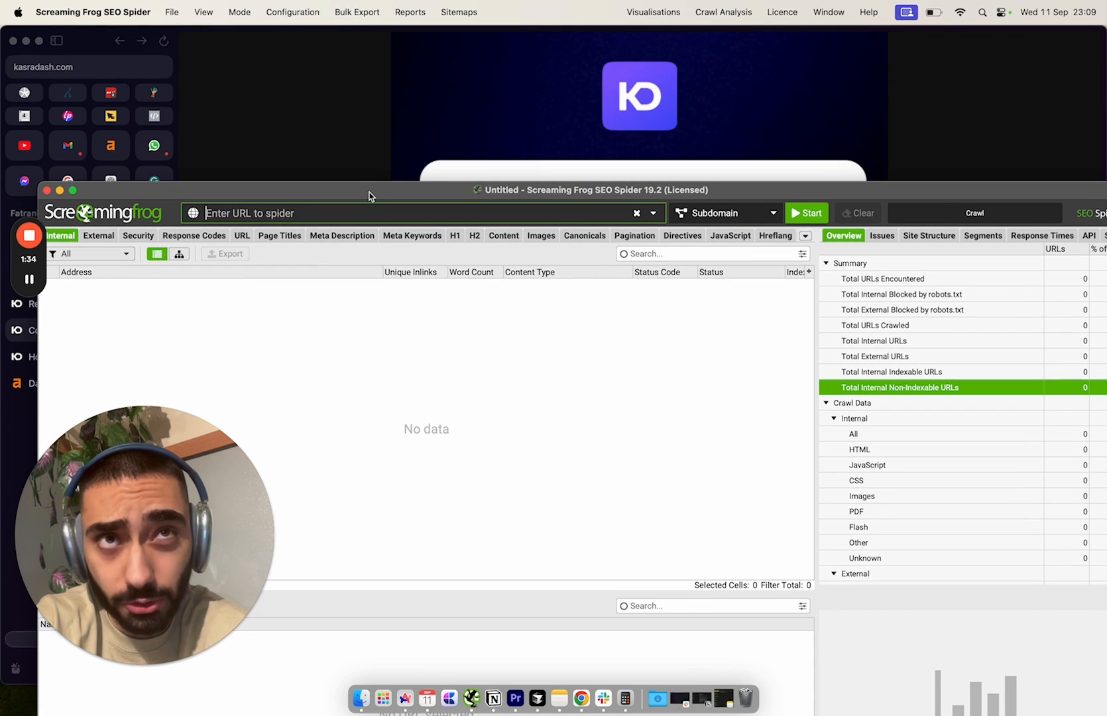
mouse_move(153, 329)
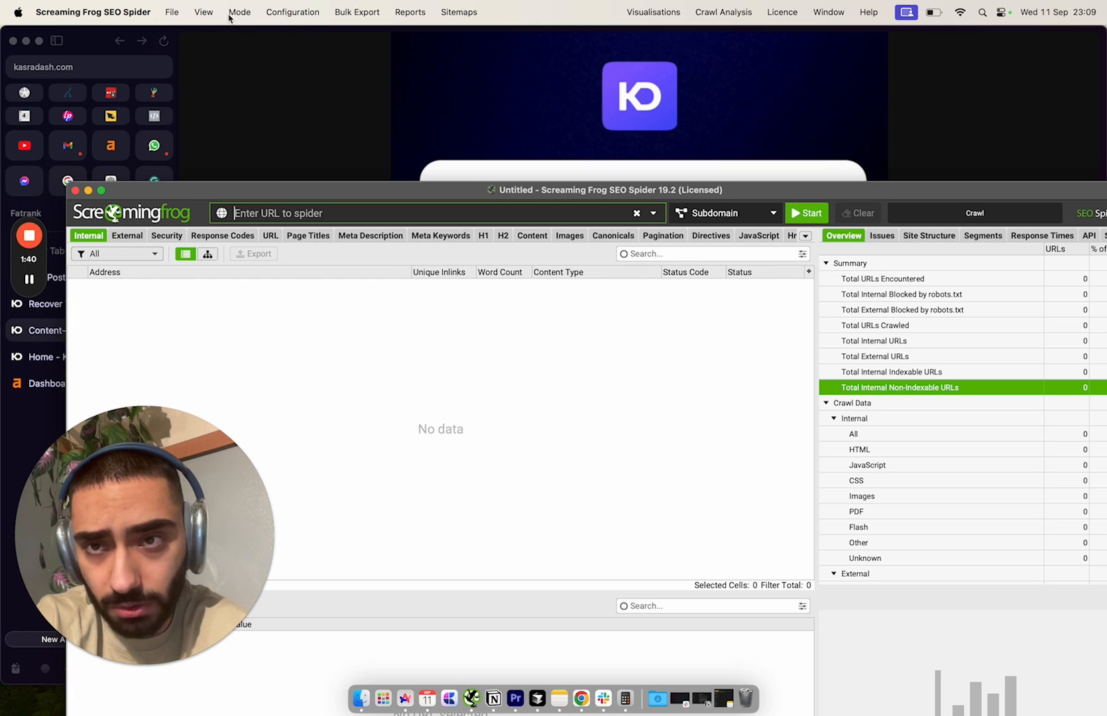
left_click(292, 12)
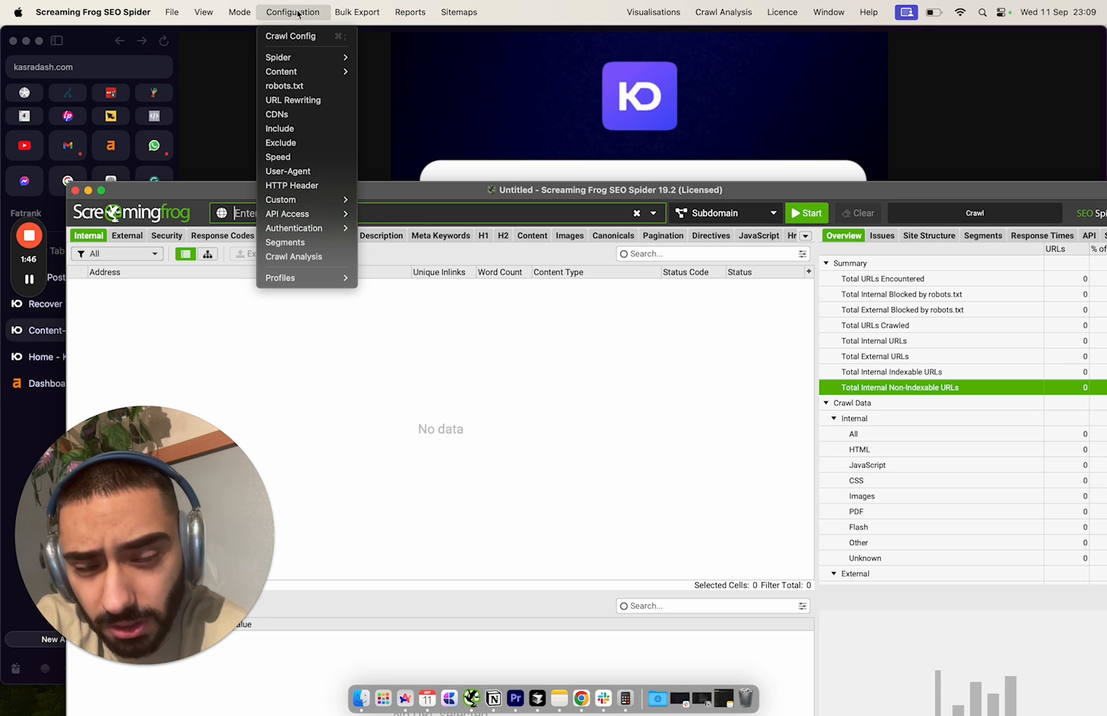
left_click(287, 214)
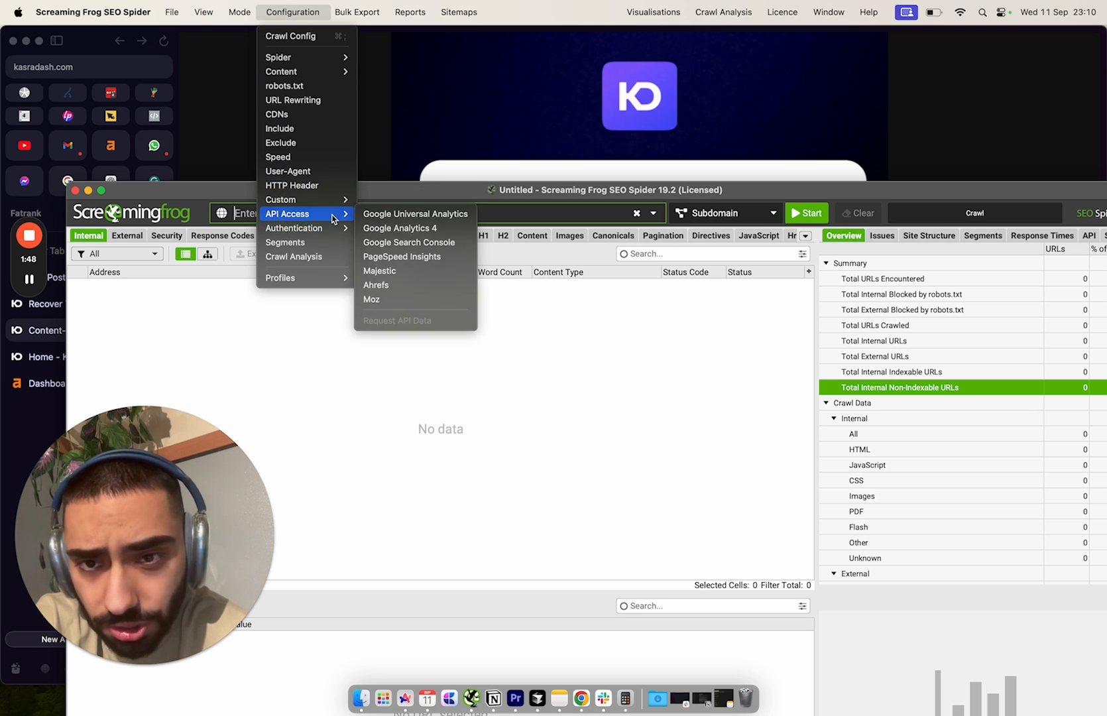
mouse_move(415, 214)
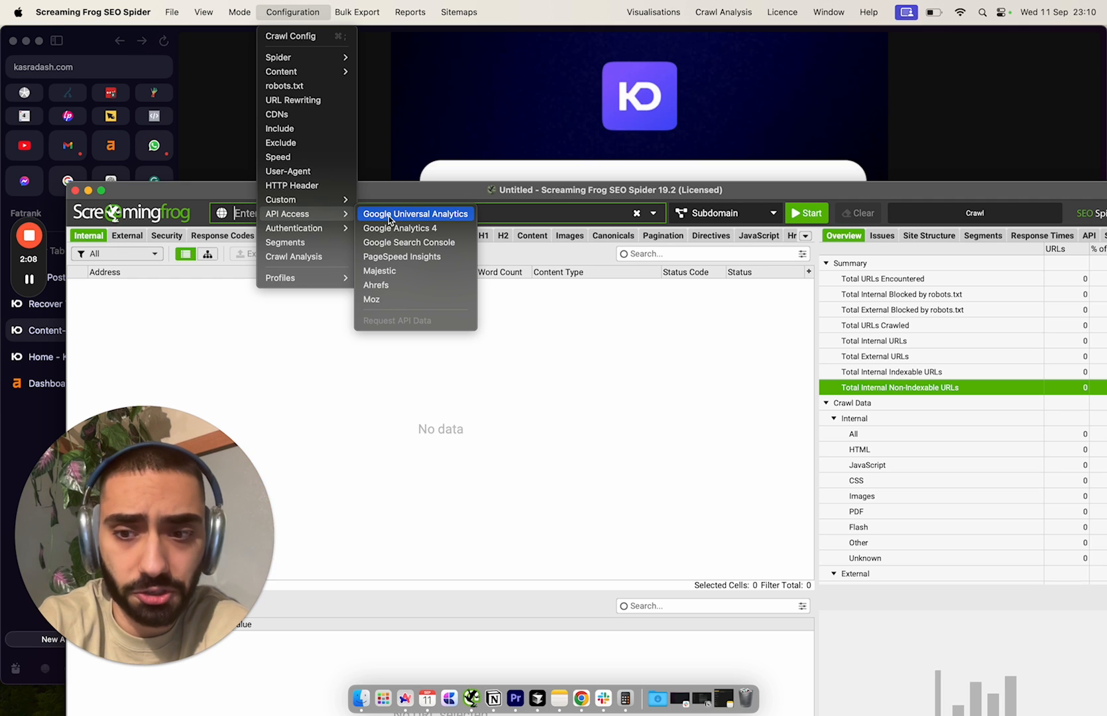
mouse_move(400, 229)
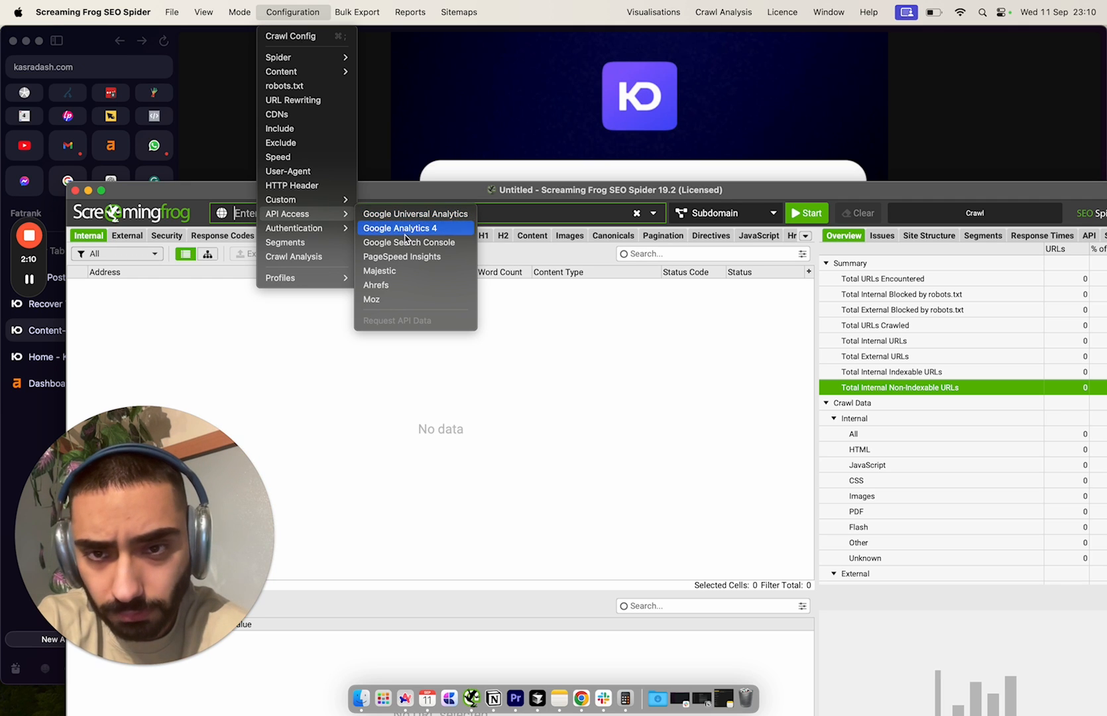
left_click(400, 228)
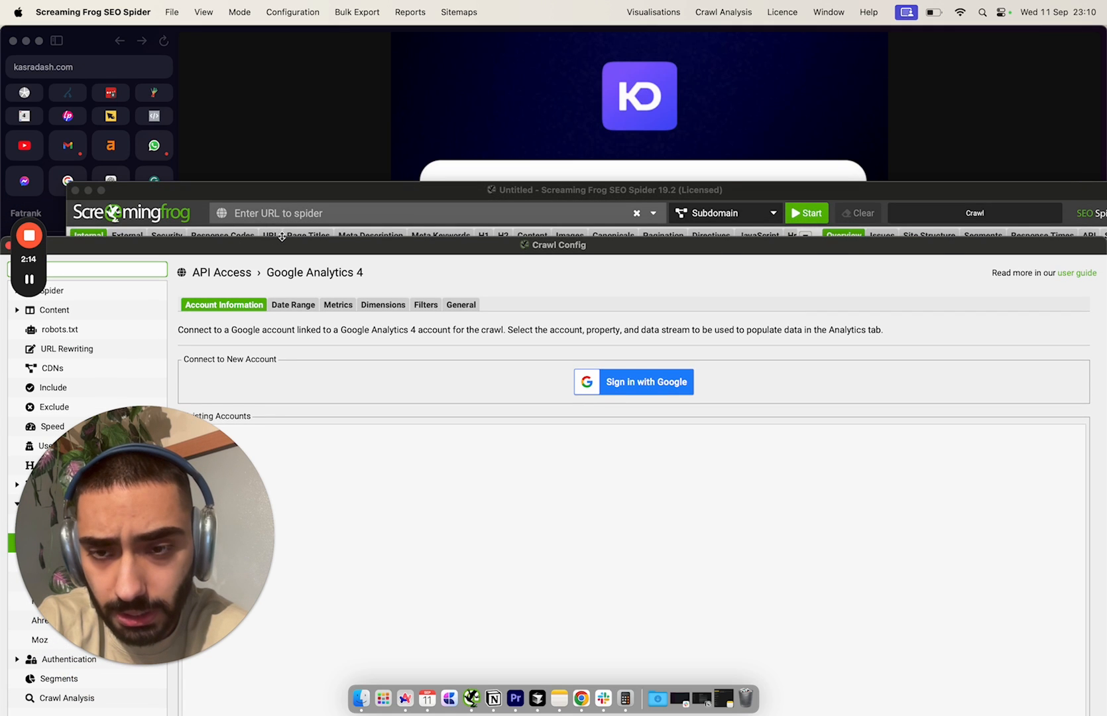
View the GA4 Date Range tab and its preset Range choices such as Past 12 months
left_click(292, 304)
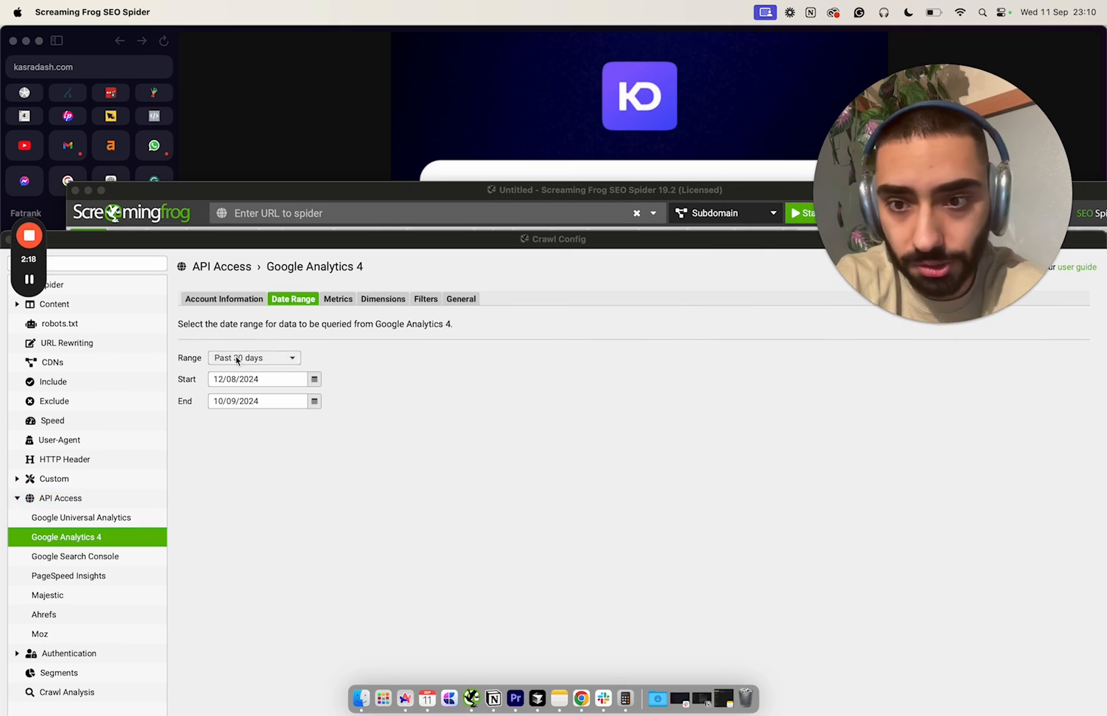
left_click(253, 357)
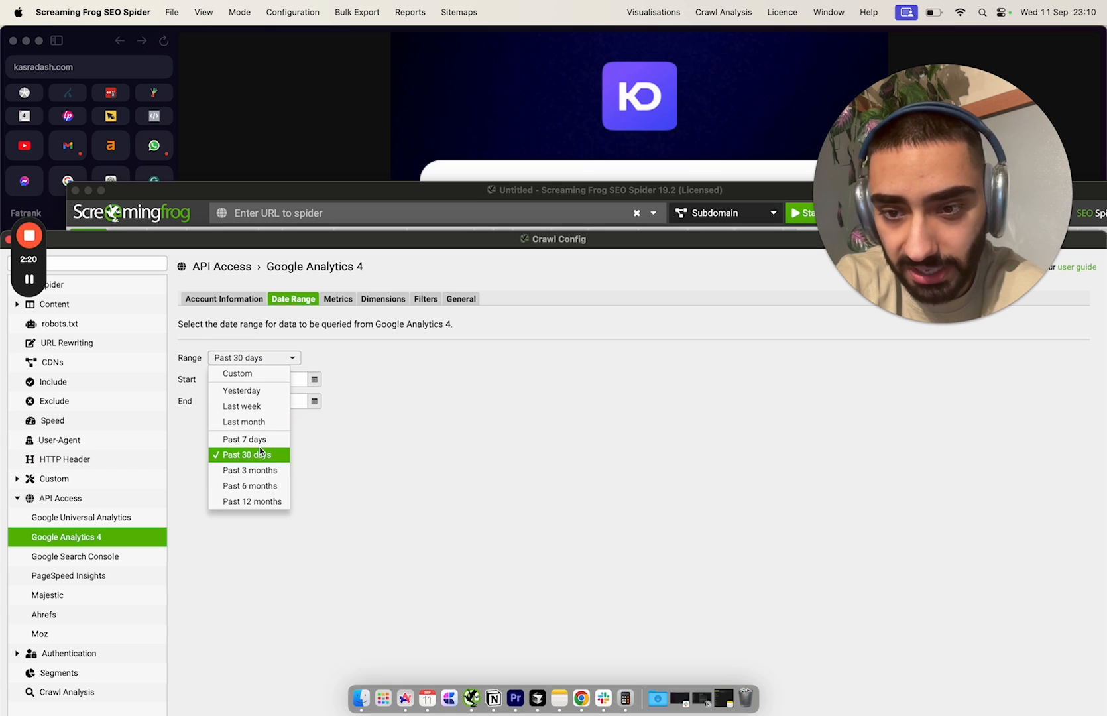
mouse_move(250, 501)
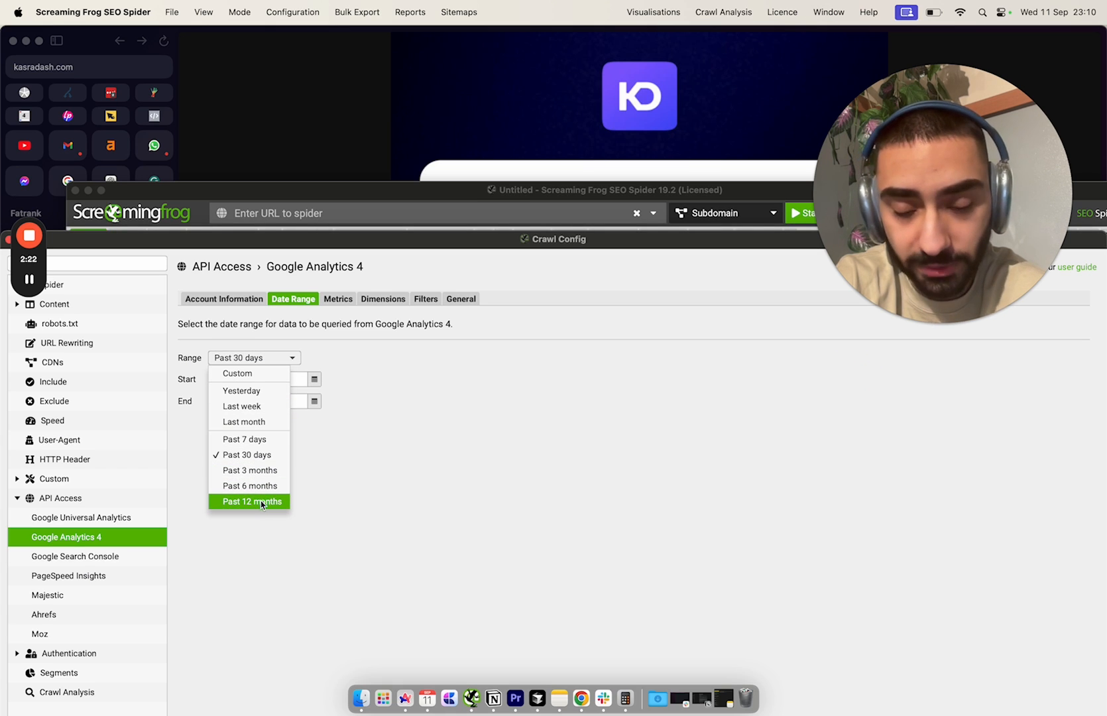
mouse_move(248, 513)
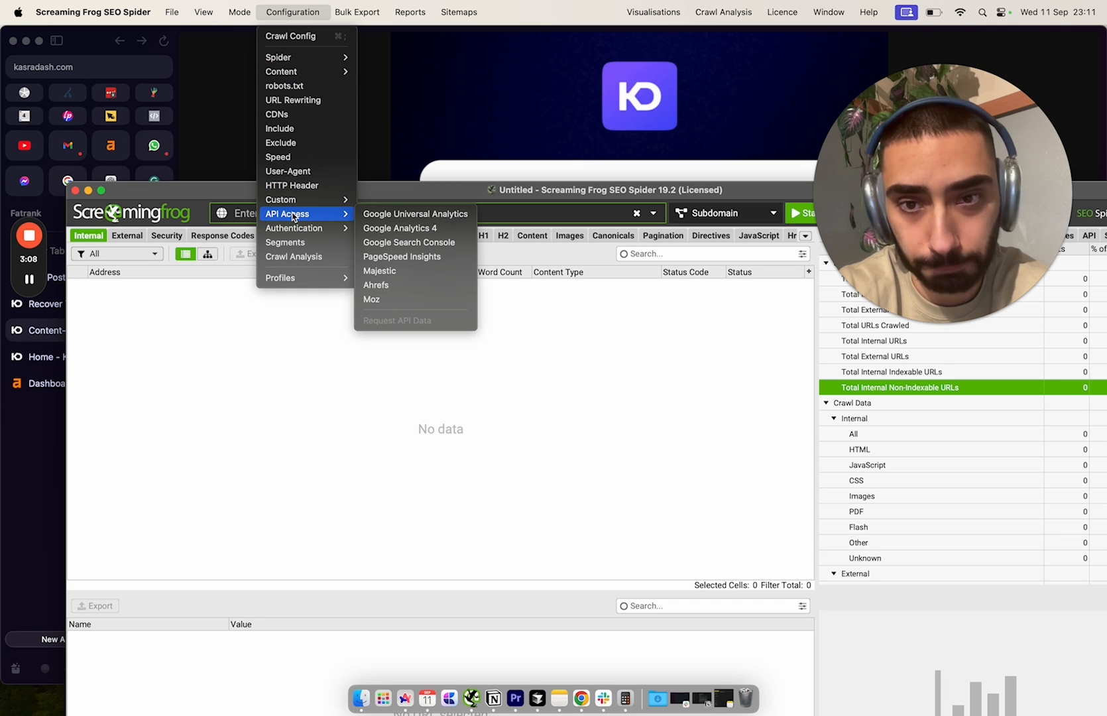
mouse_move(408, 242)
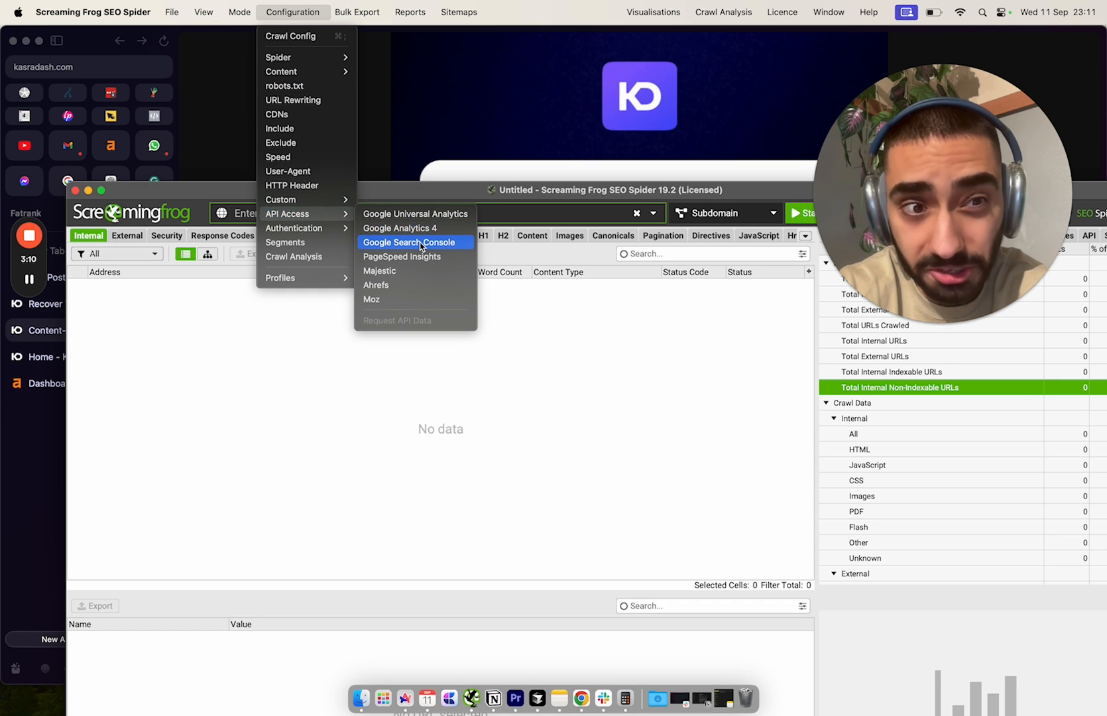
left_click(408, 242)
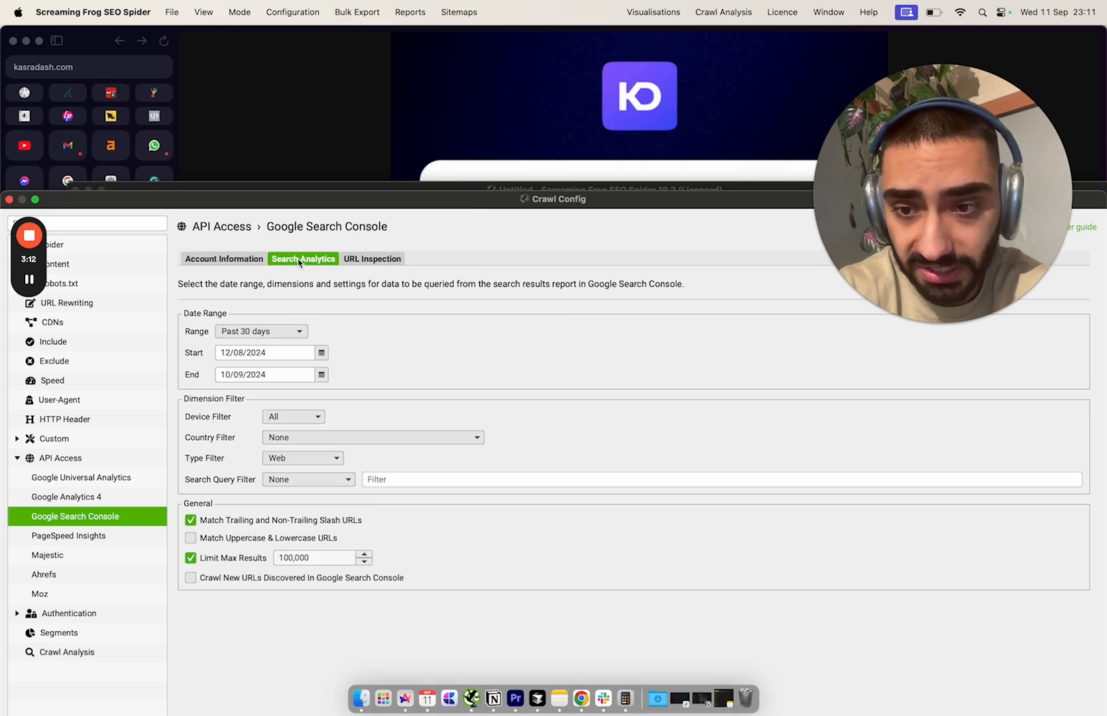
mouse_move(264, 323)
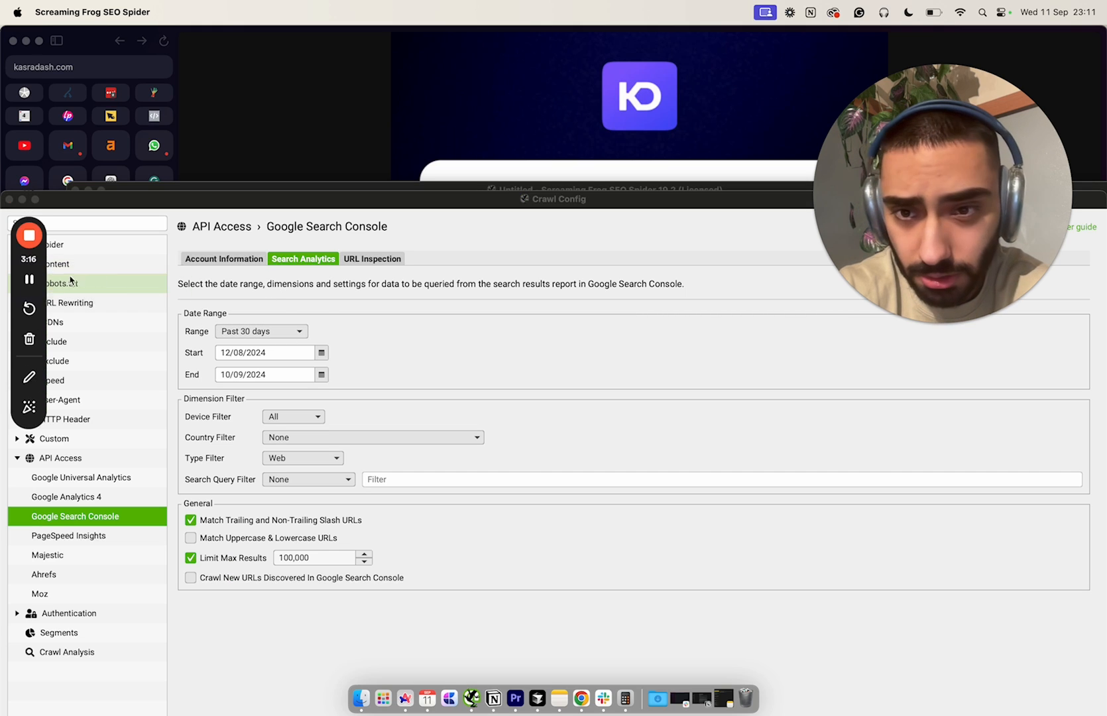
left_click(261, 331)
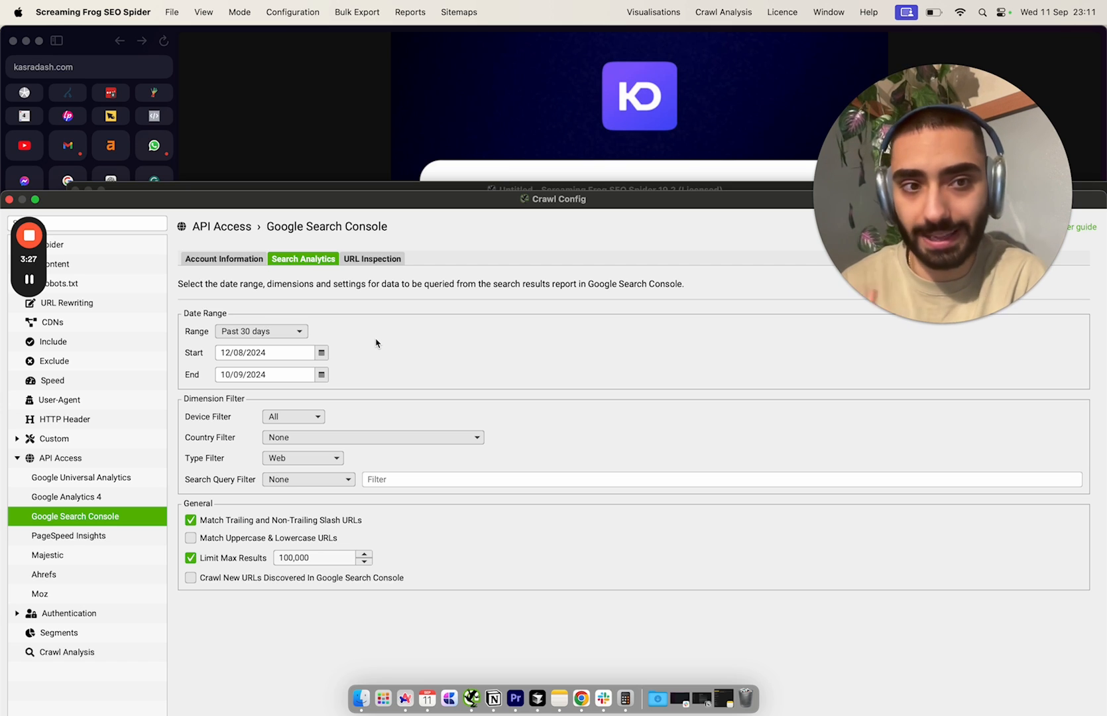
mouse_move(346, 329)
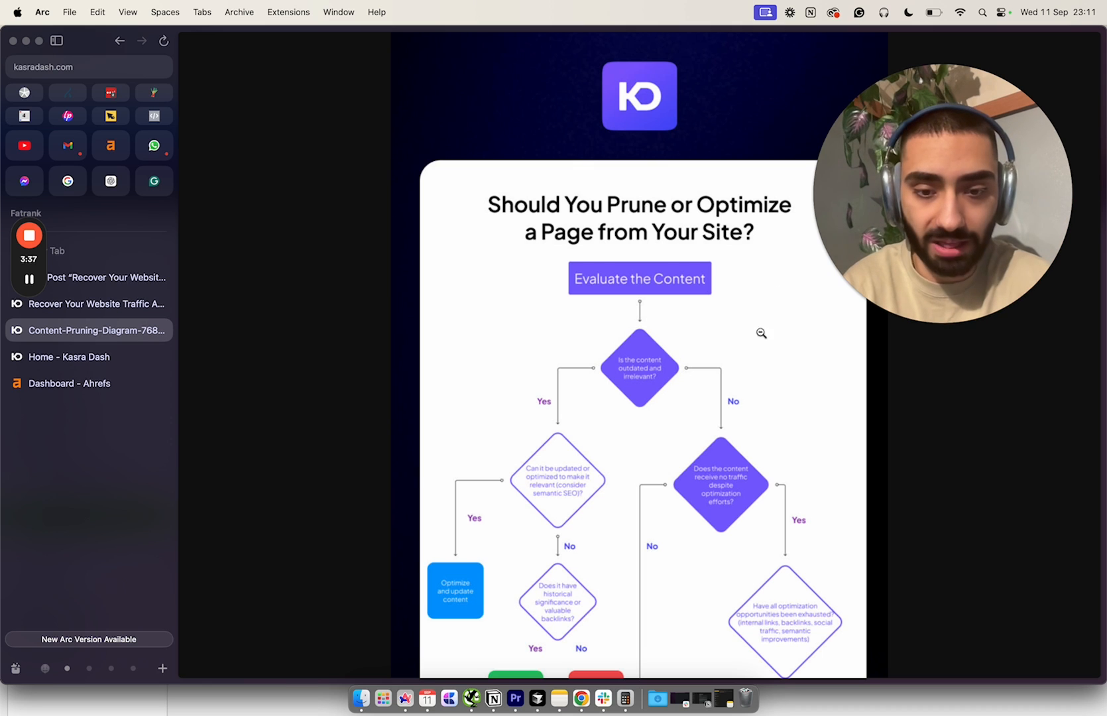
mouse_move(528, 587)
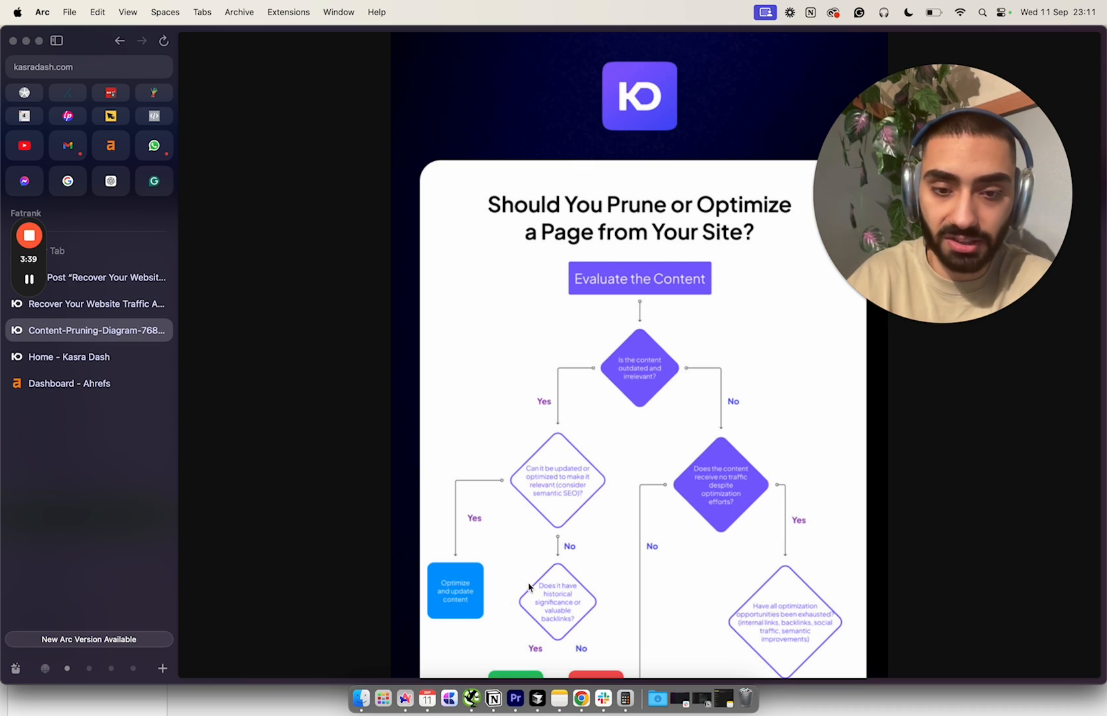
mouse_move(472, 700)
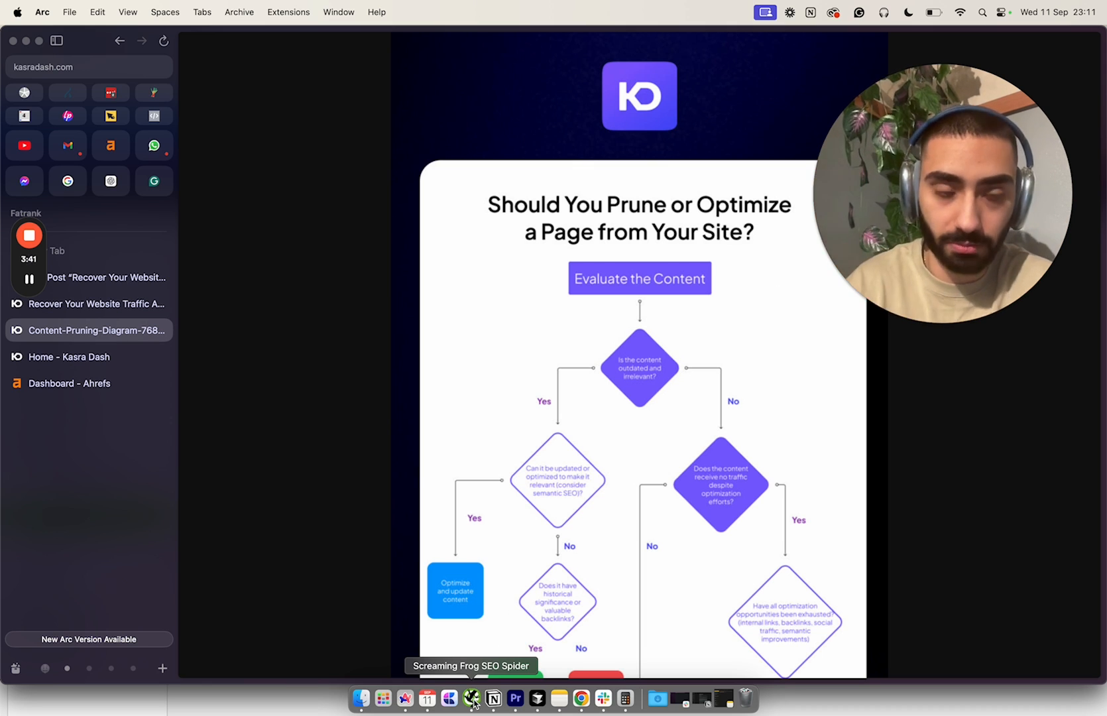
Return to Screaming Frog's Crawl Config window showing Google Search Console settings
left_click(471, 699)
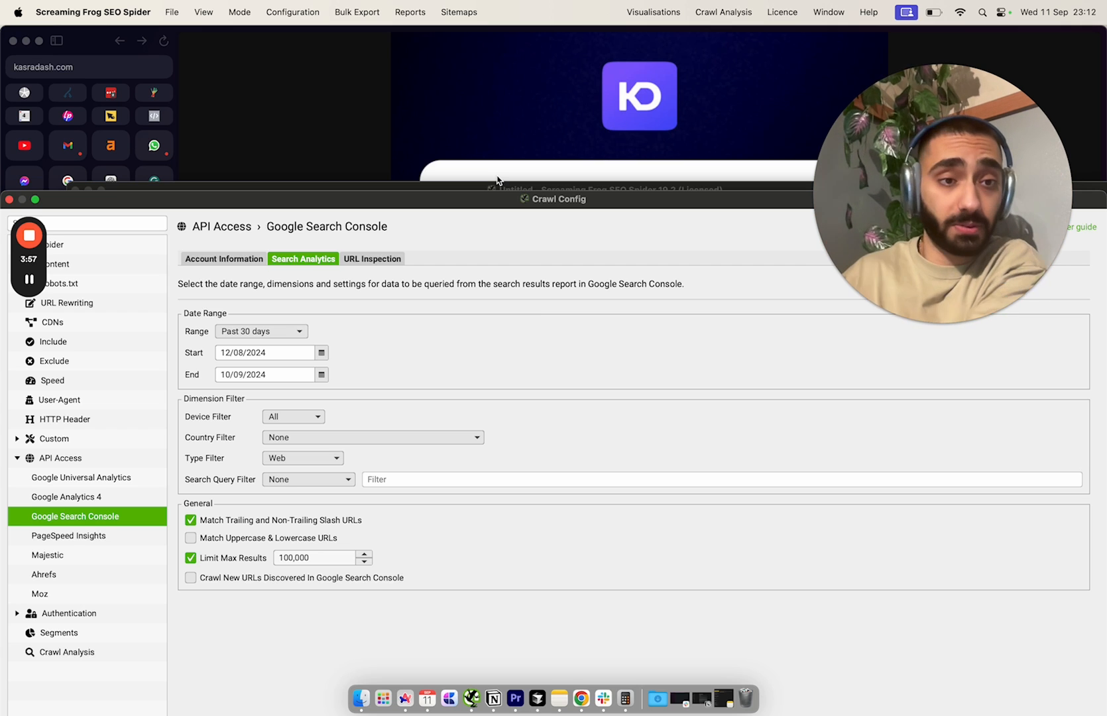
mouse_move(416, 134)
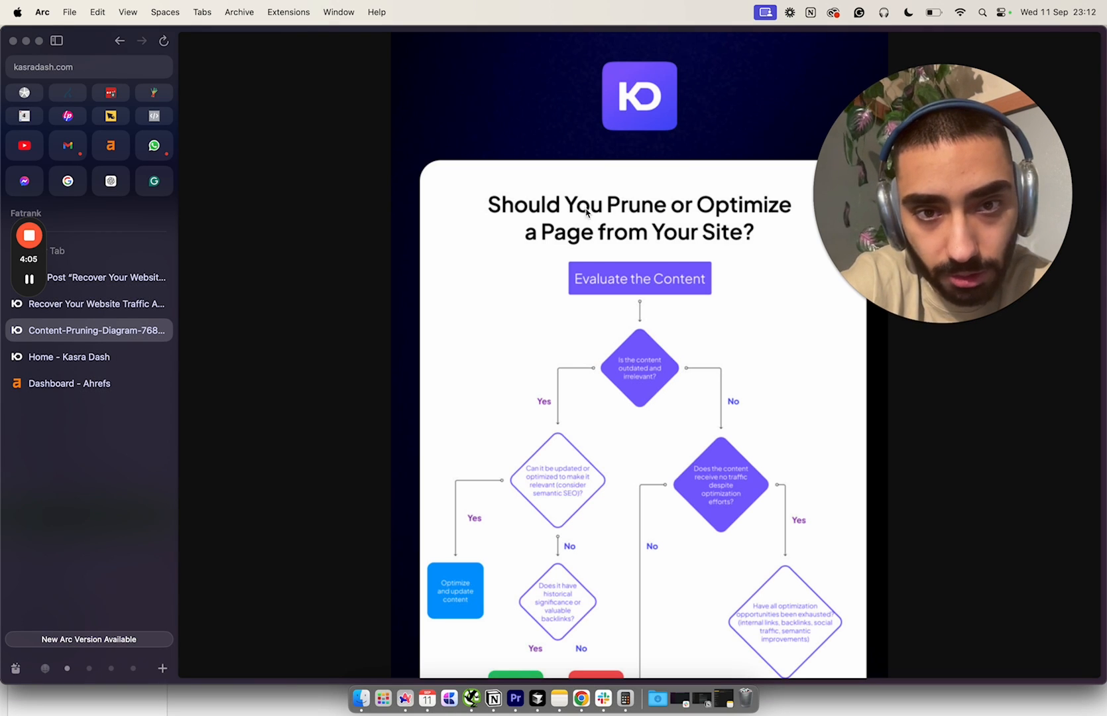
Scroll through the upper decision branches of the 'Should You Prune or Optimize a Page' flowchart
scroll("down", 3)
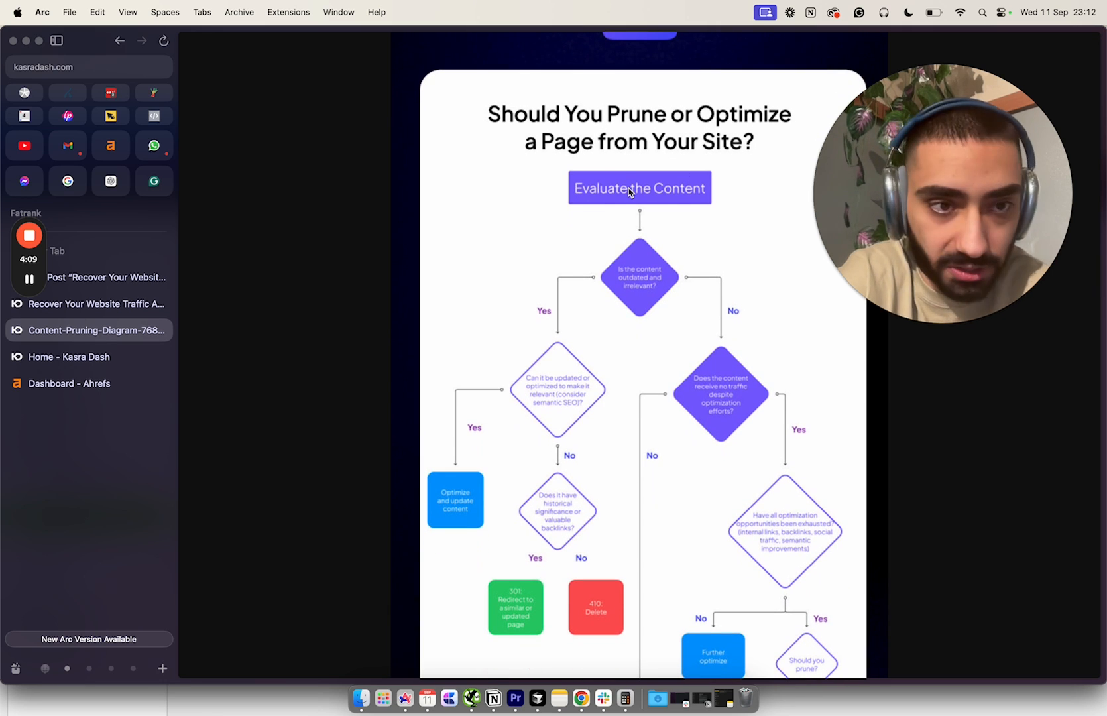
mouse_move(597, 198)
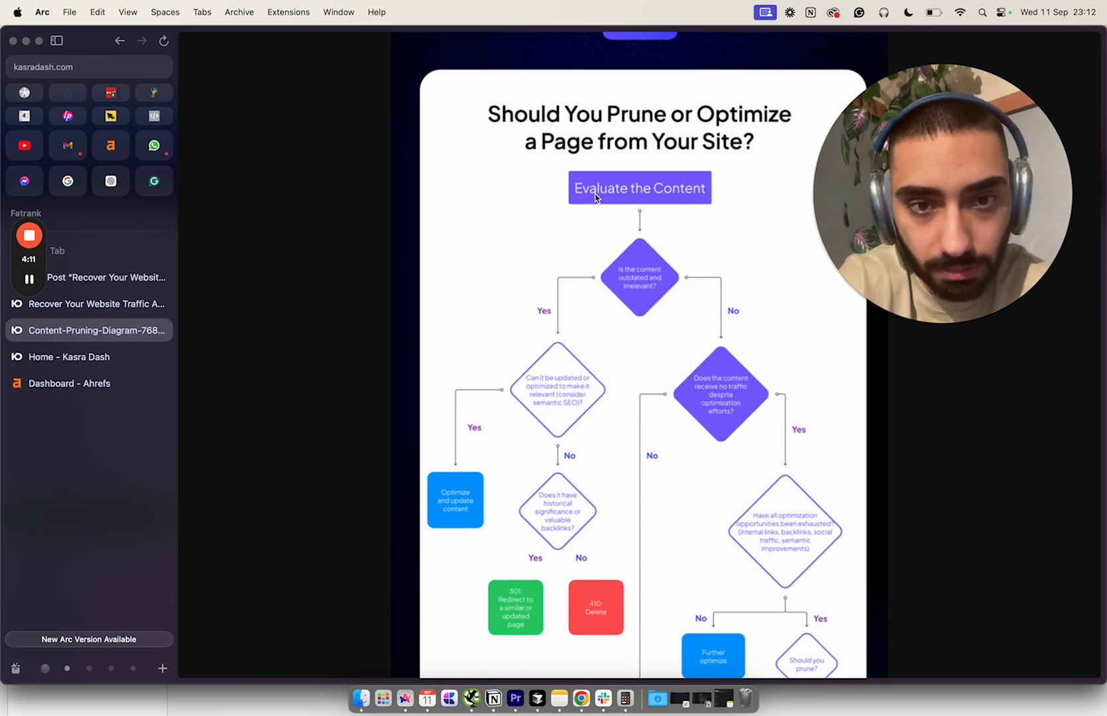
mouse_move(641, 285)
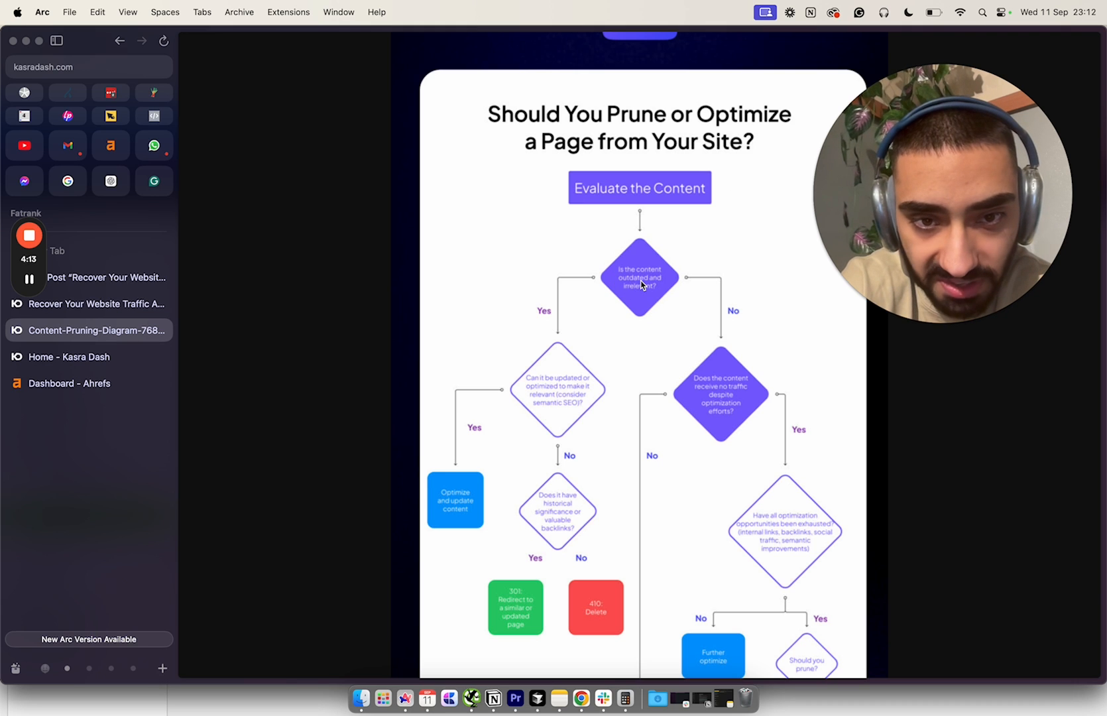
scroll("down", 3)
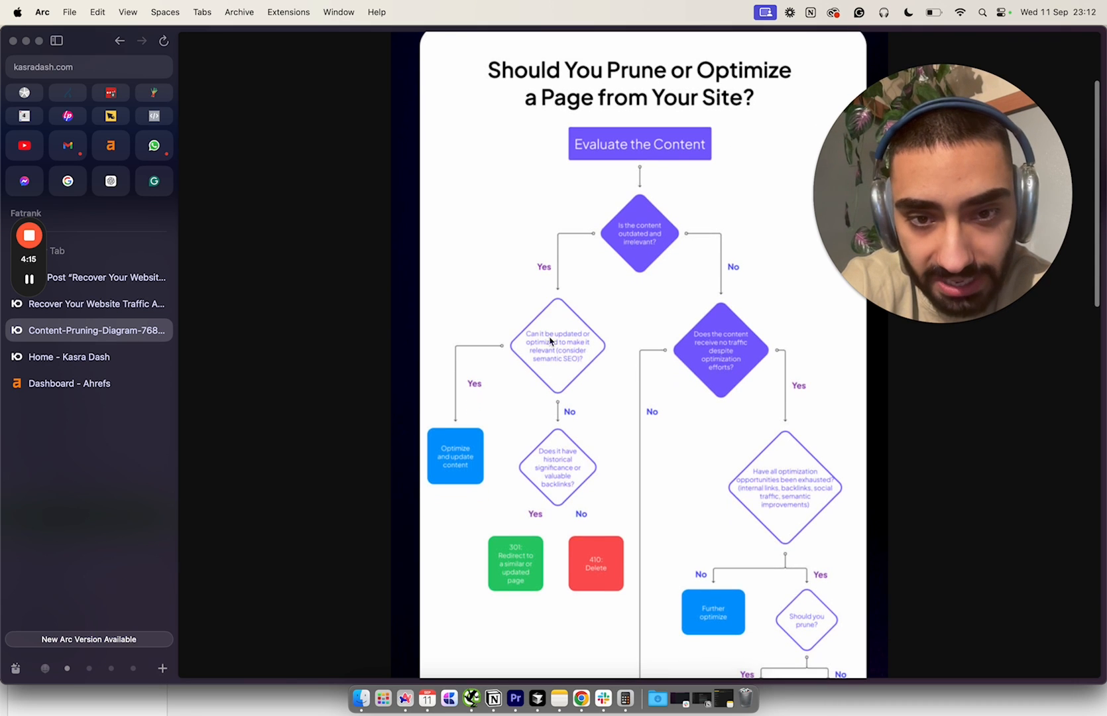
mouse_move(557, 344)
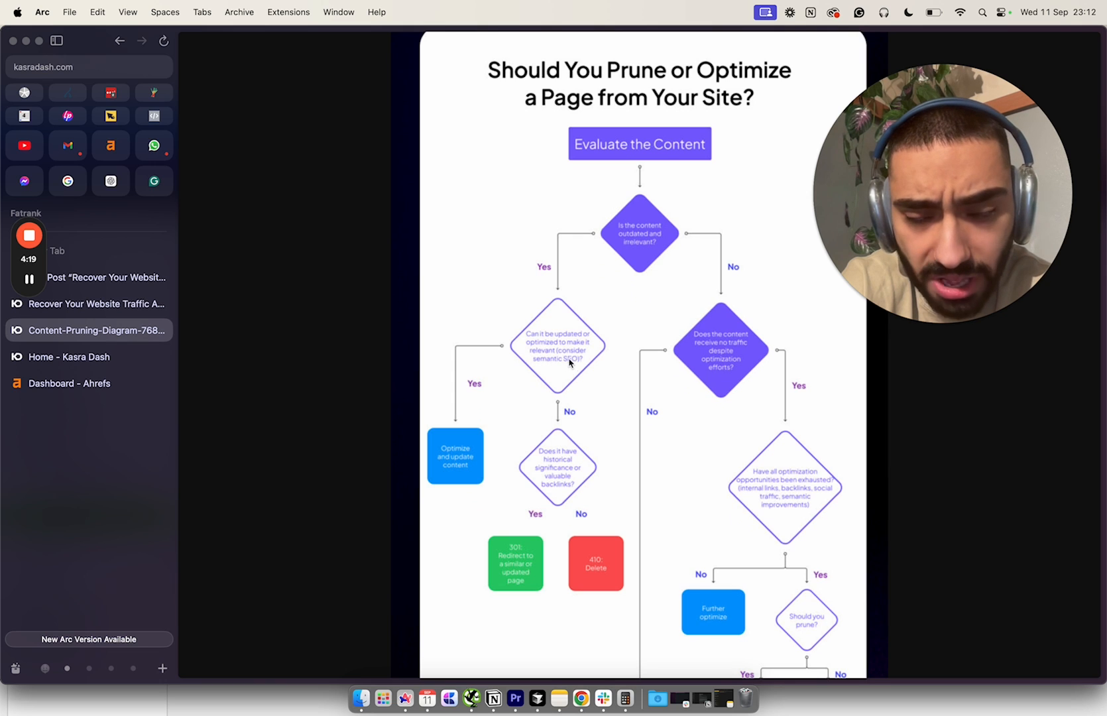
mouse_move(455, 440)
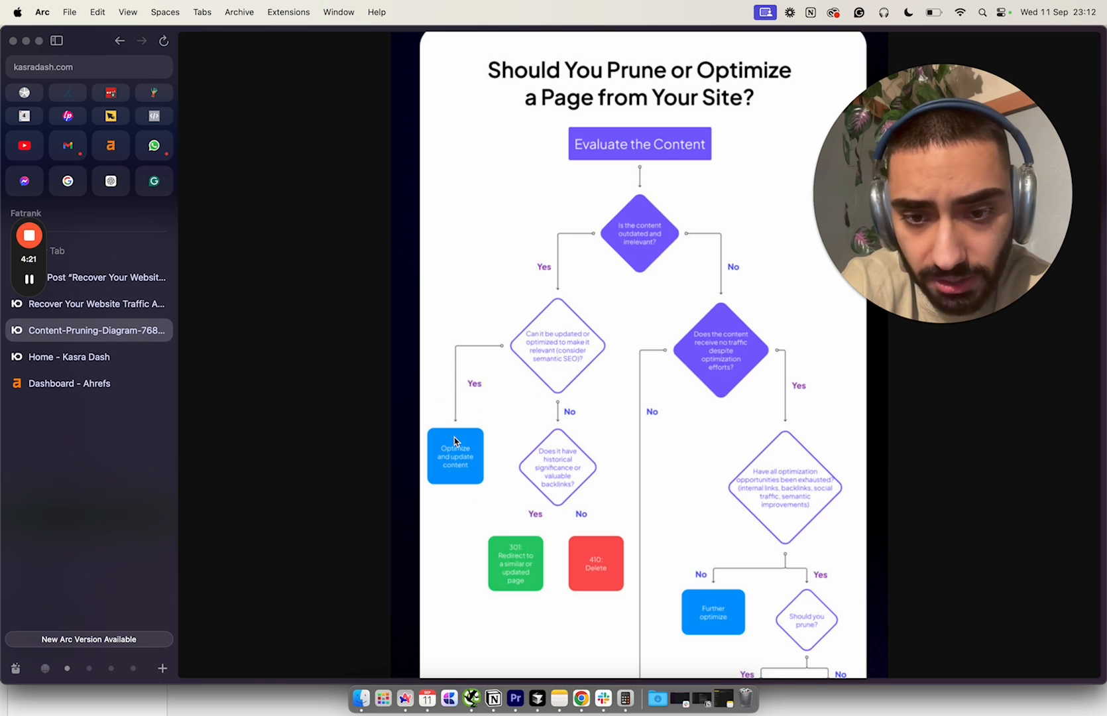
mouse_move(455, 484)
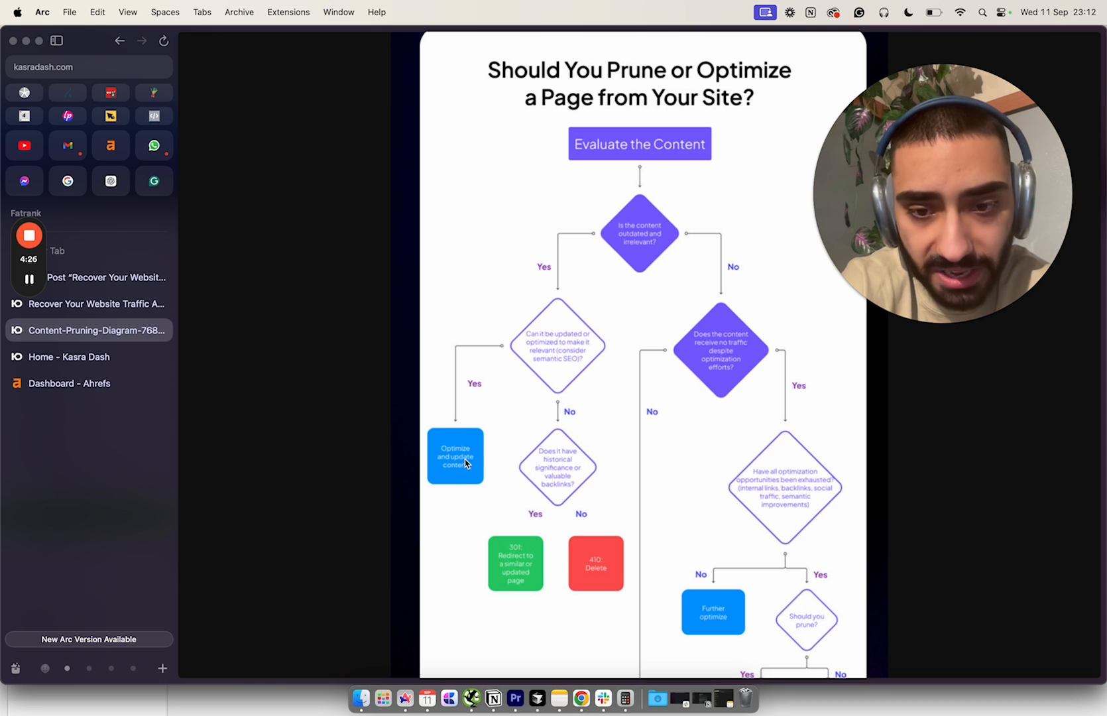
mouse_move(467, 488)
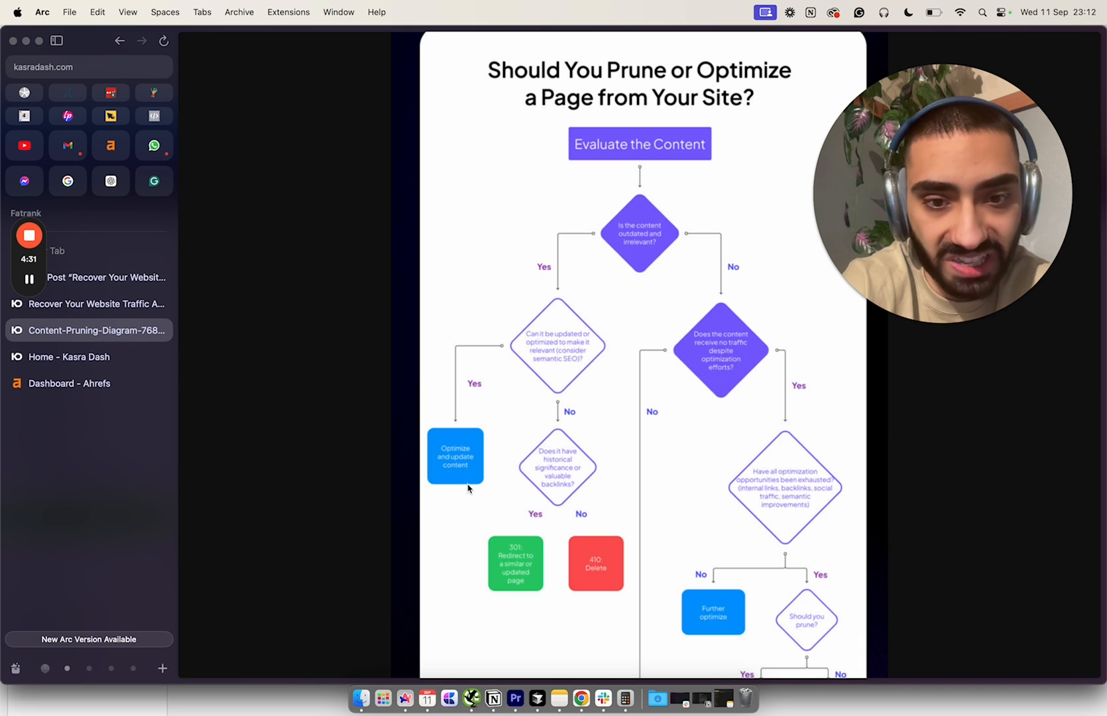
mouse_move(538, 341)
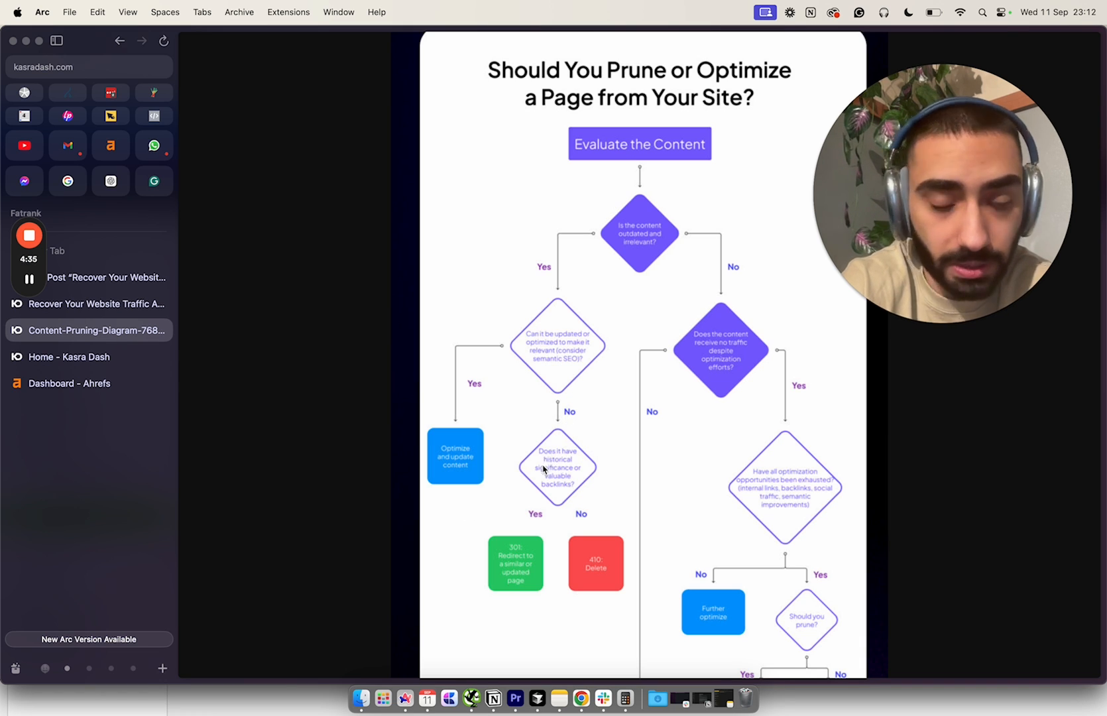
scroll("down", 3)
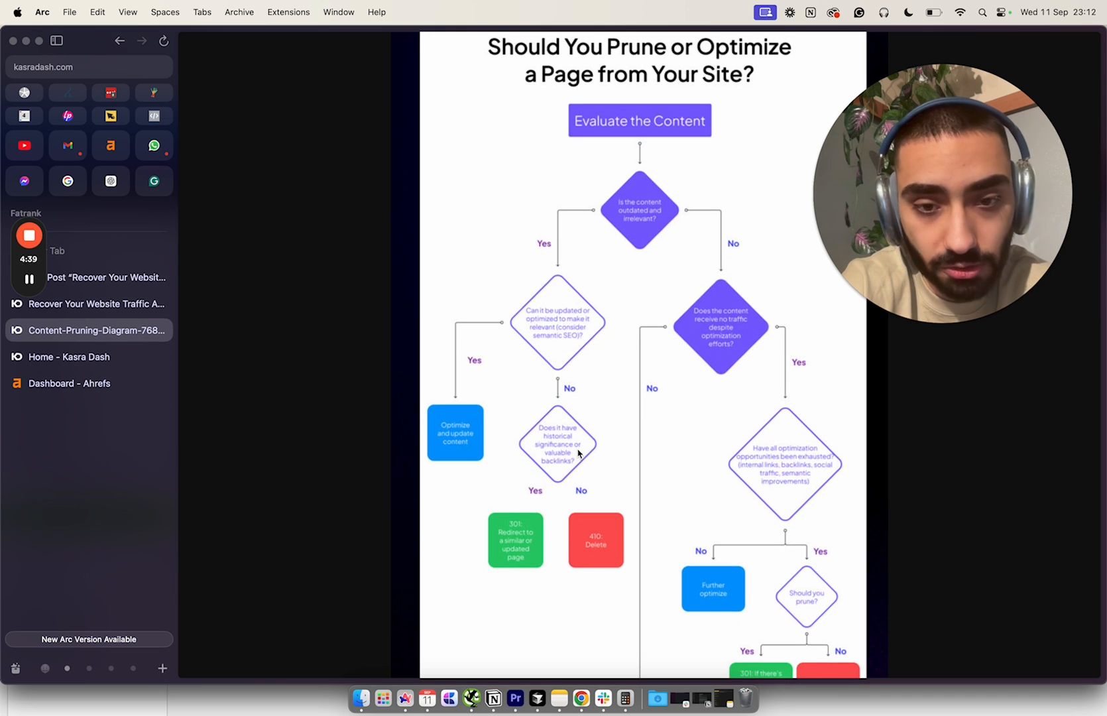
mouse_move(541, 497)
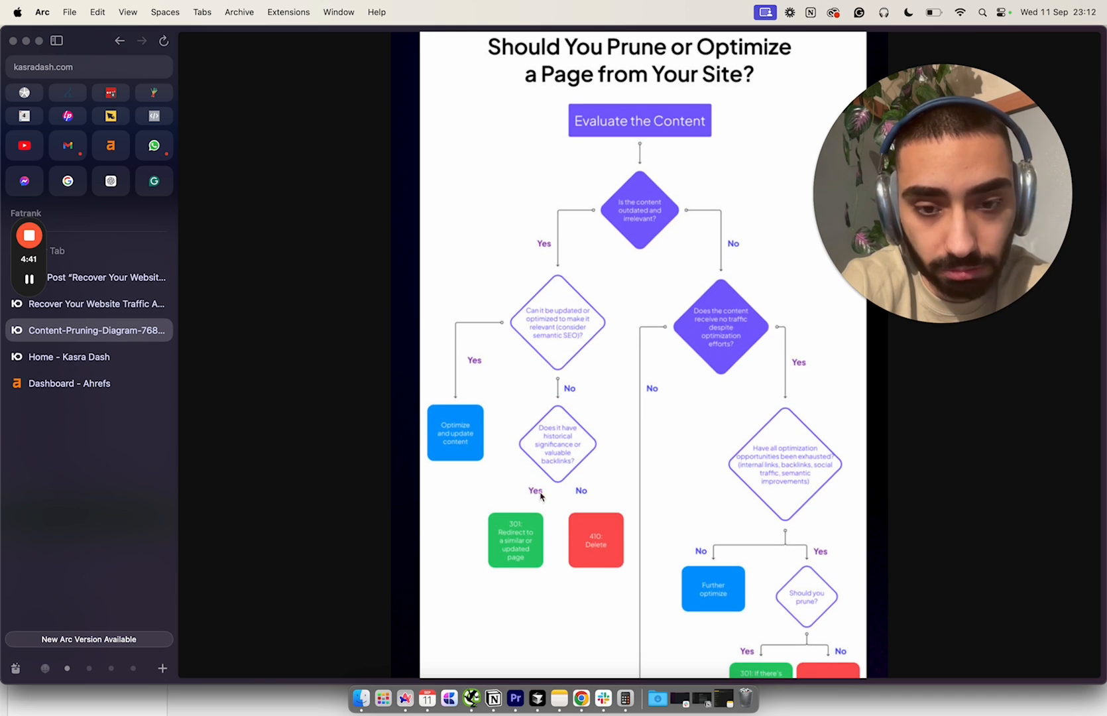
mouse_move(496, 528)
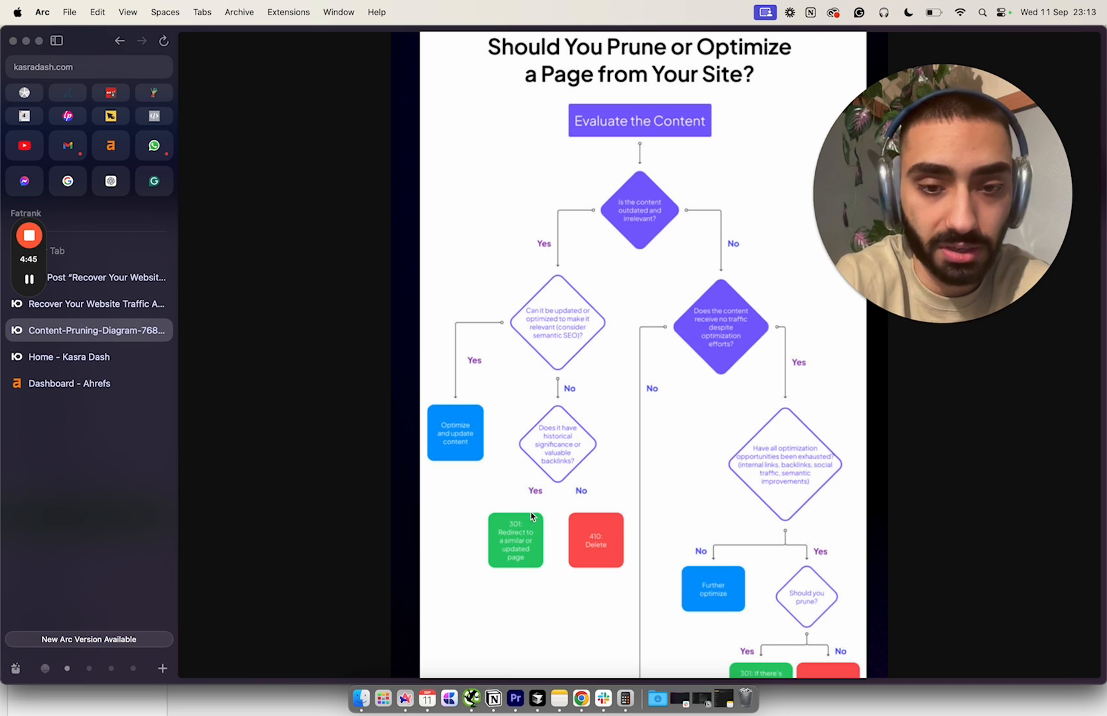
mouse_move(515, 534)
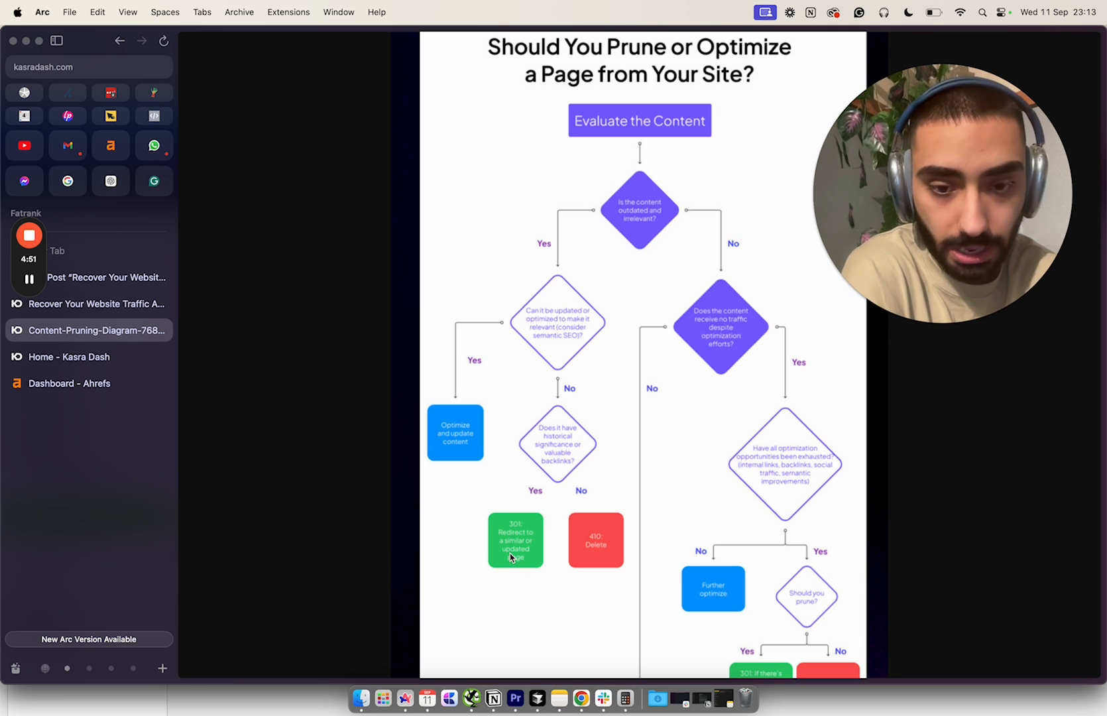
mouse_move(592, 556)
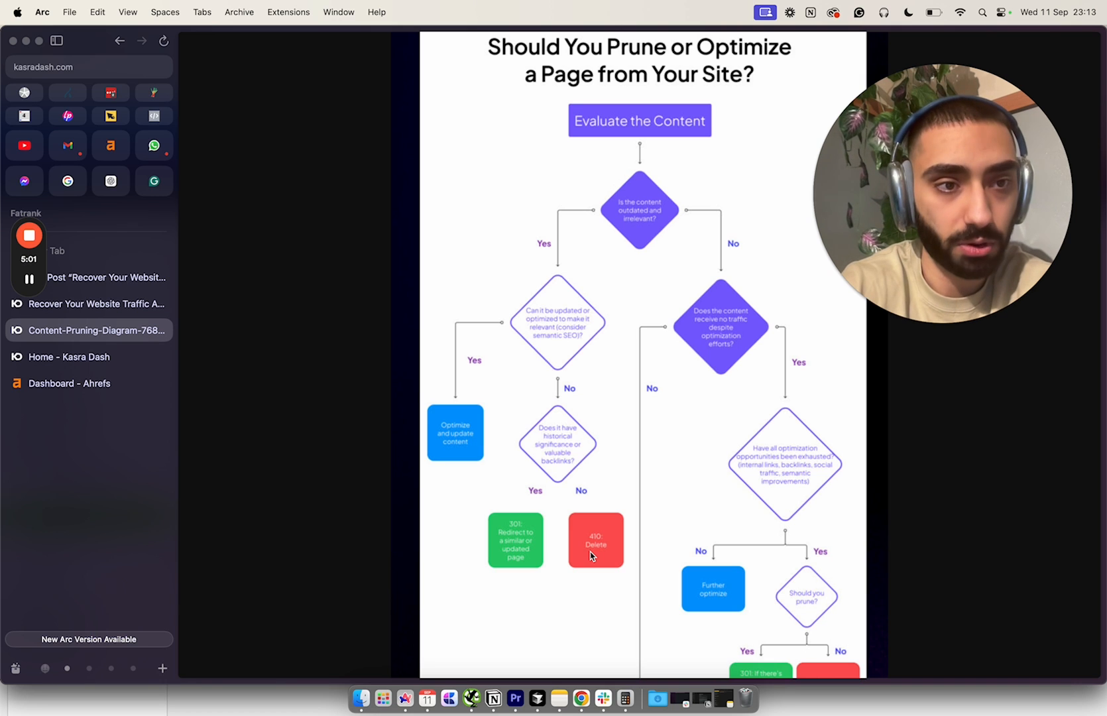
mouse_move(737, 348)
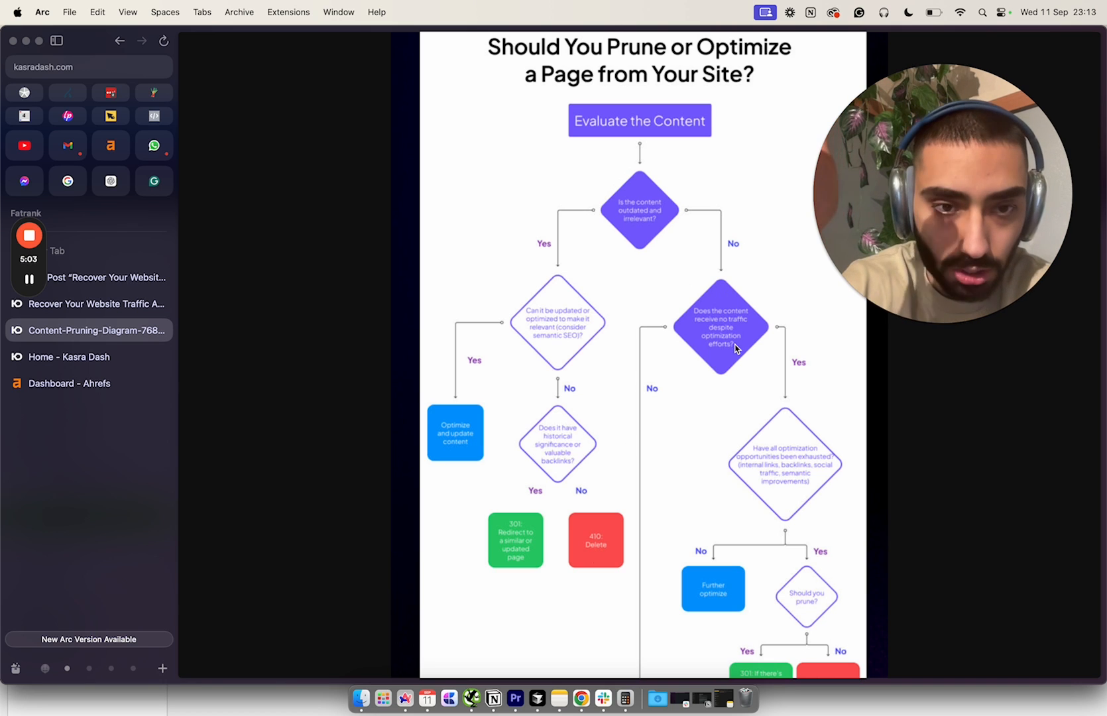
scroll("down", 3)
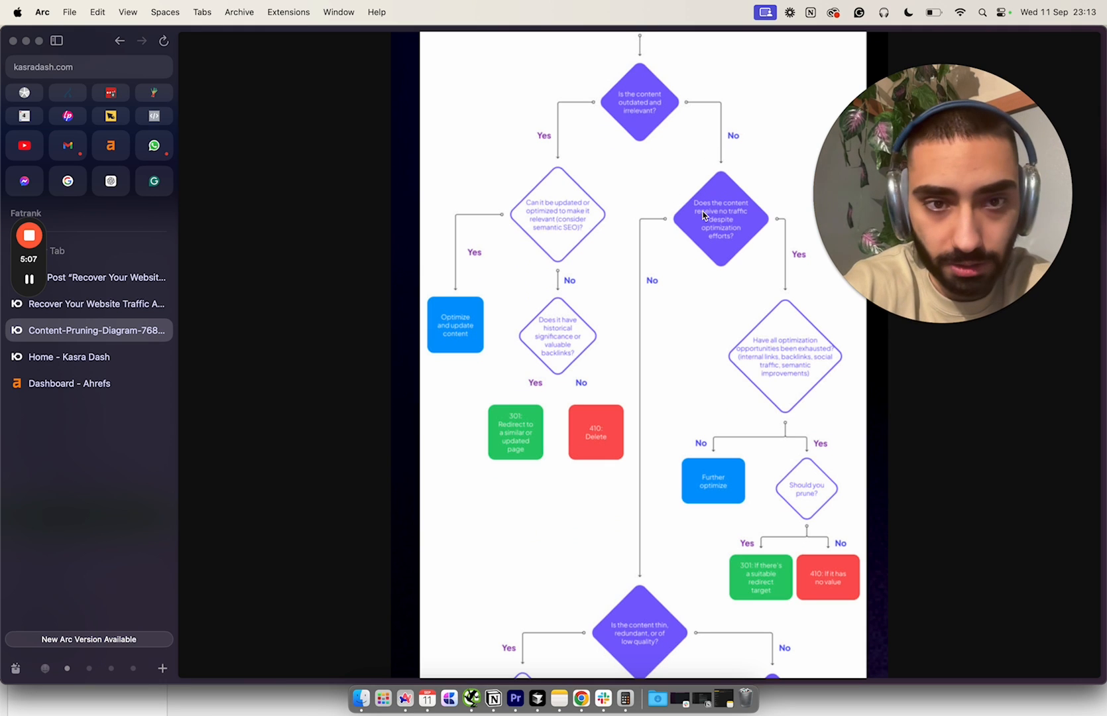
mouse_move(737, 224)
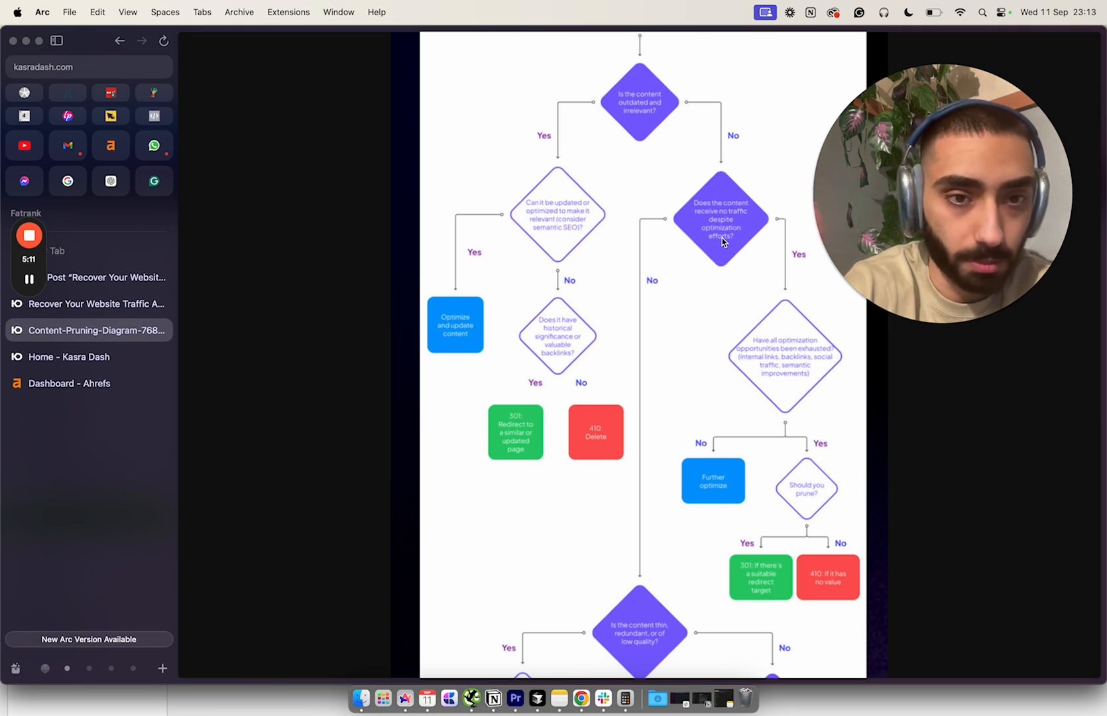
mouse_move(424, 330)
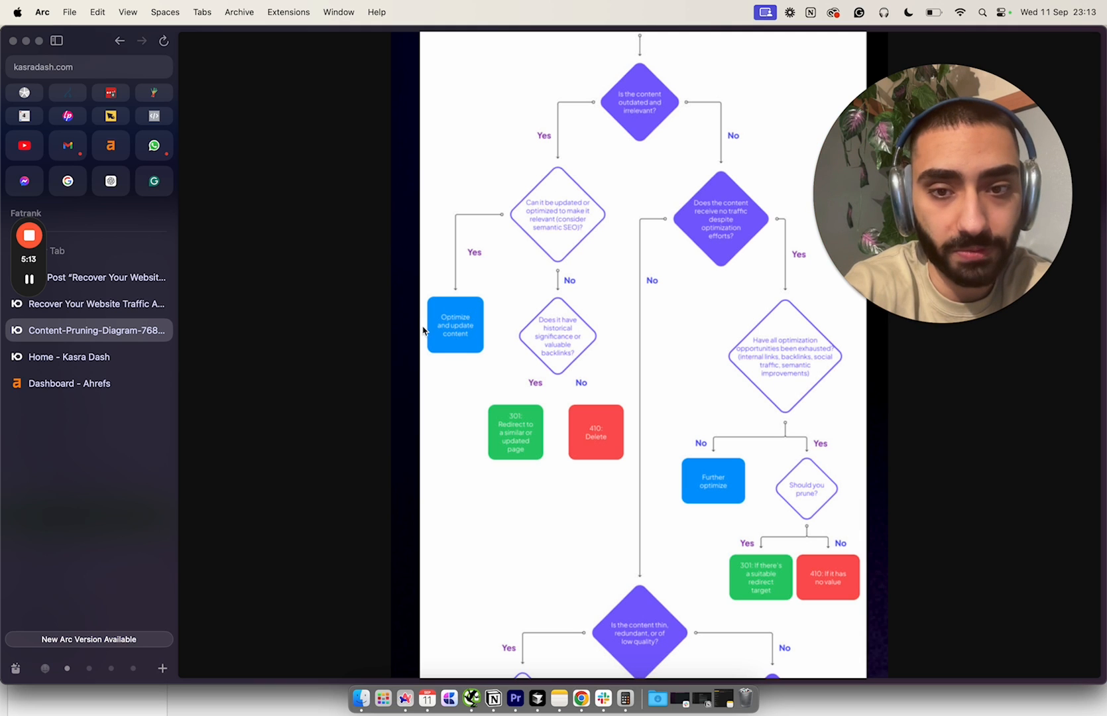
mouse_move(445, 313)
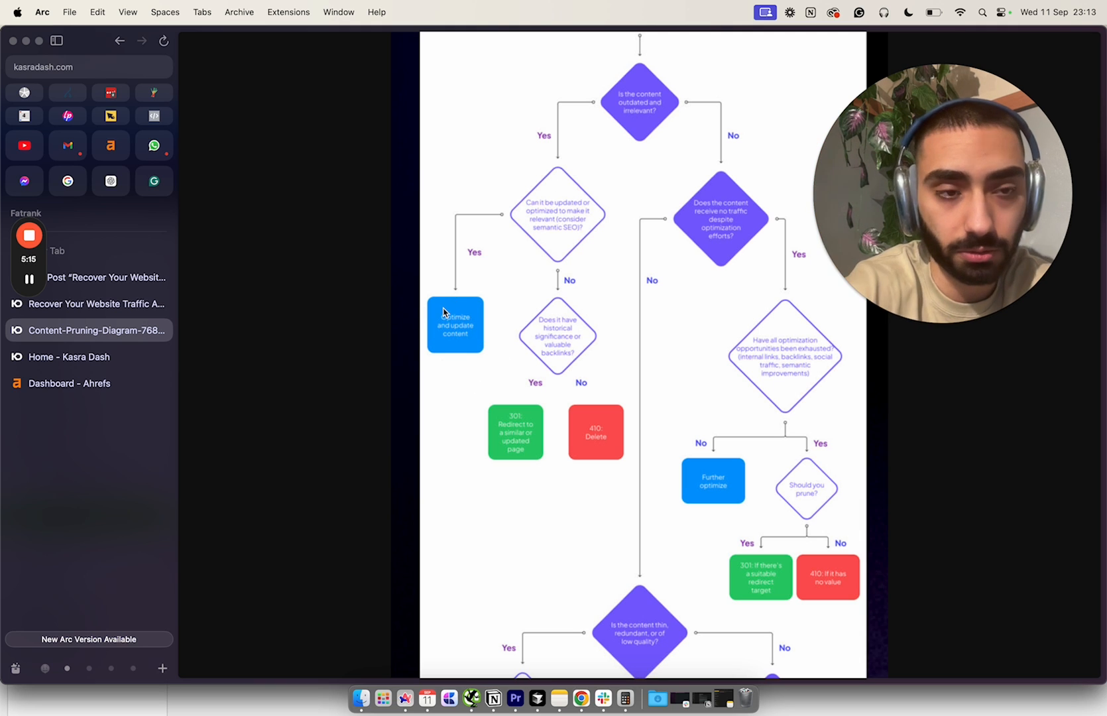
mouse_move(714, 269)
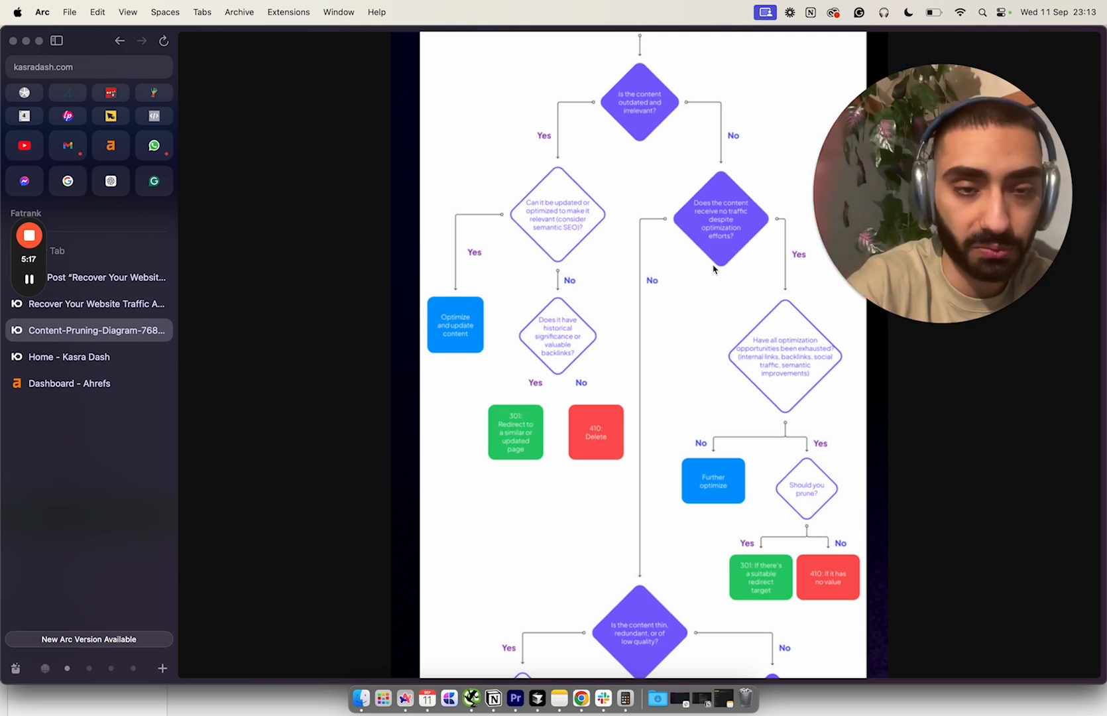
mouse_move(669, 327)
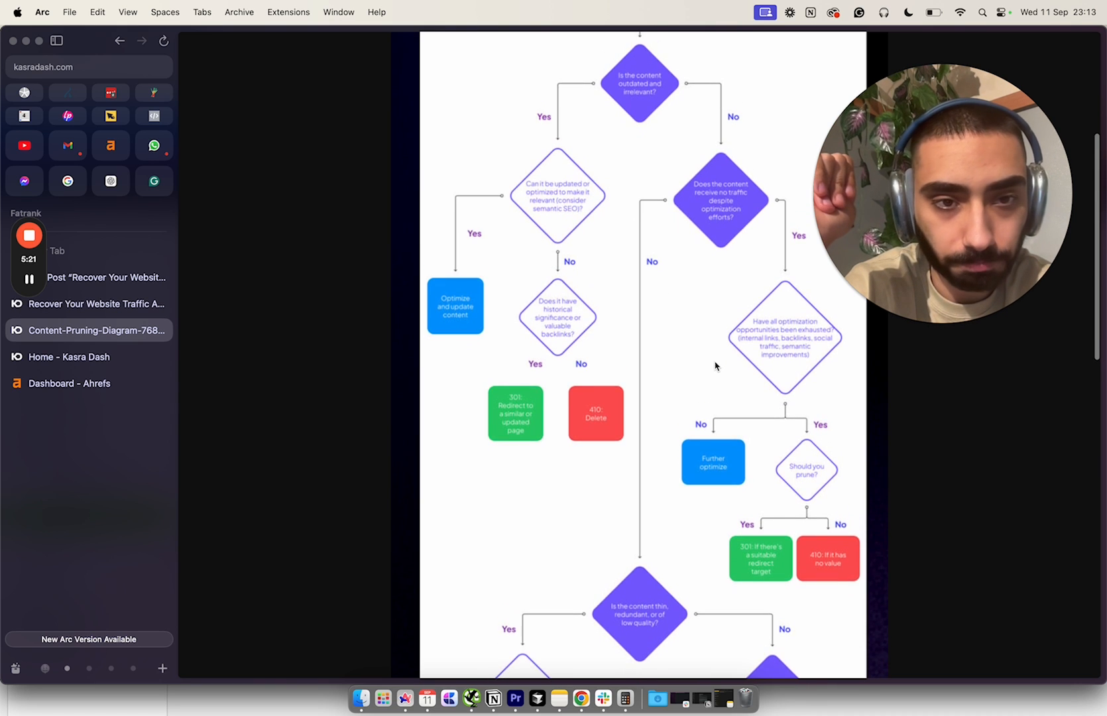
scroll("down", 3)
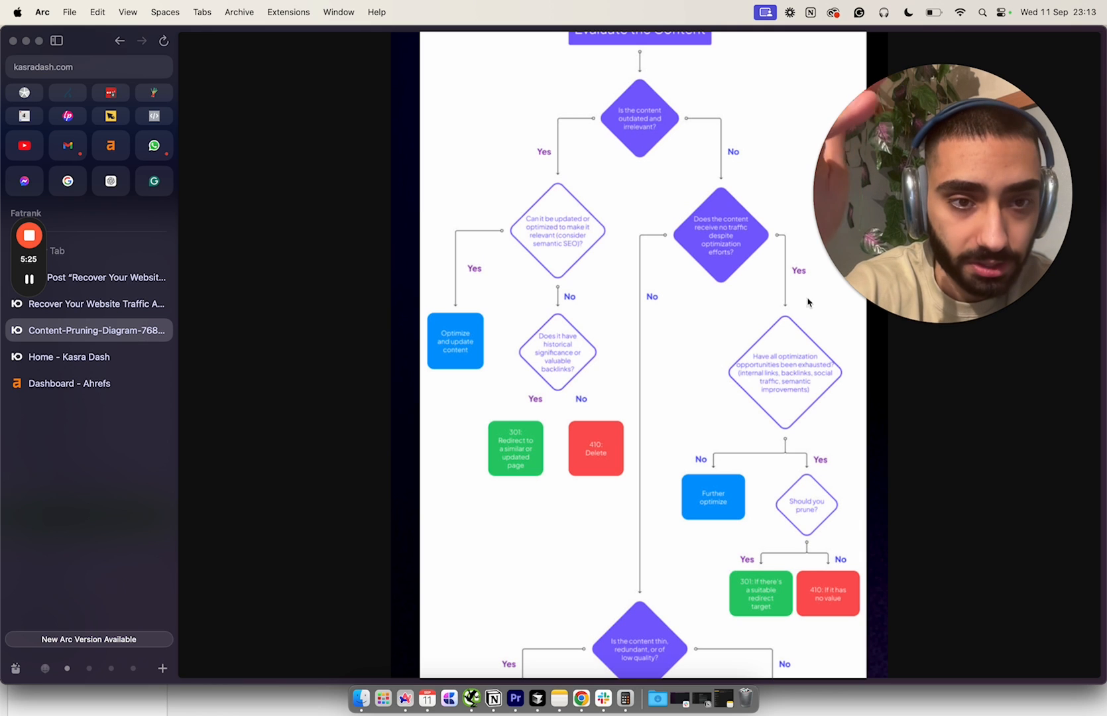
mouse_move(791, 313)
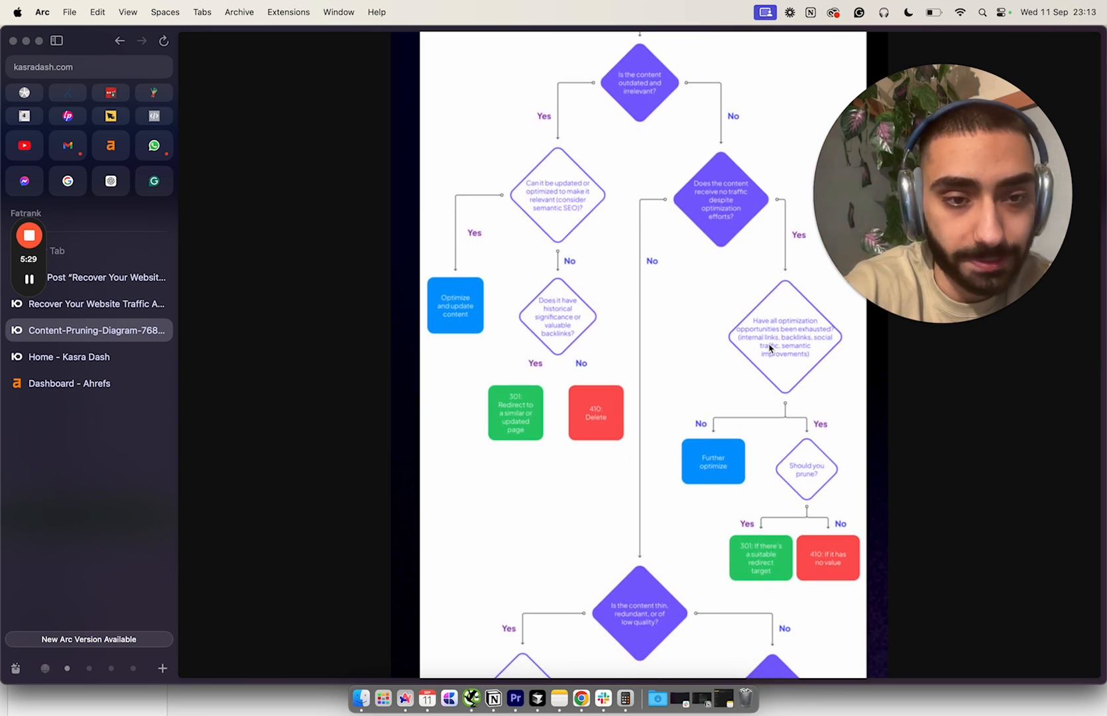
mouse_move(575, 531)
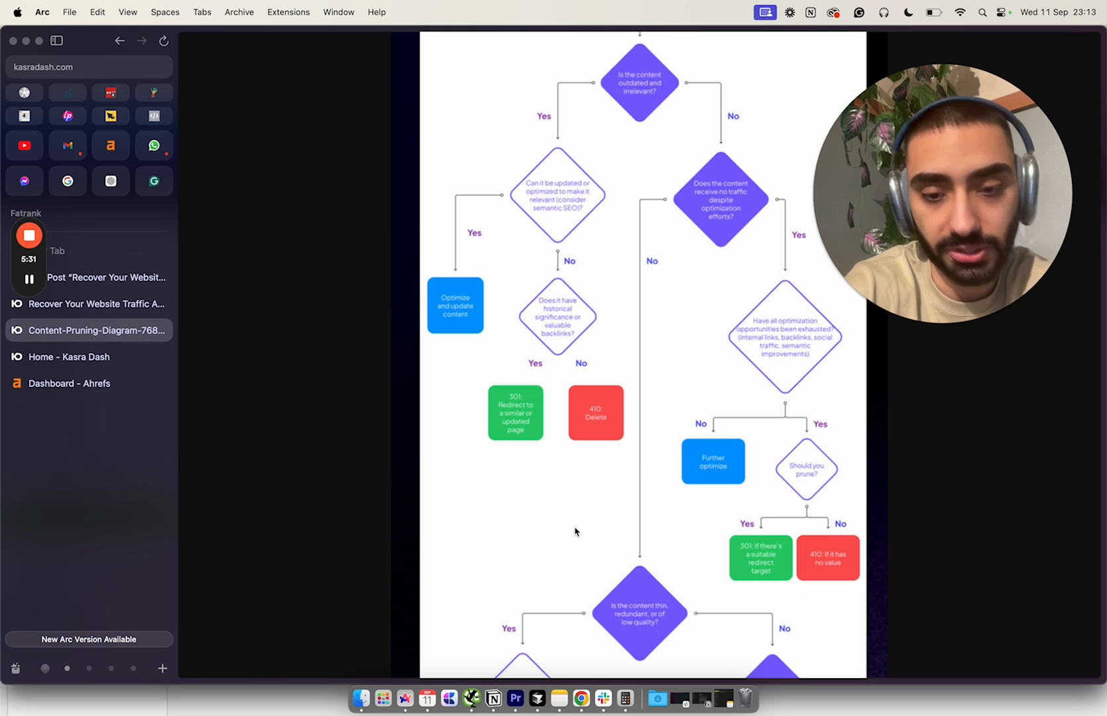
mouse_move(470, 697)
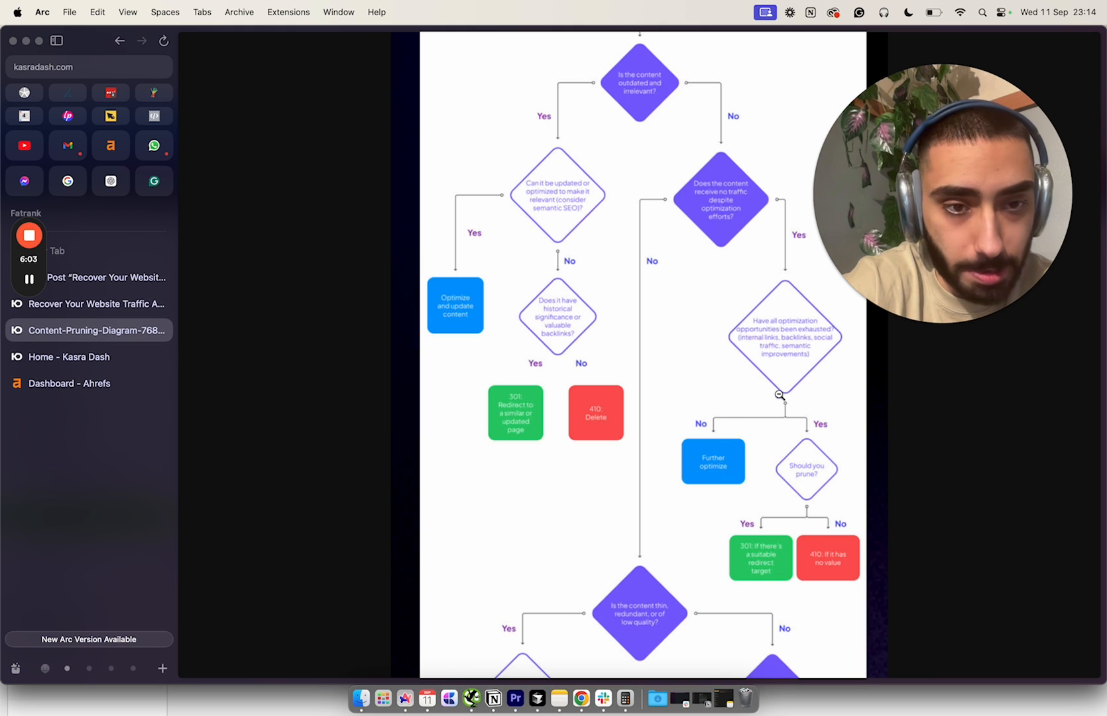
mouse_move(738, 486)
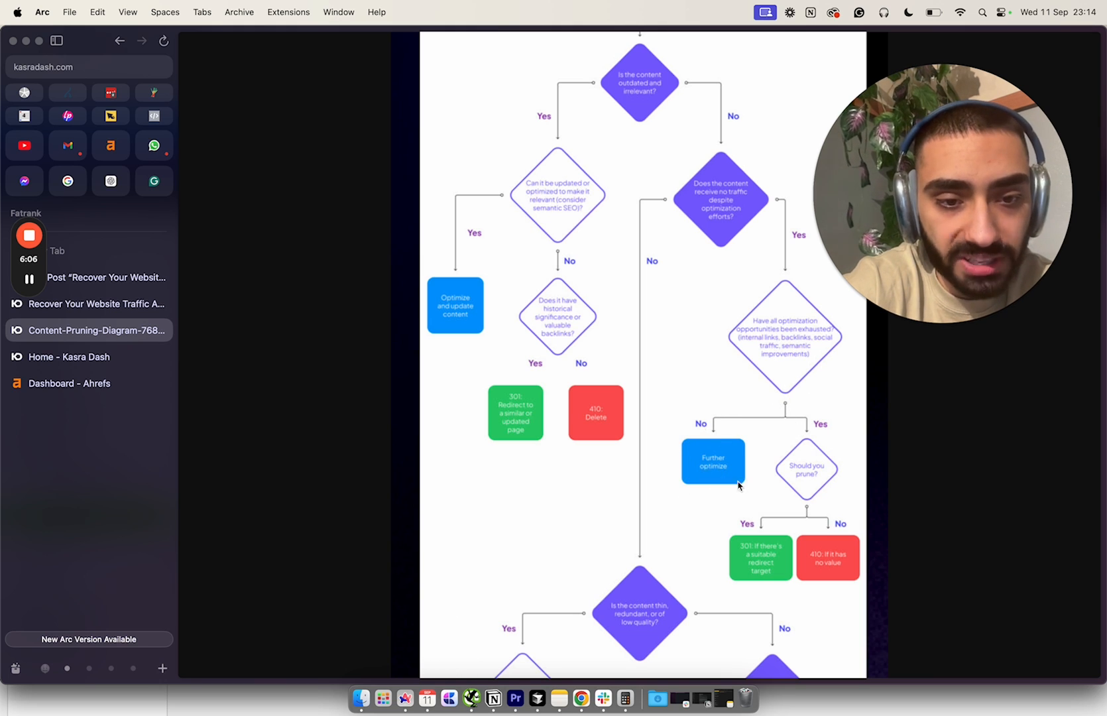
mouse_move(703, 463)
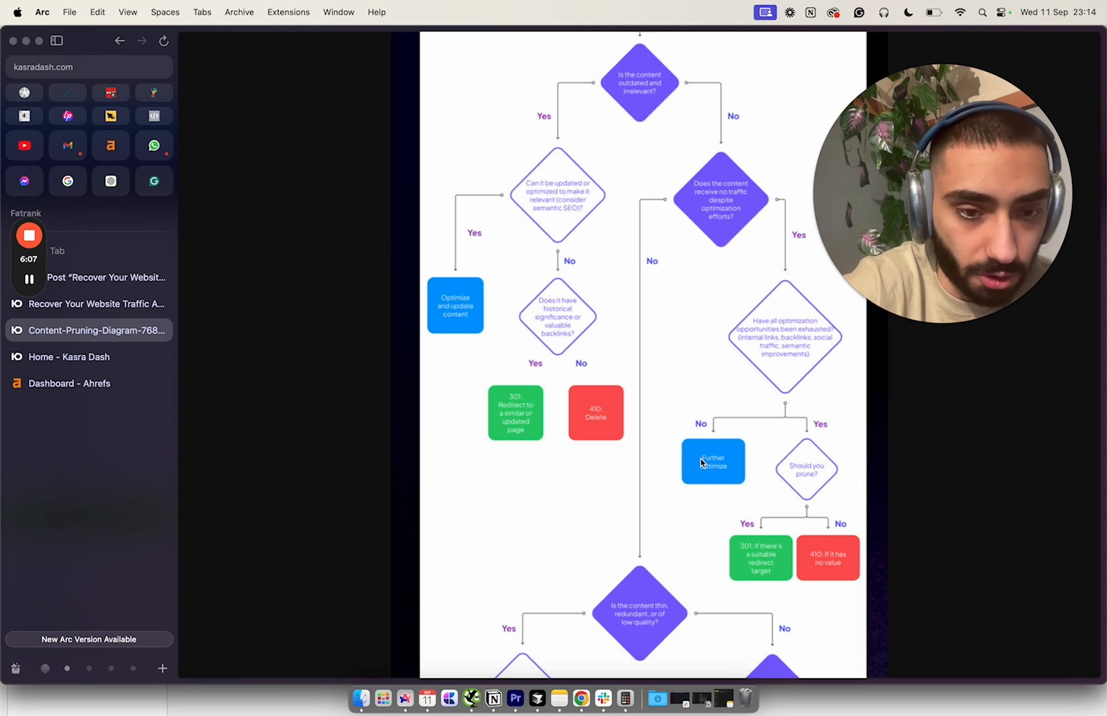
mouse_move(730, 484)
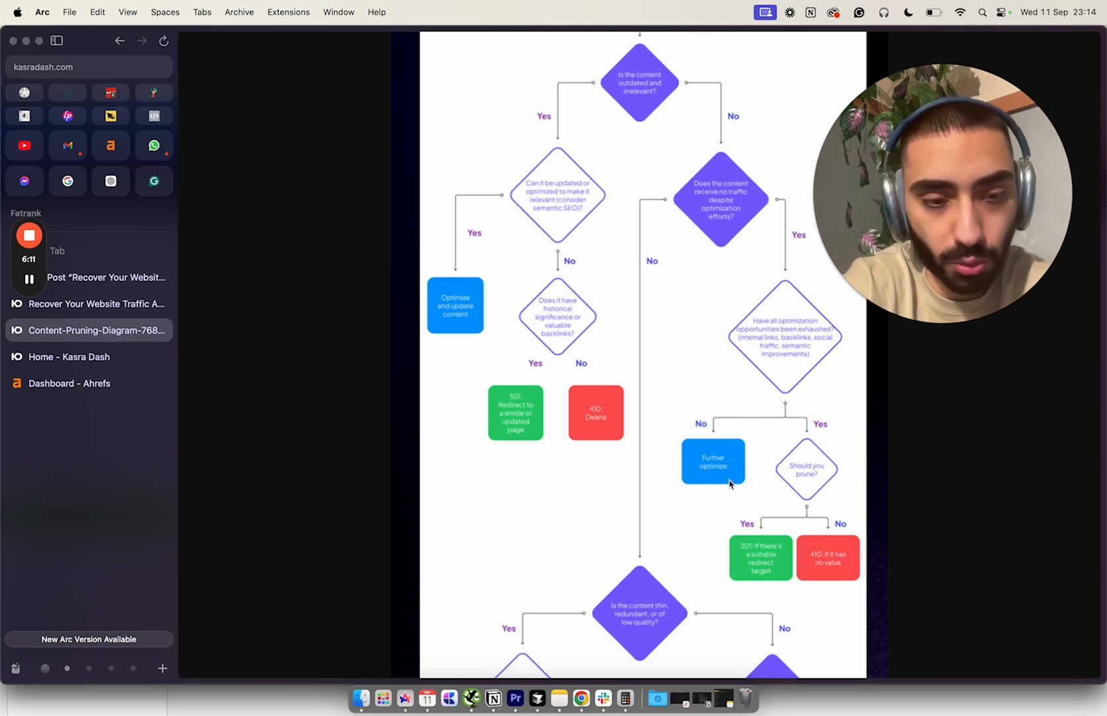
mouse_move(745, 483)
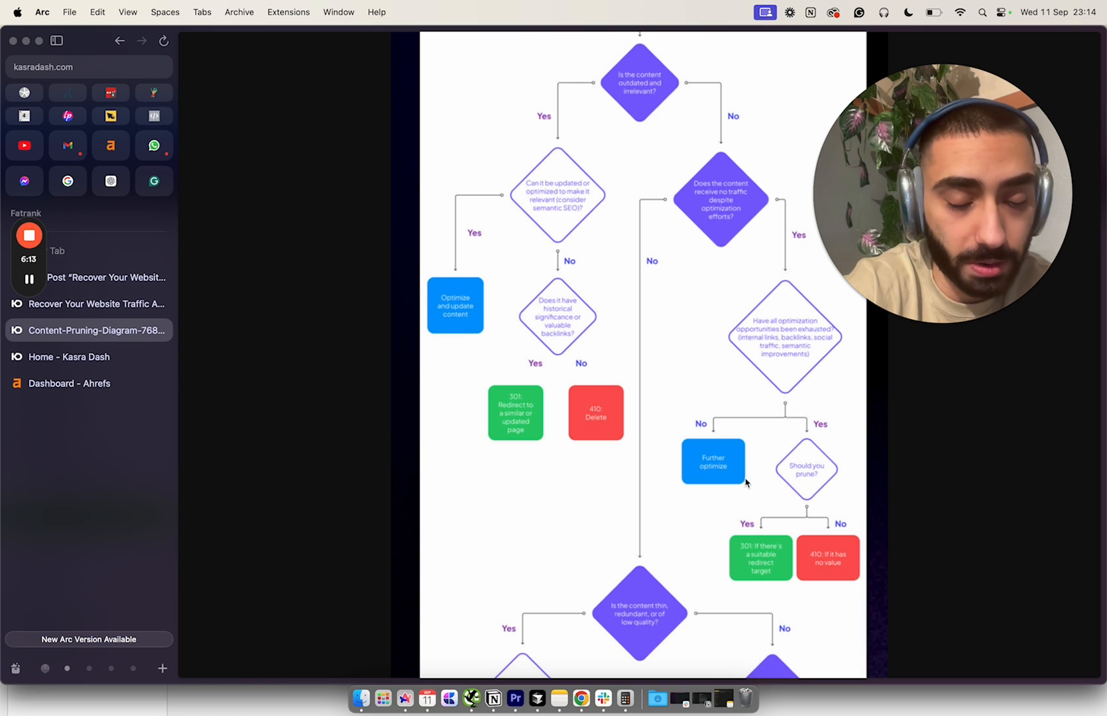
scroll("down", 3)
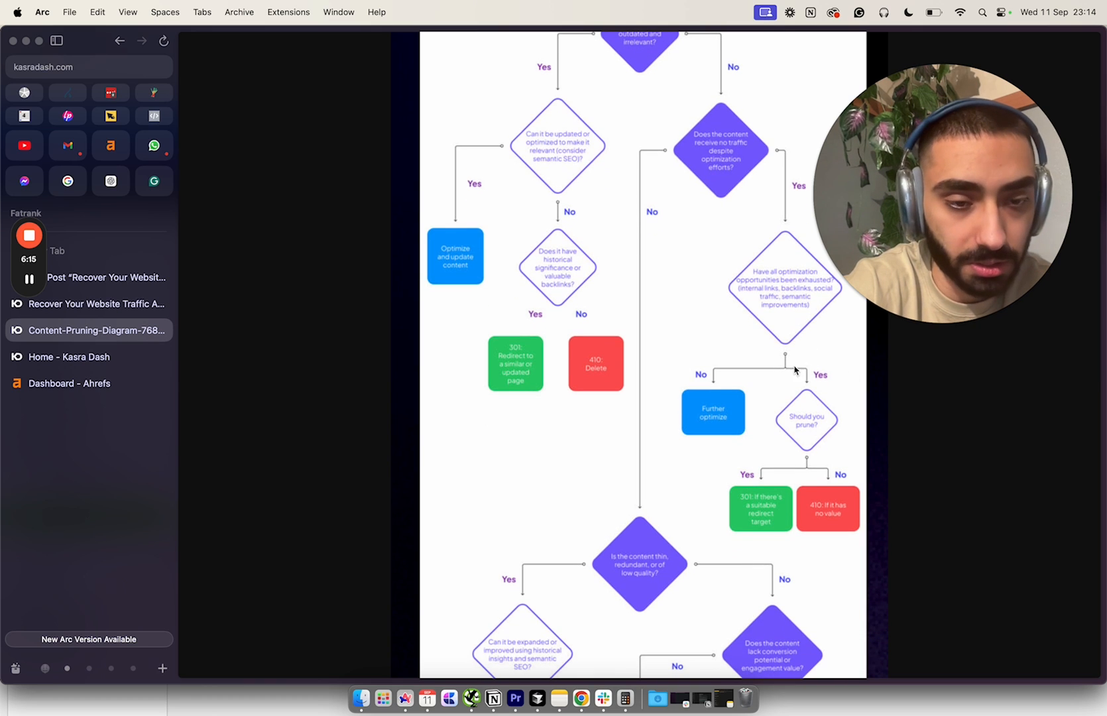
mouse_move(770, 433)
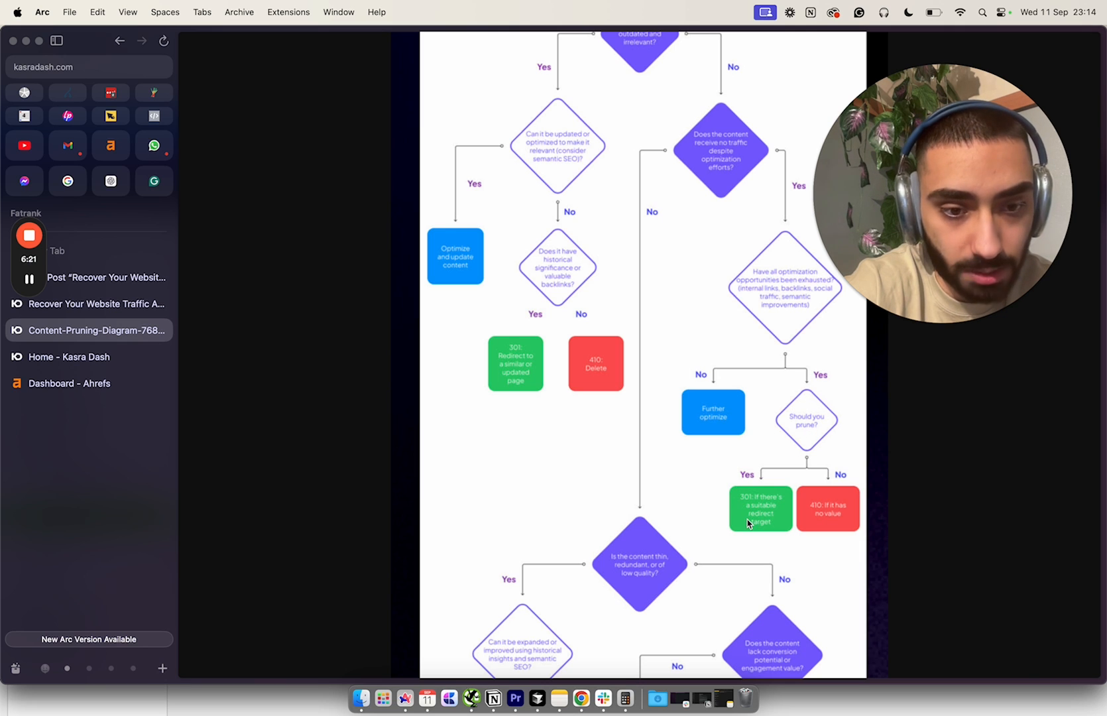
mouse_move(768, 552)
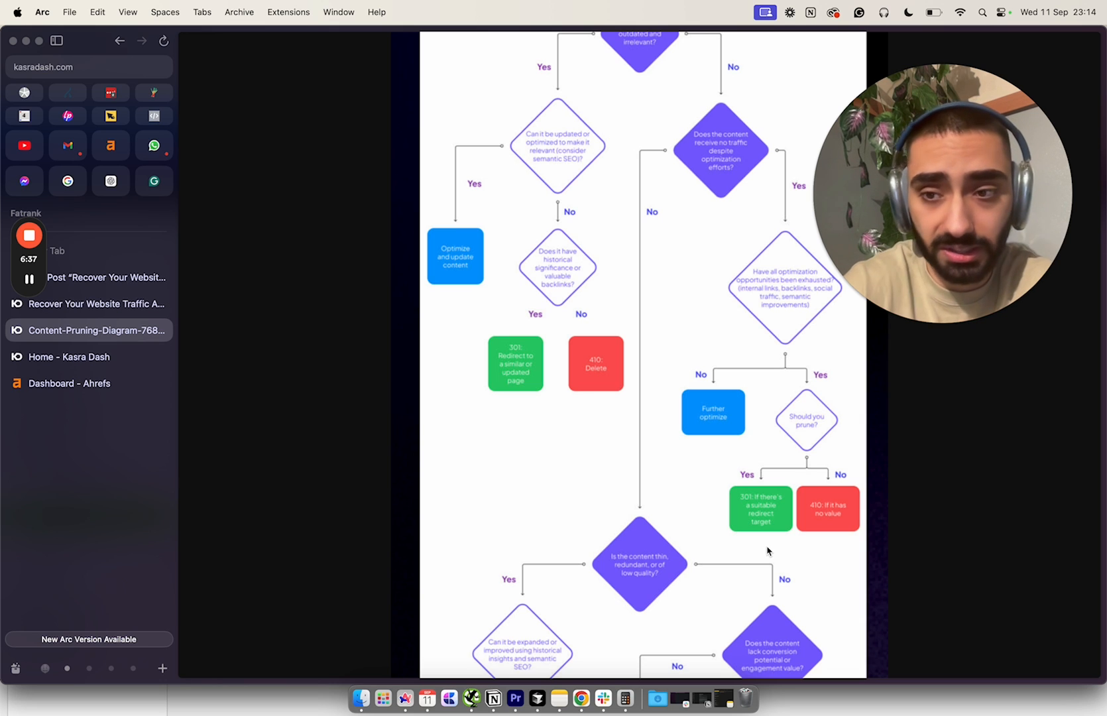
mouse_move(115, 471)
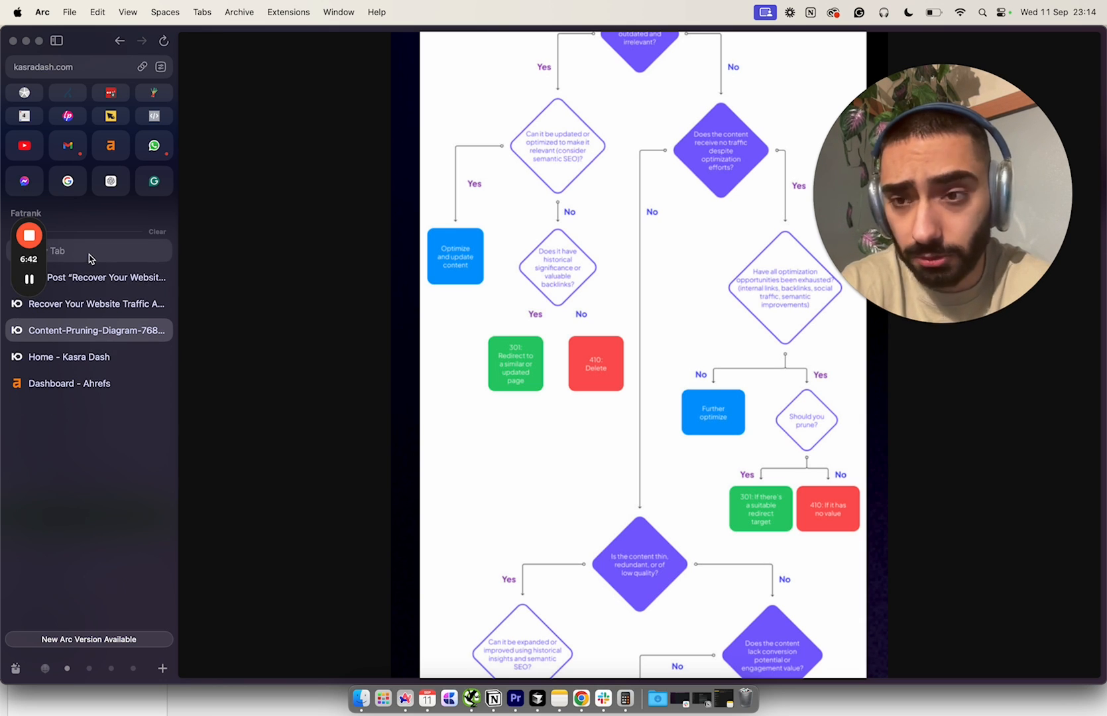
Search Google for 'what is a 410 in terms of seo'
left_click(67, 181)
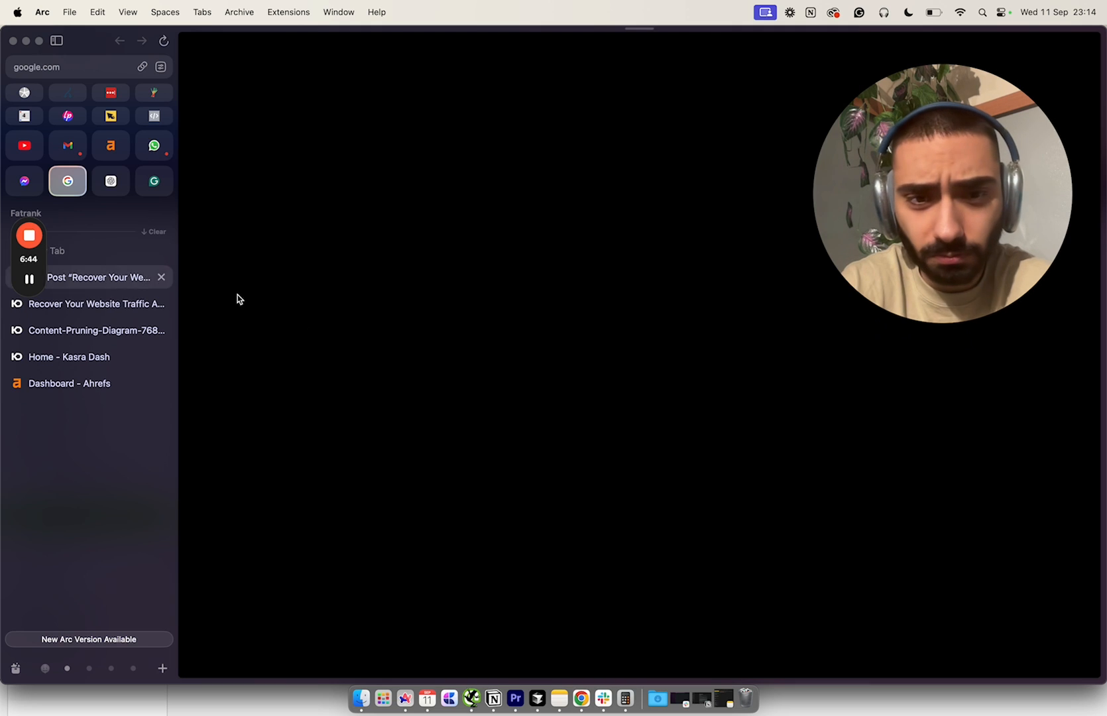
type("what is a 410")
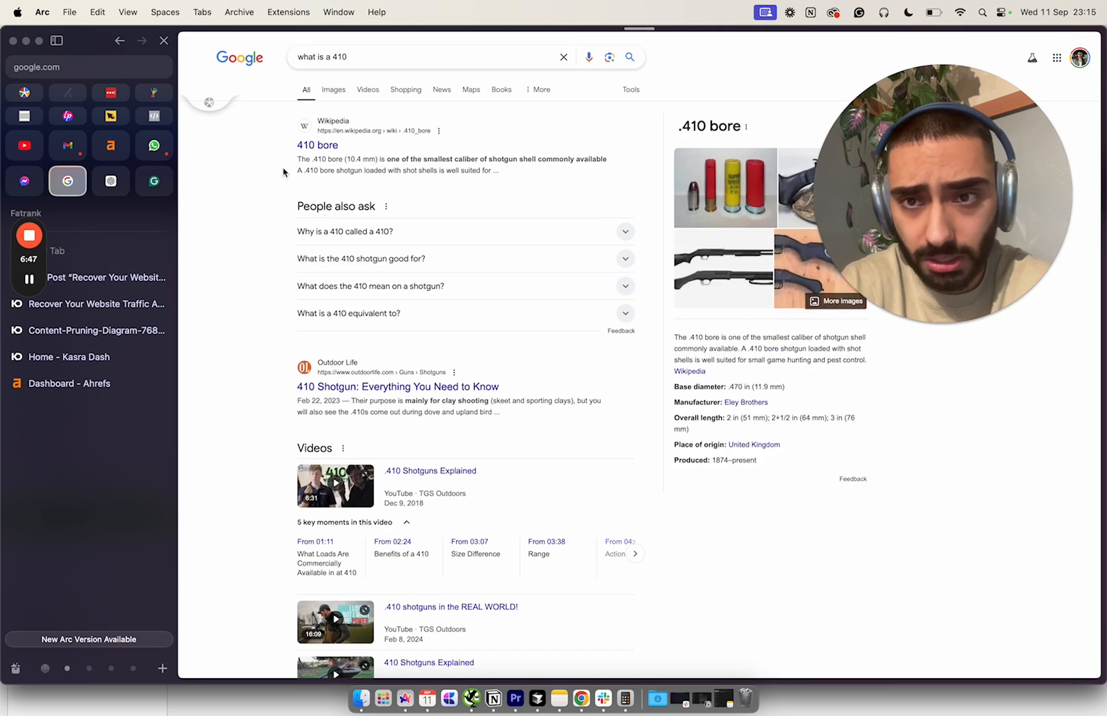
left_click(423, 56)
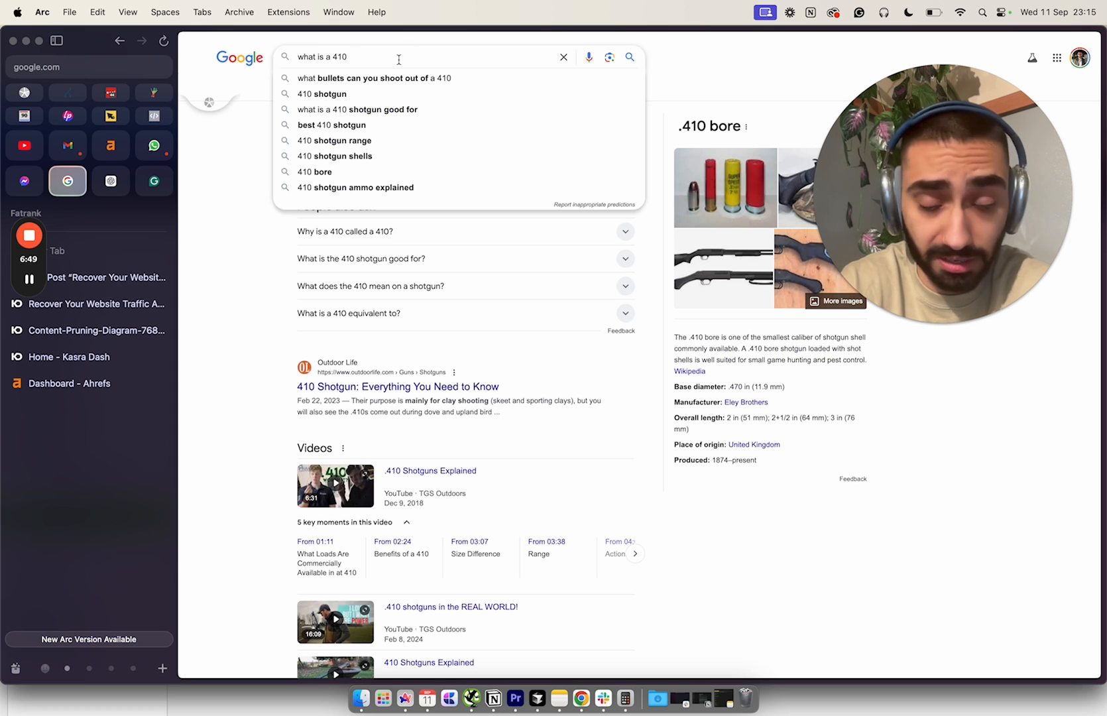
type("in")
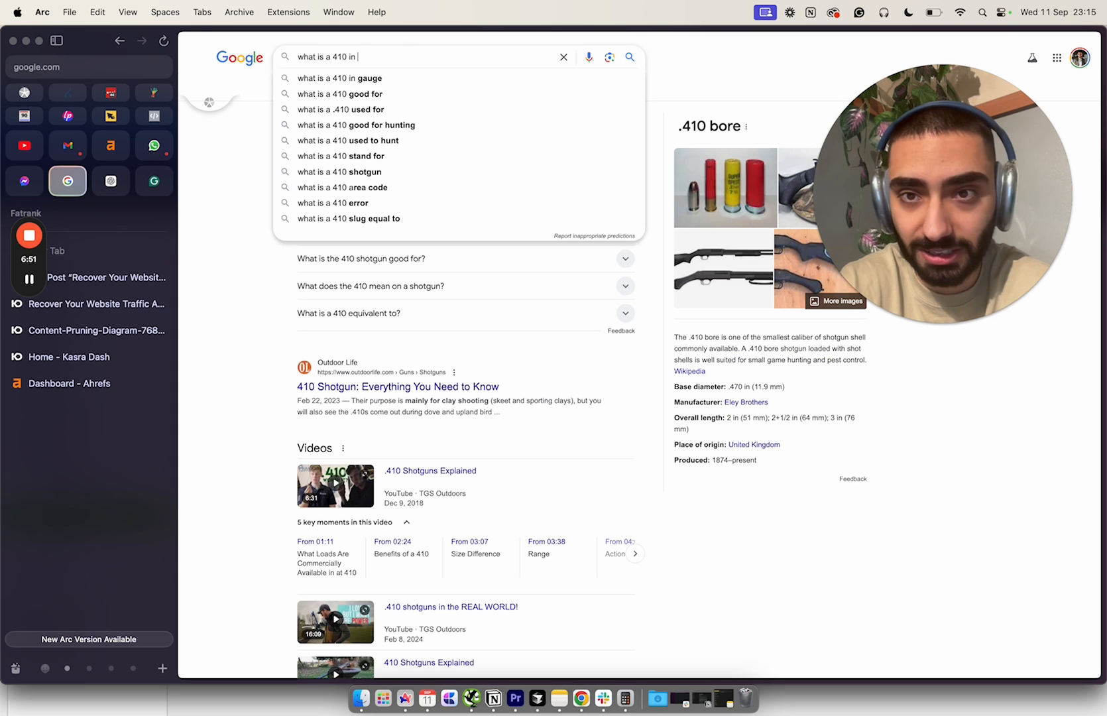
type("terms.")
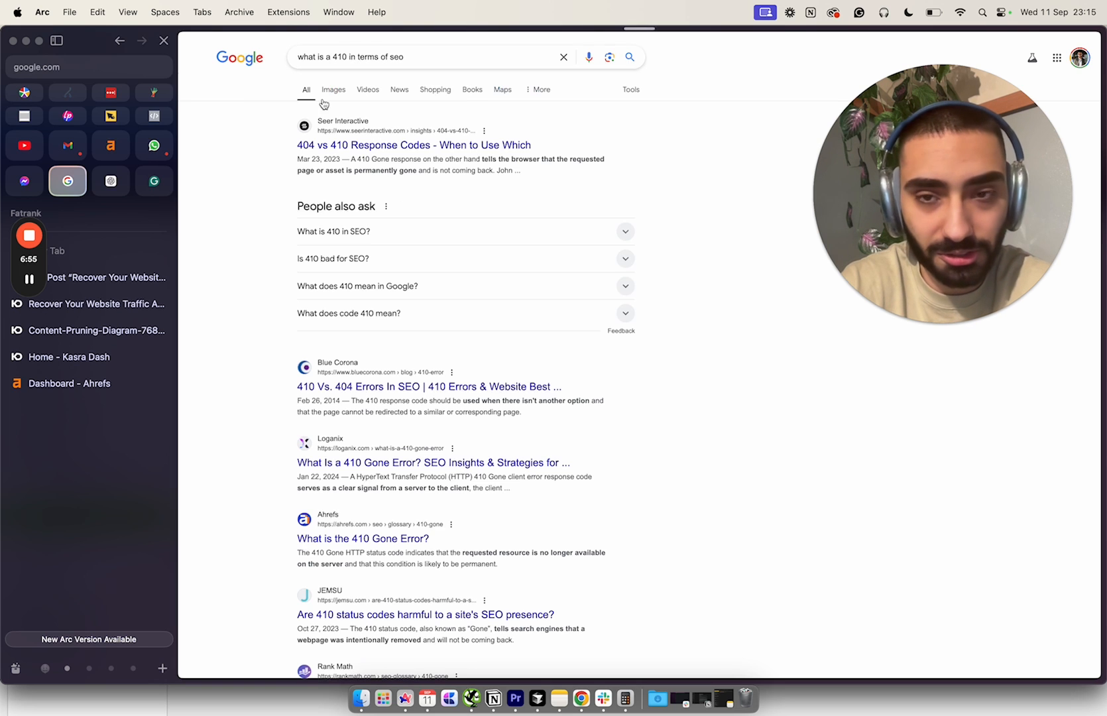
Read Seer Interactive's 404 vs 410 article to its Quick Tips, then return to the blog post
left_click(414, 144)
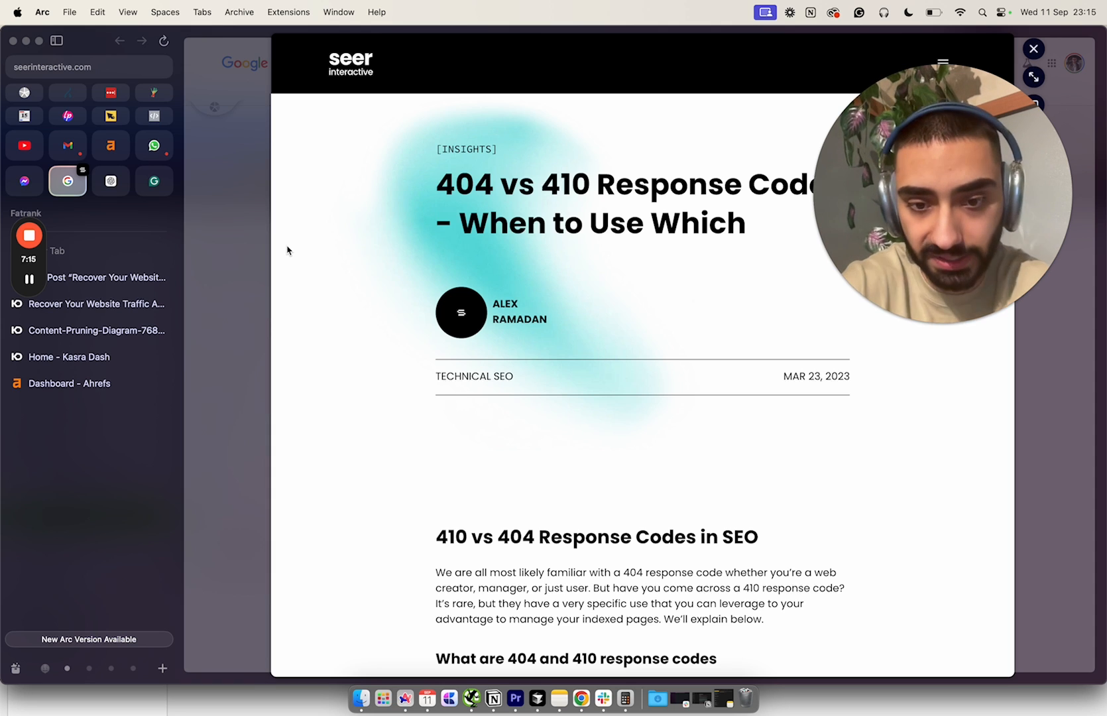
mouse_move(348, 328)
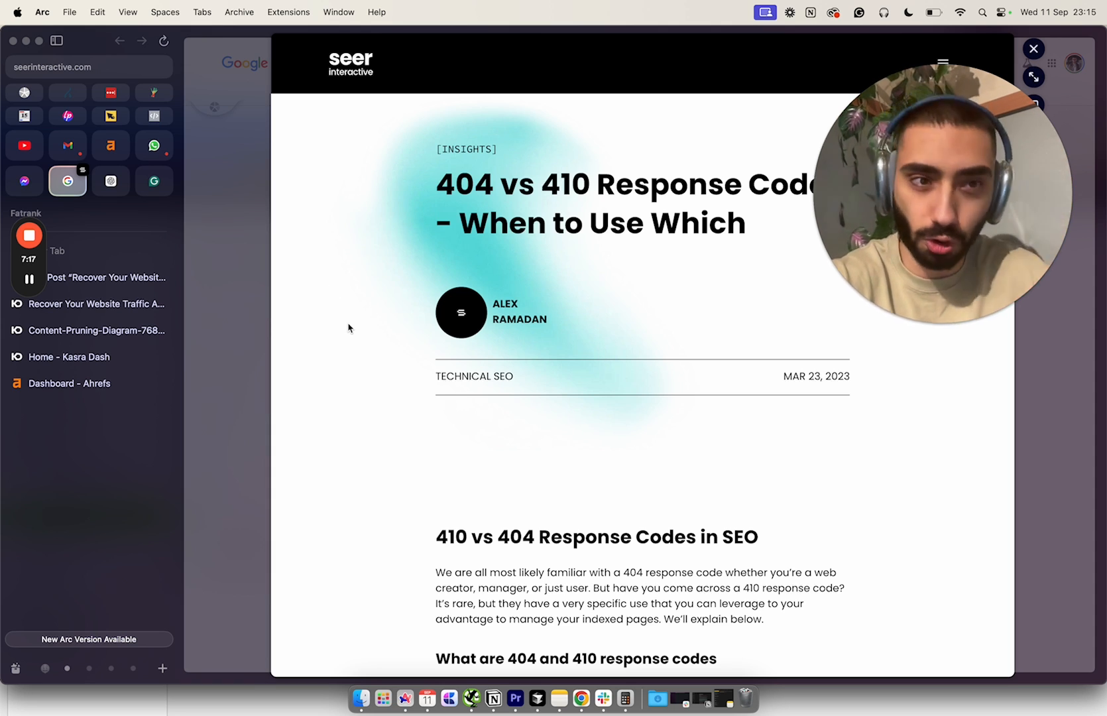
scroll("down", 3)
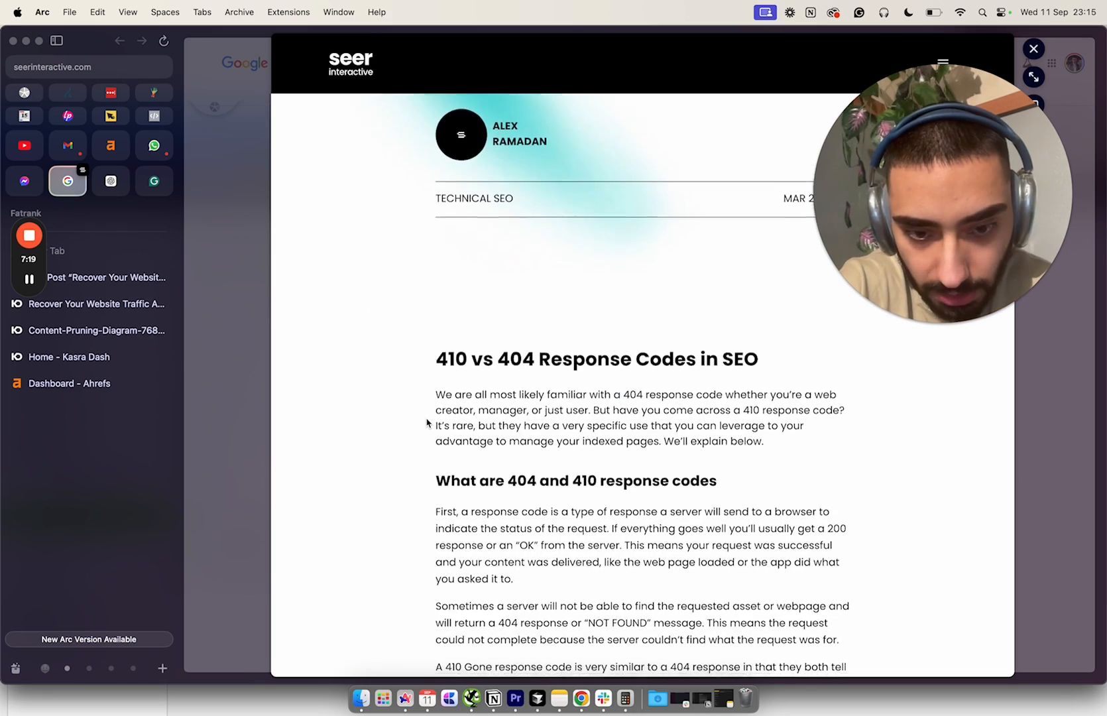
scroll("down", 3)
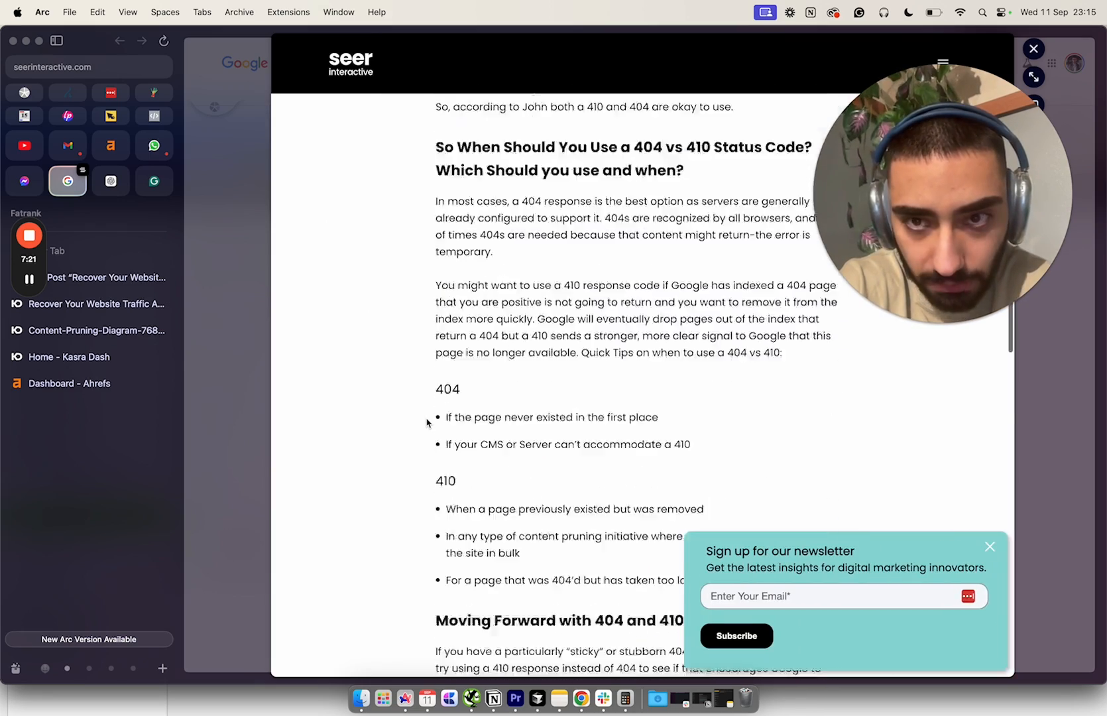
scroll("down", 3)
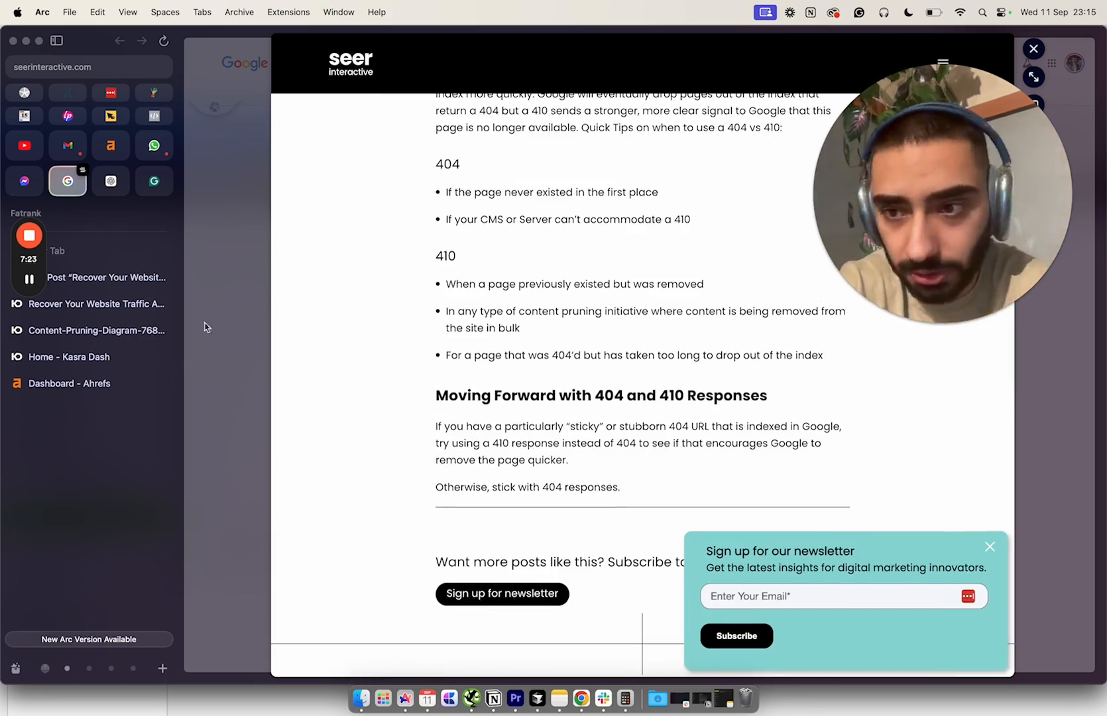
left_click(99, 304)
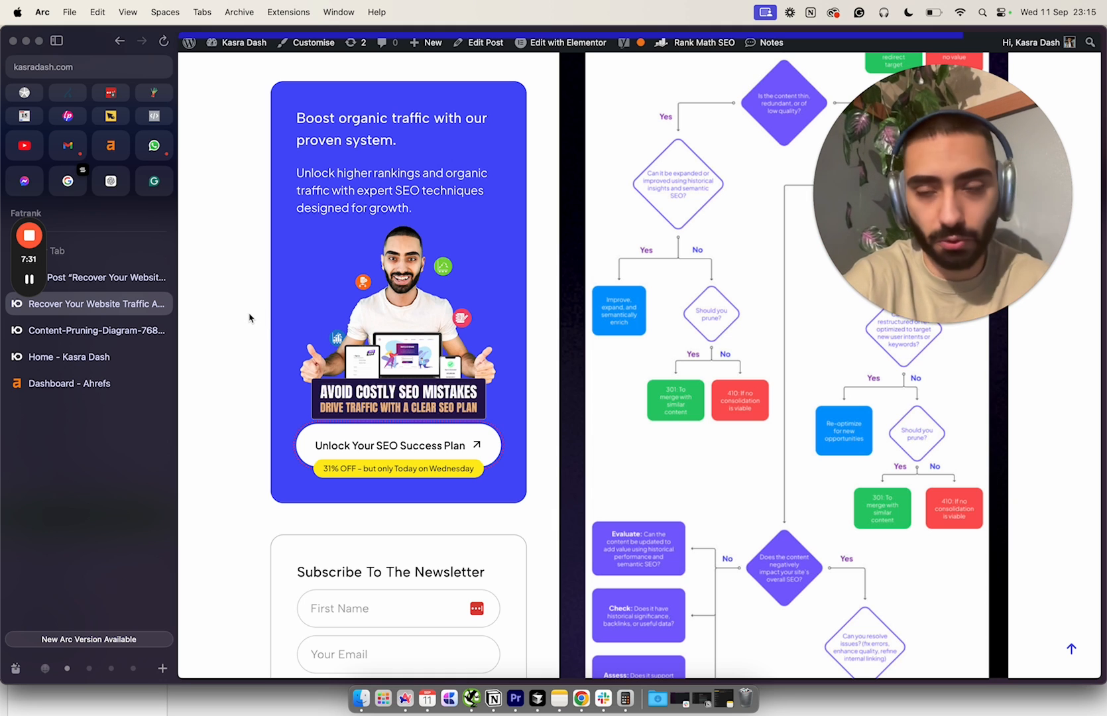
mouse_move(779, 455)
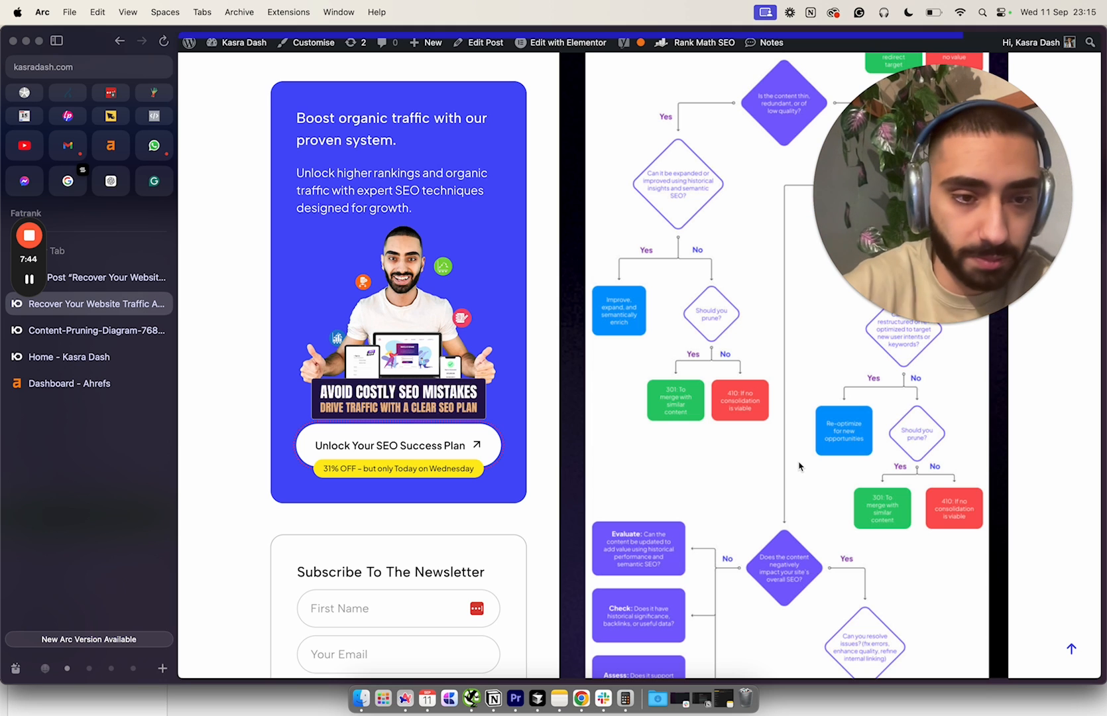
Scroll the post's flowchart down to its final negative-SEO-impact branch
scroll("down", 3)
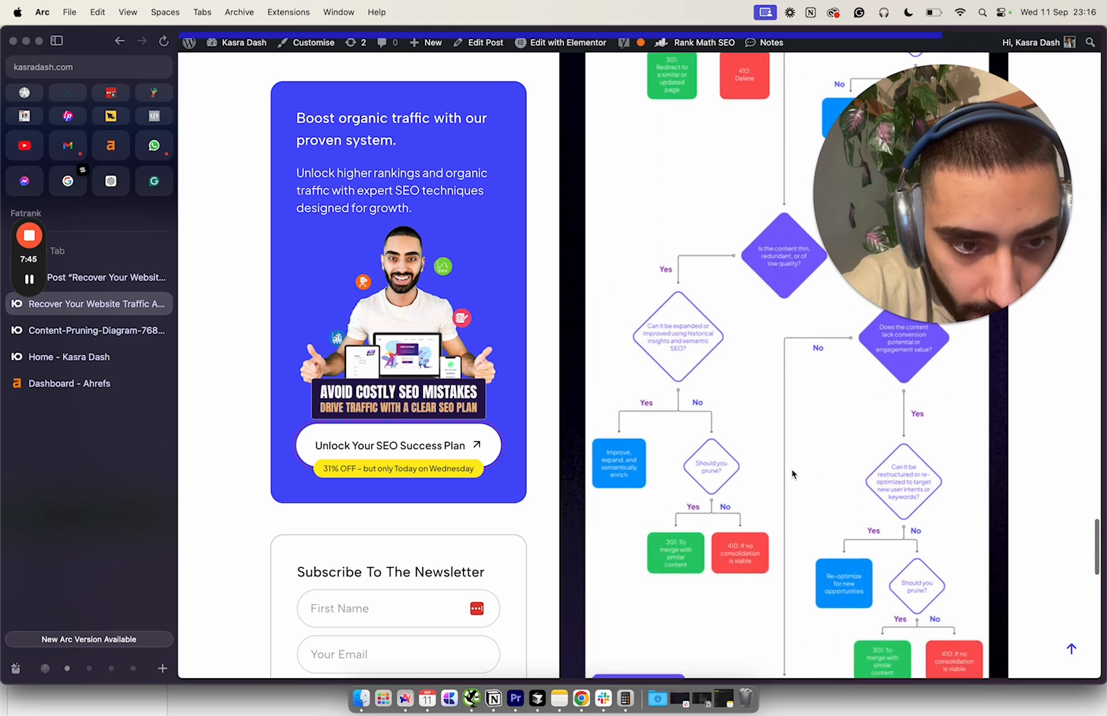
scroll("down", 3)
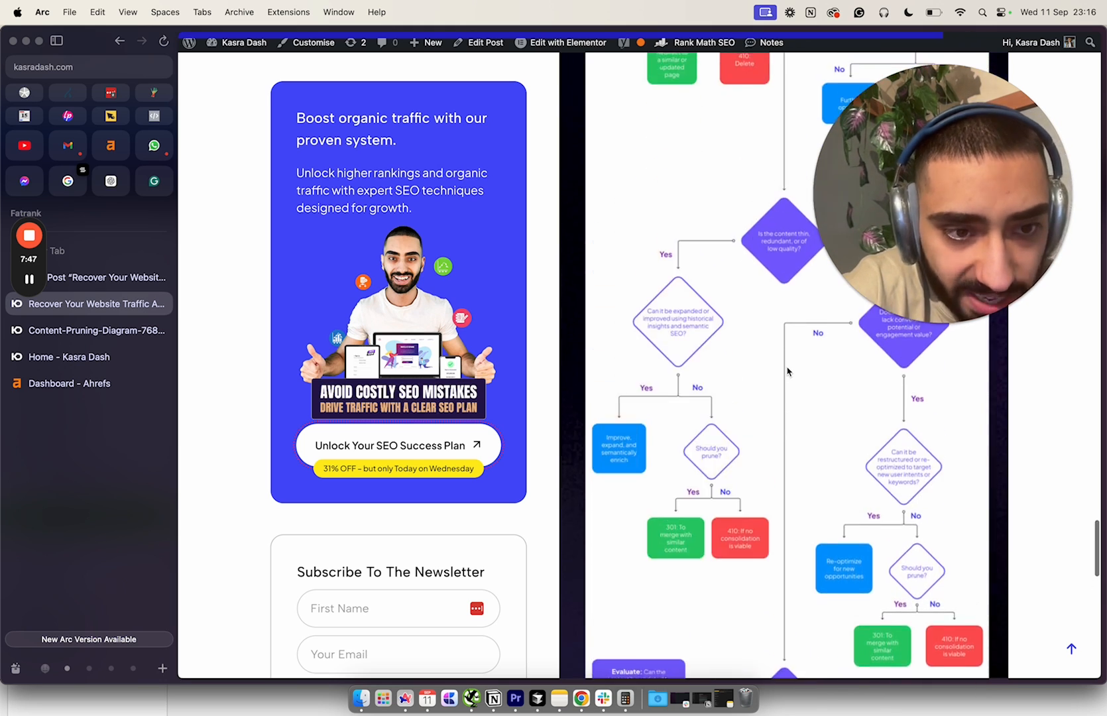
scroll("down", 3)
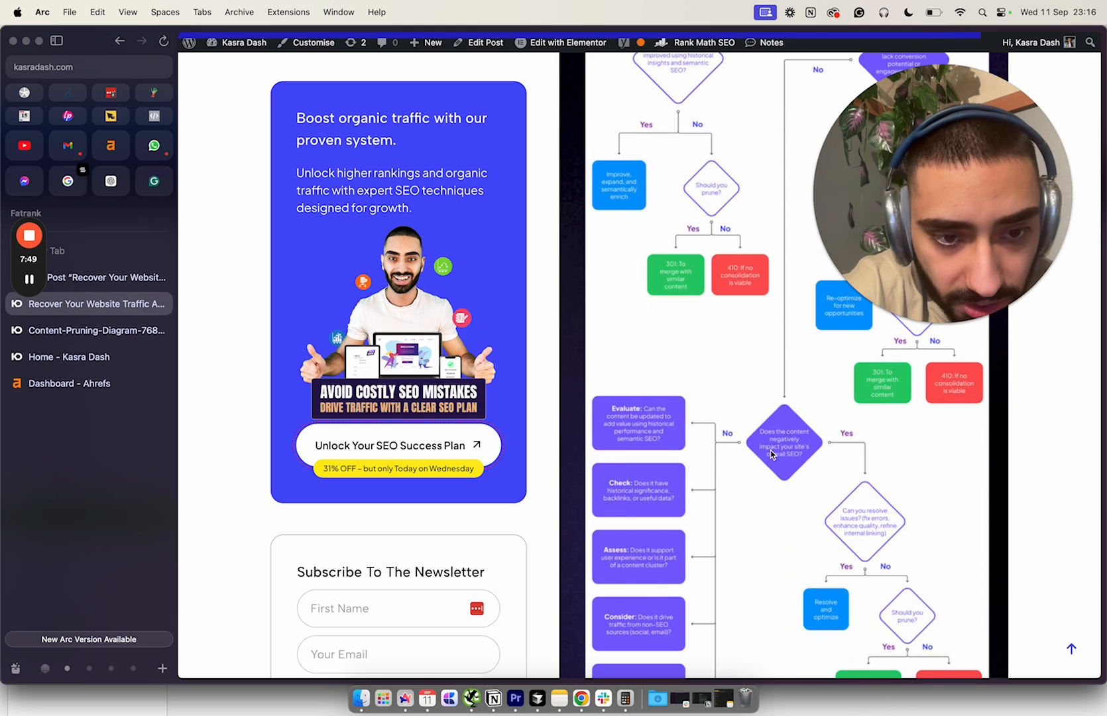
scroll("down", 3)
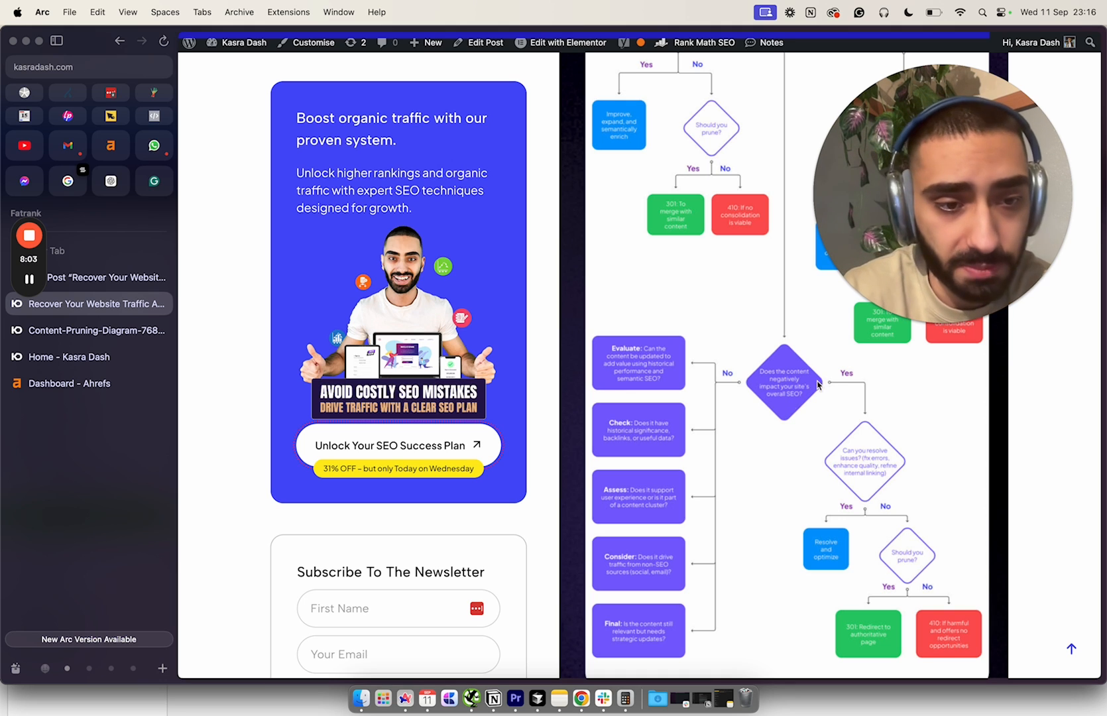
mouse_move(850, 512)
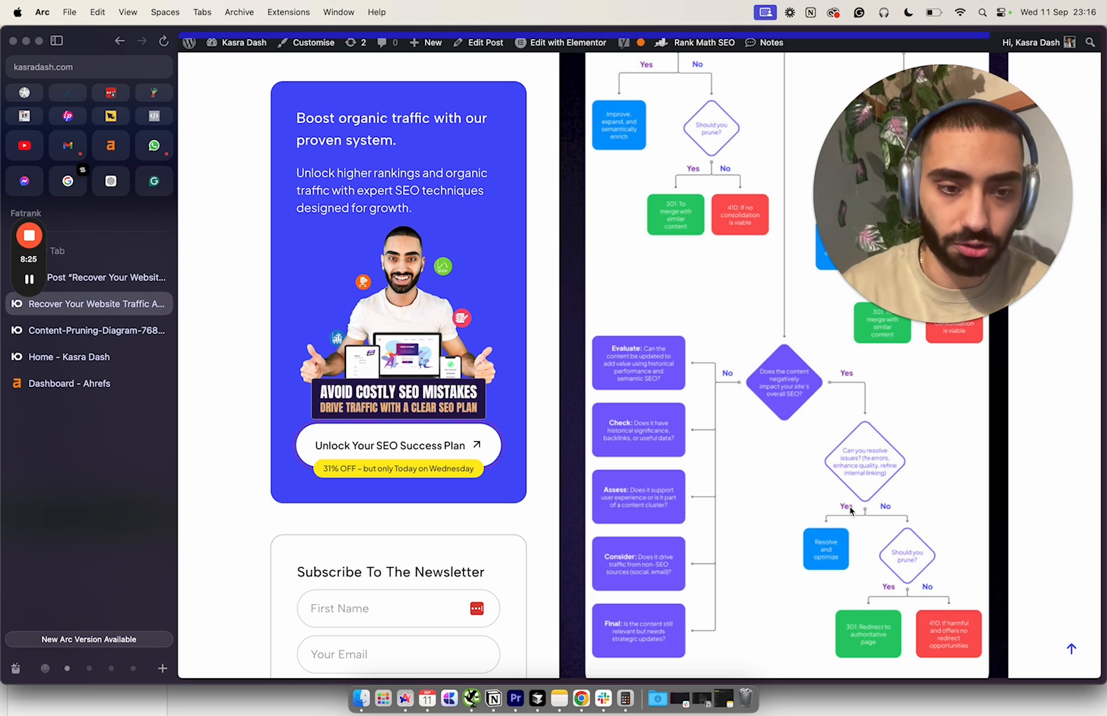
mouse_move(882, 517)
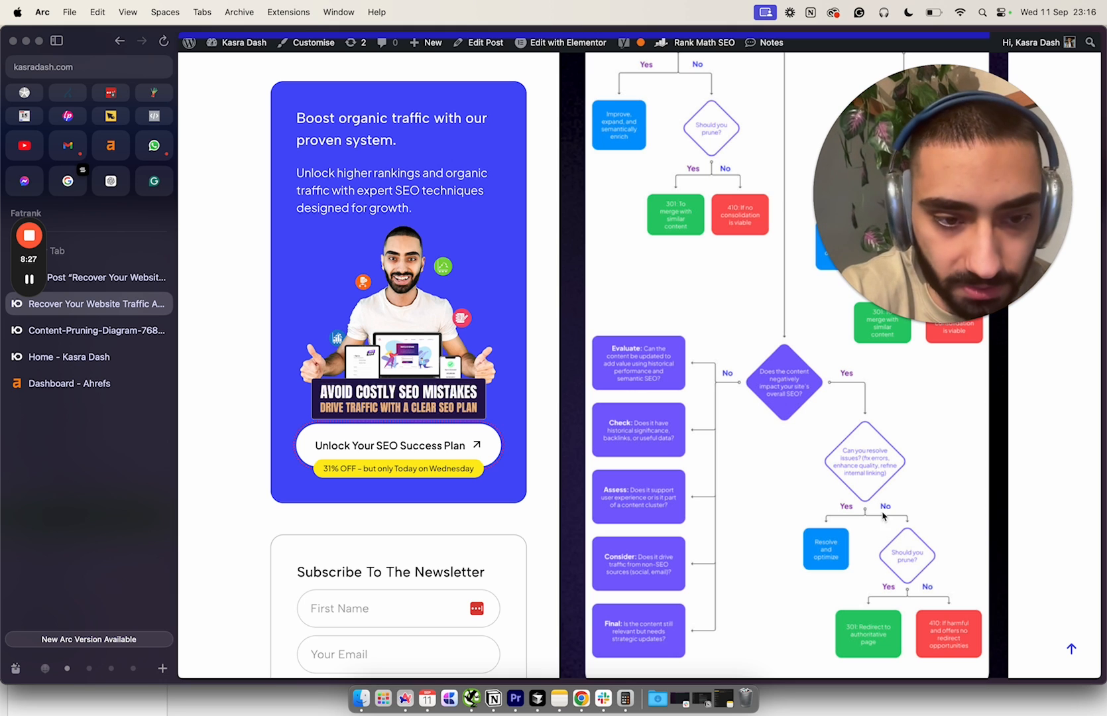
scroll("down", 3)
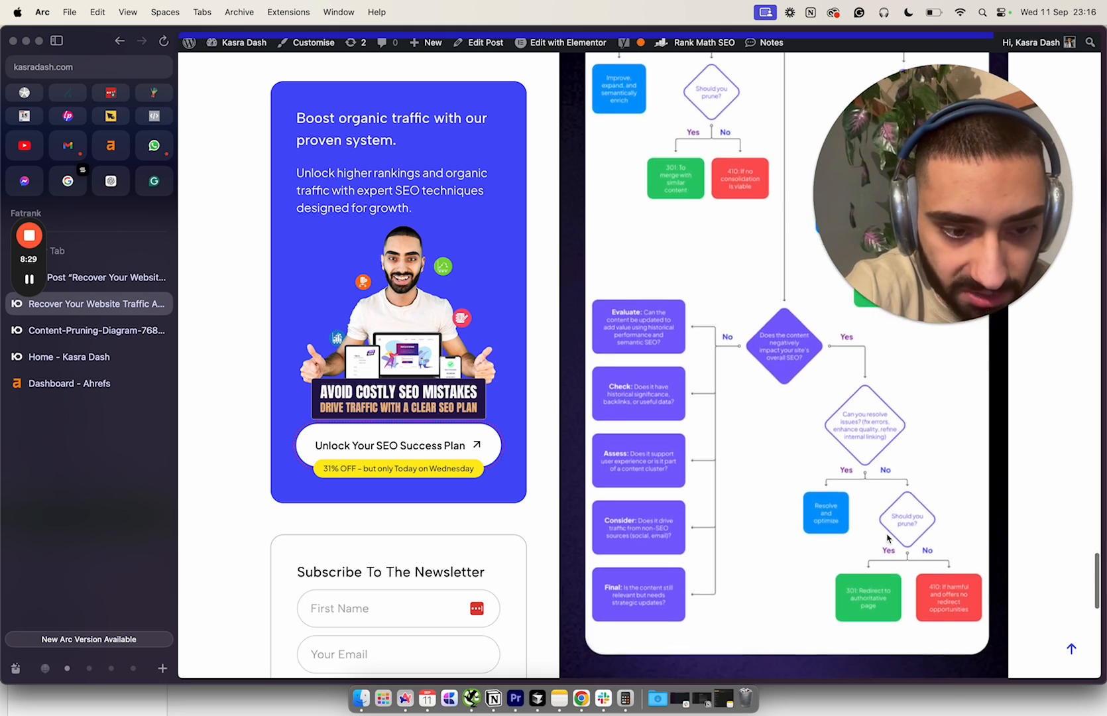
scroll("down", 3)
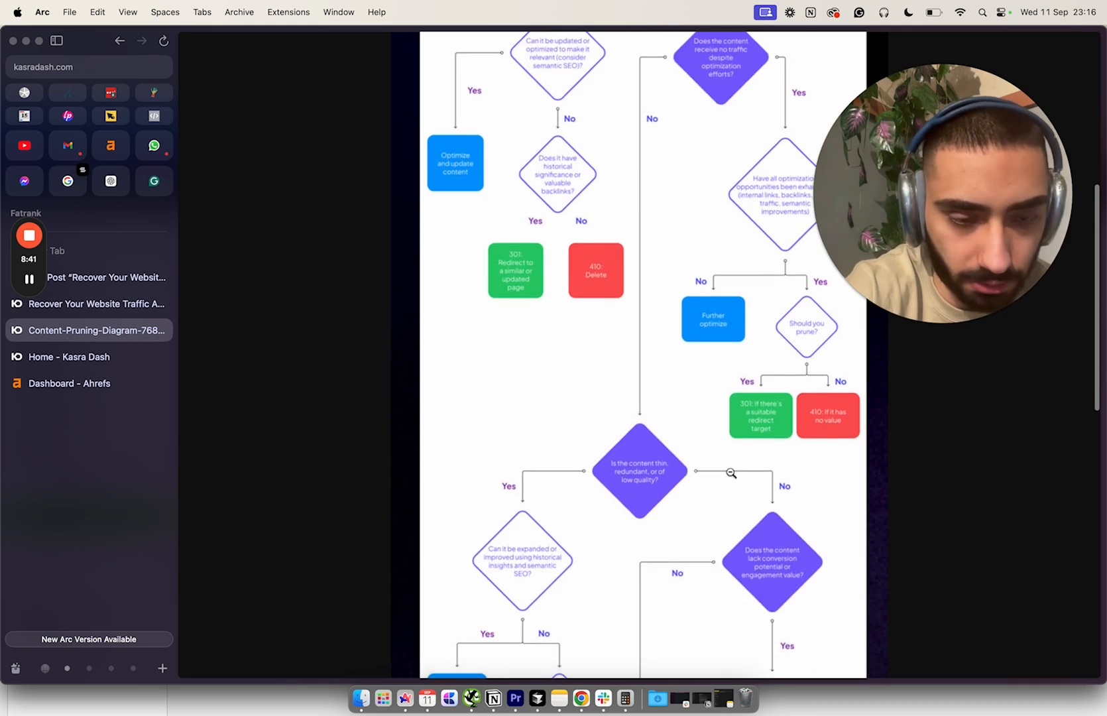
Scroll the full-size diagram down to the Evaluate, Check, Assess, Consider and Final boxes
scroll("down", 3)
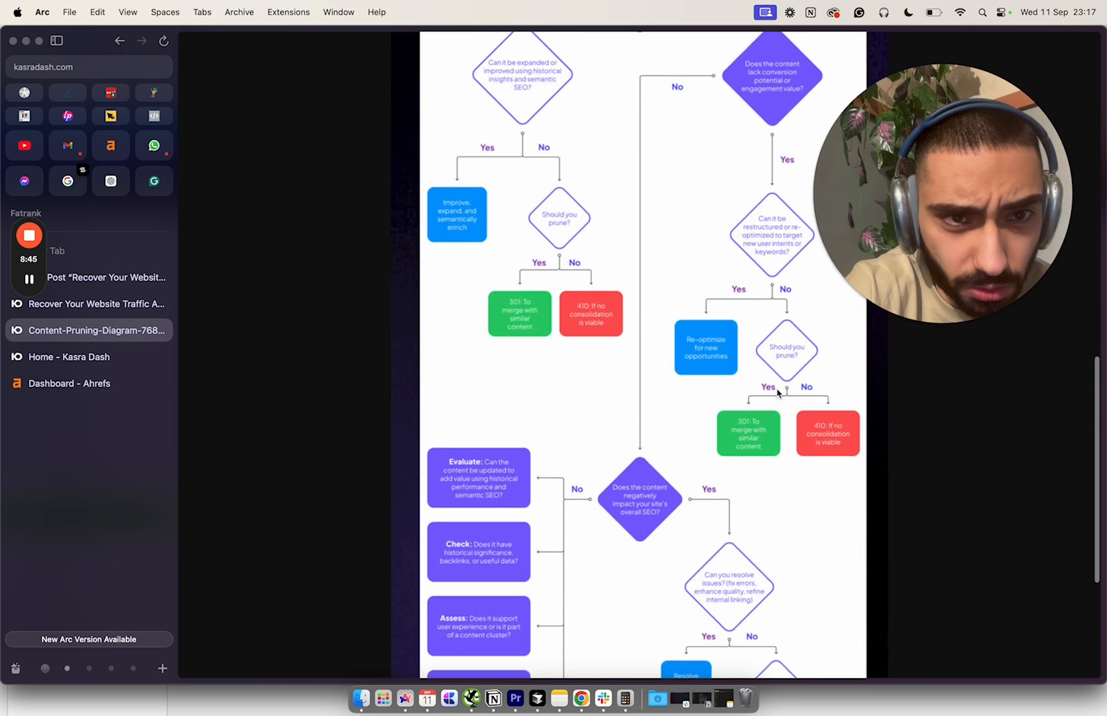
scroll("down", 3)
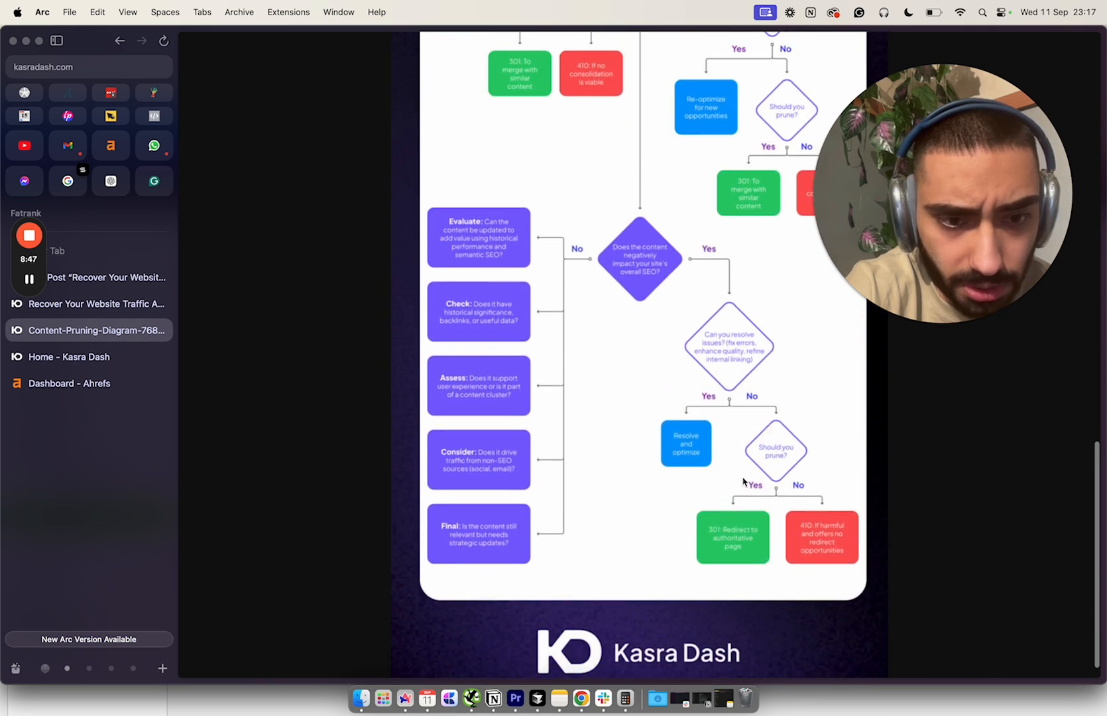
mouse_move(753, 558)
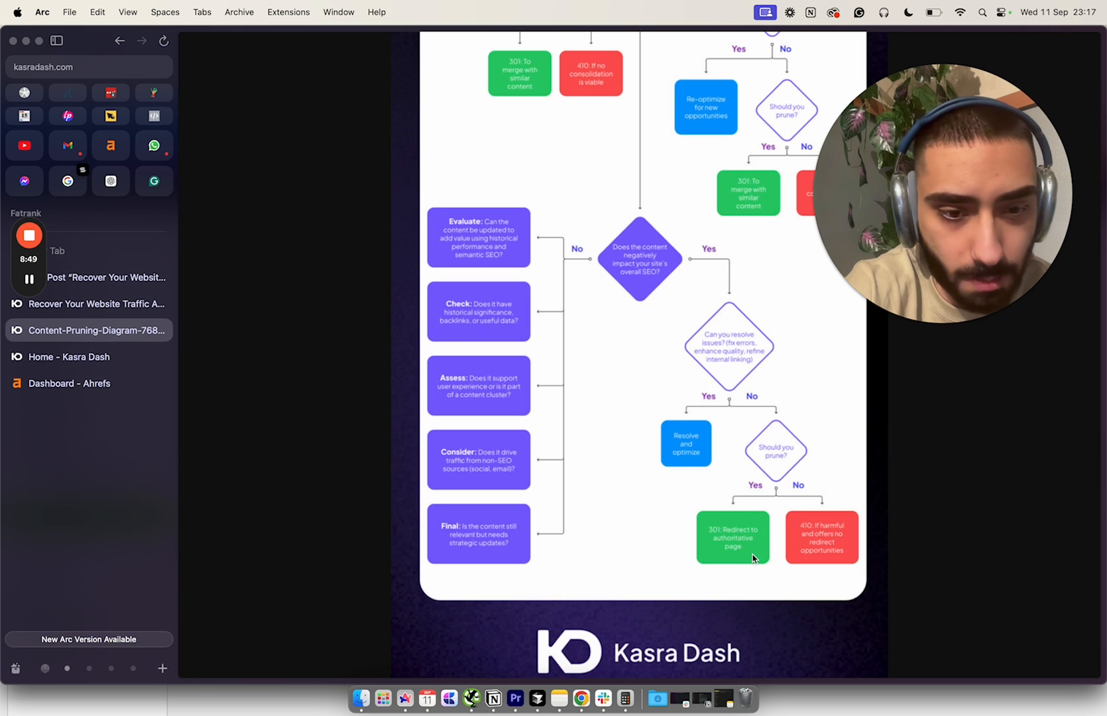
mouse_move(846, 528)
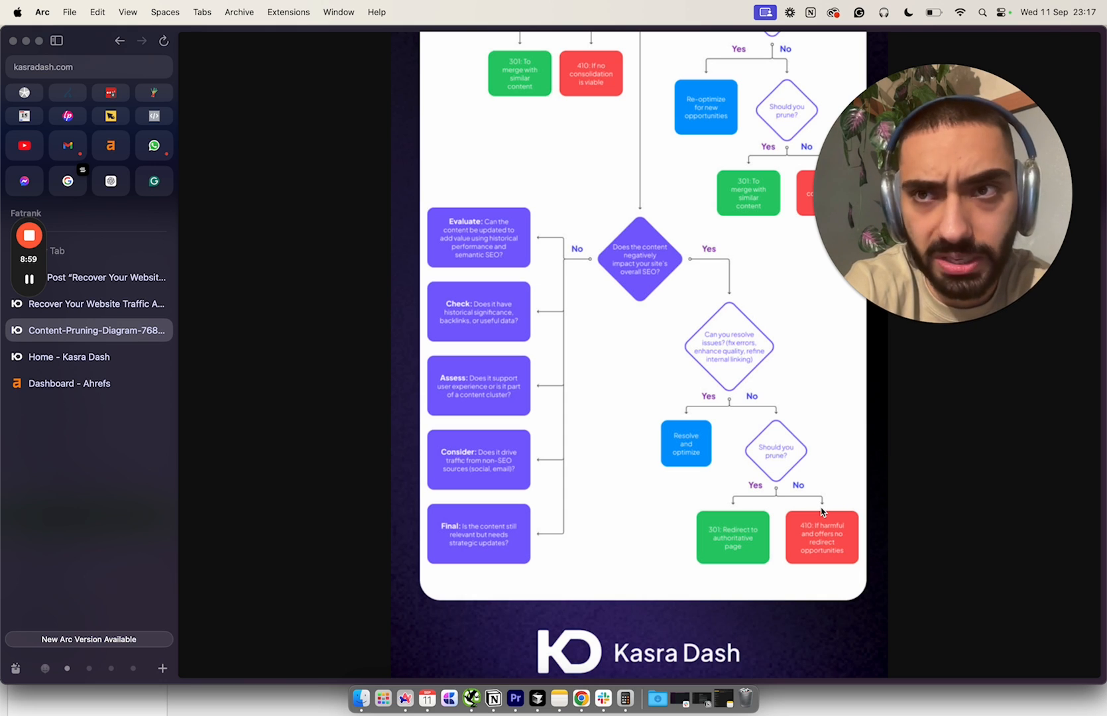
mouse_move(792, 565)
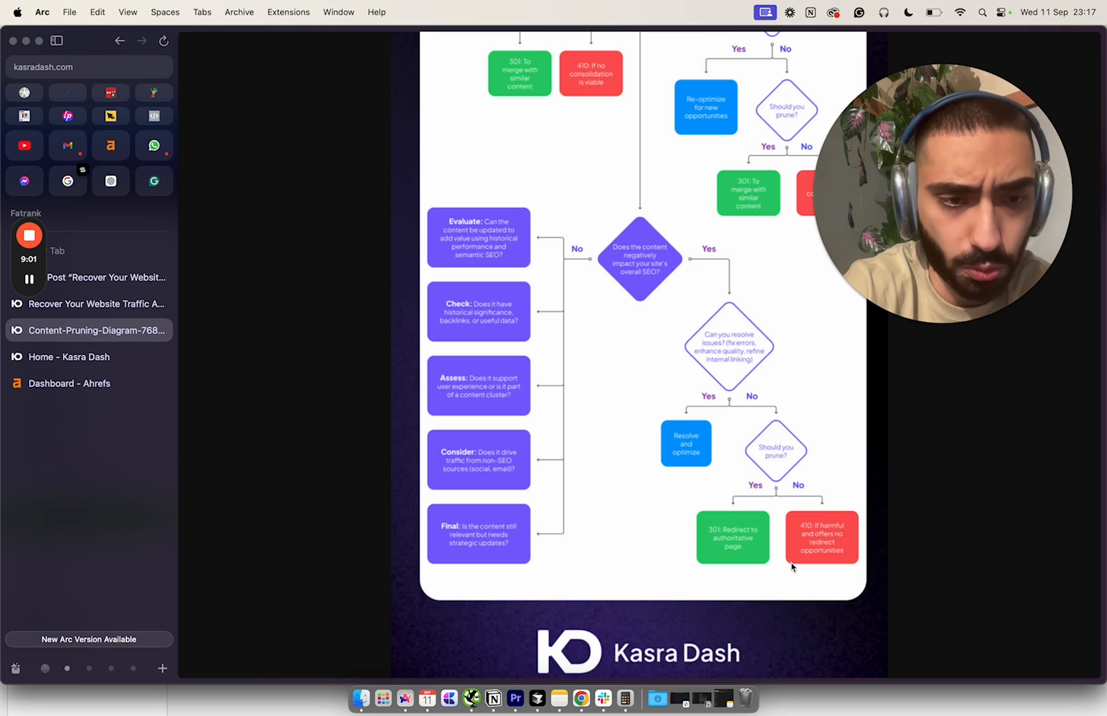
mouse_move(557, 252)
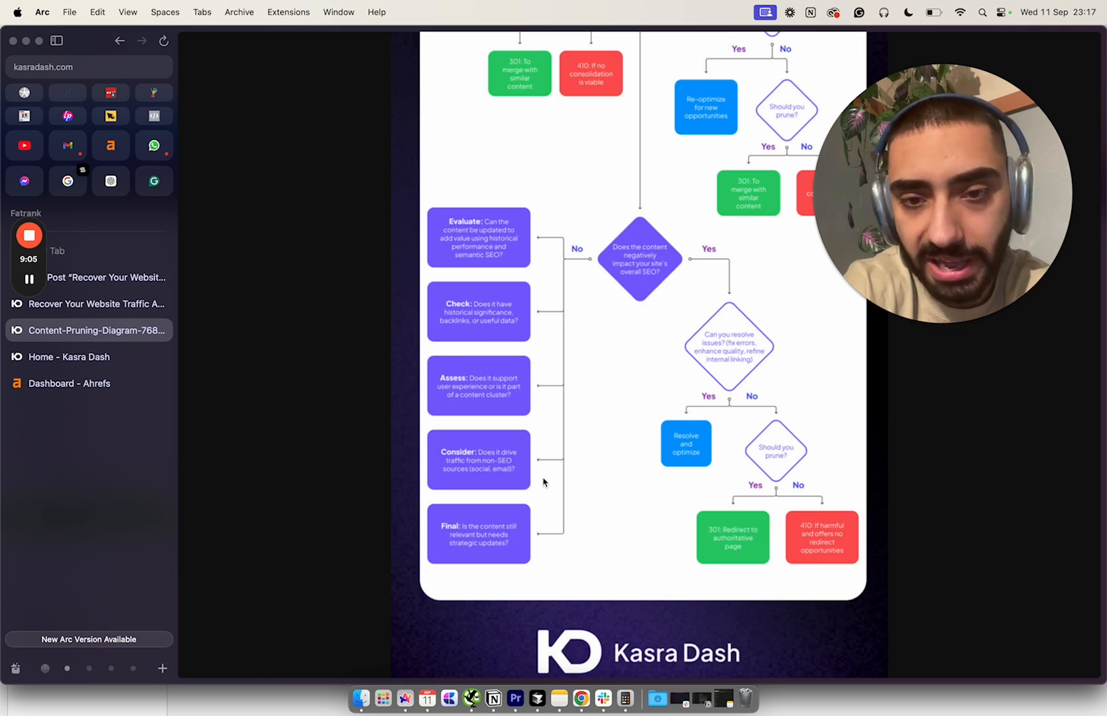
scroll("down", 3)
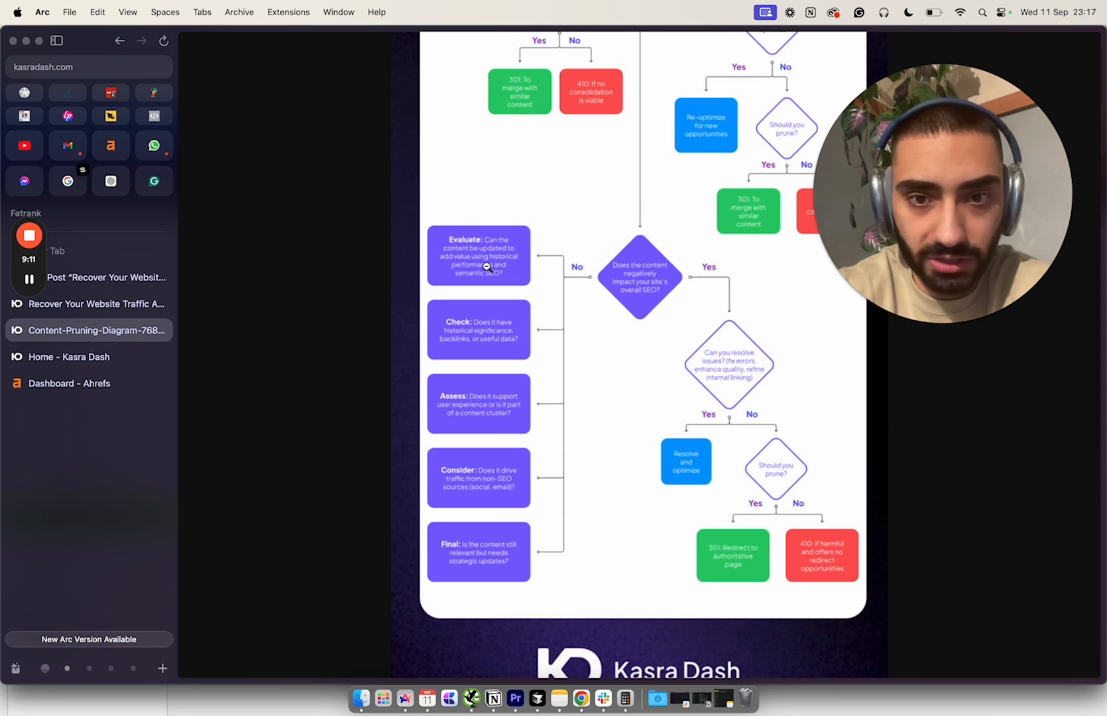
mouse_move(427, 274)
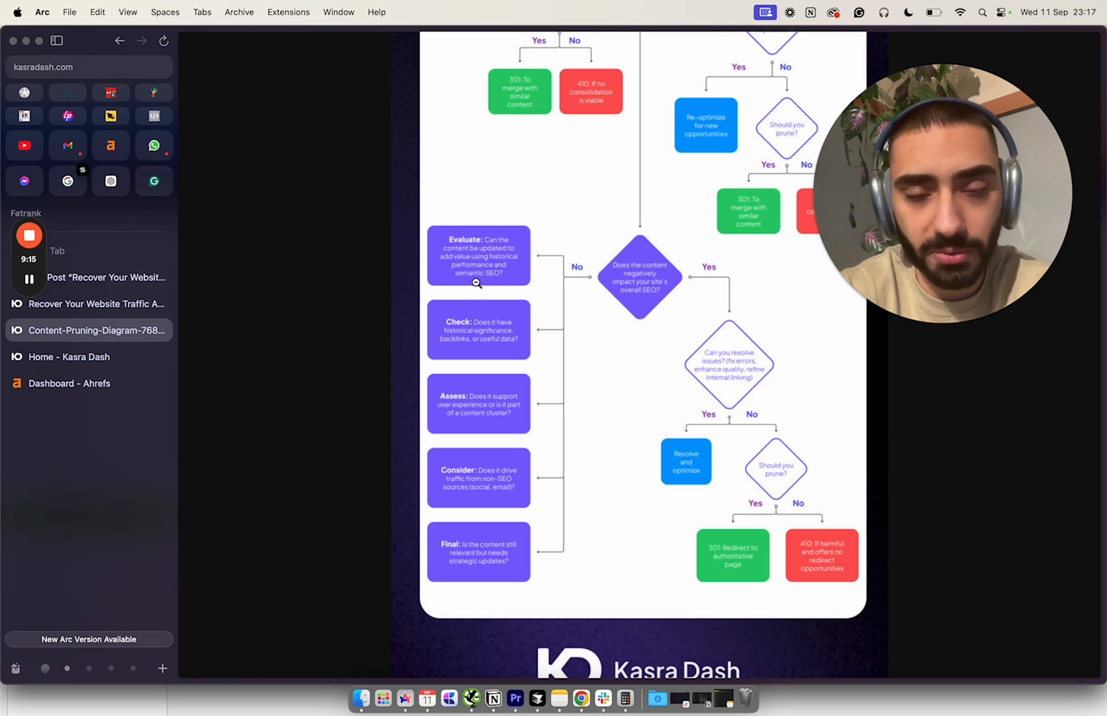
mouse_move(475, 347)
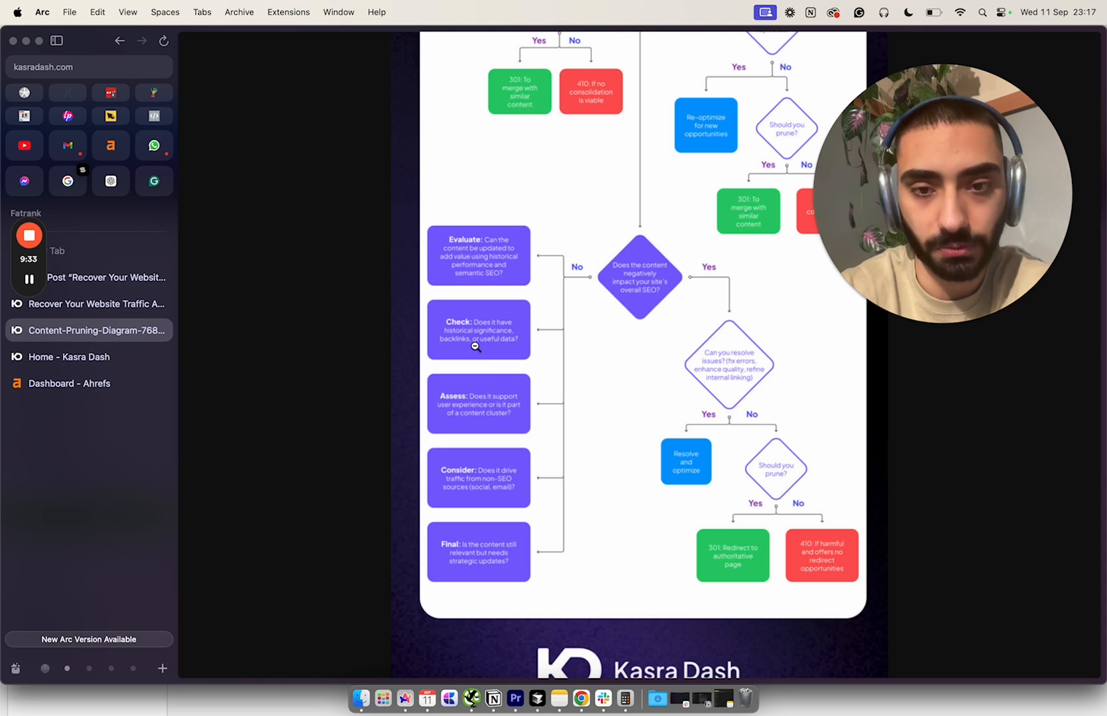
mouse_move(498, 414)
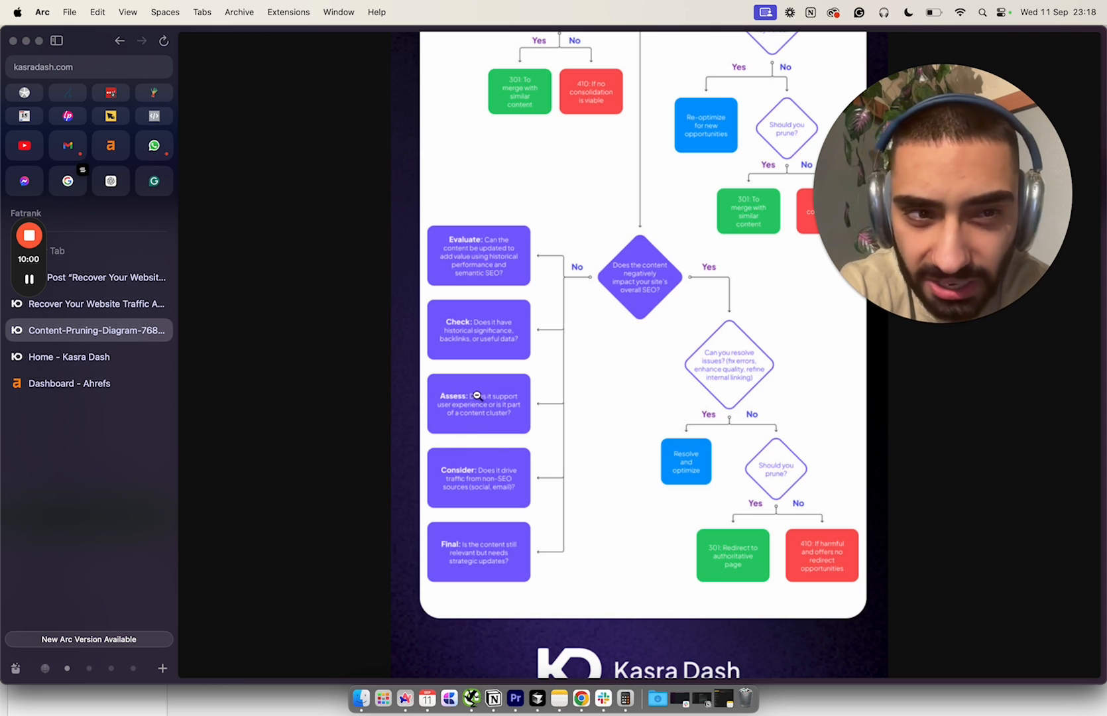
mouse_move(475, 473)
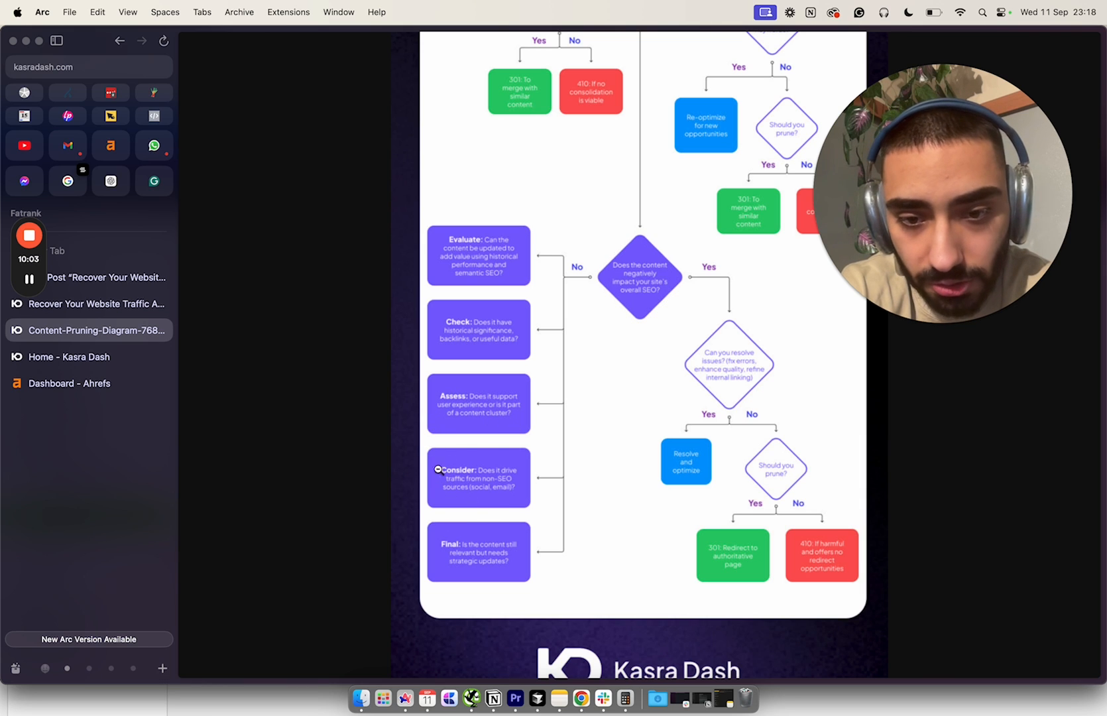
mouse_move(499, 446)
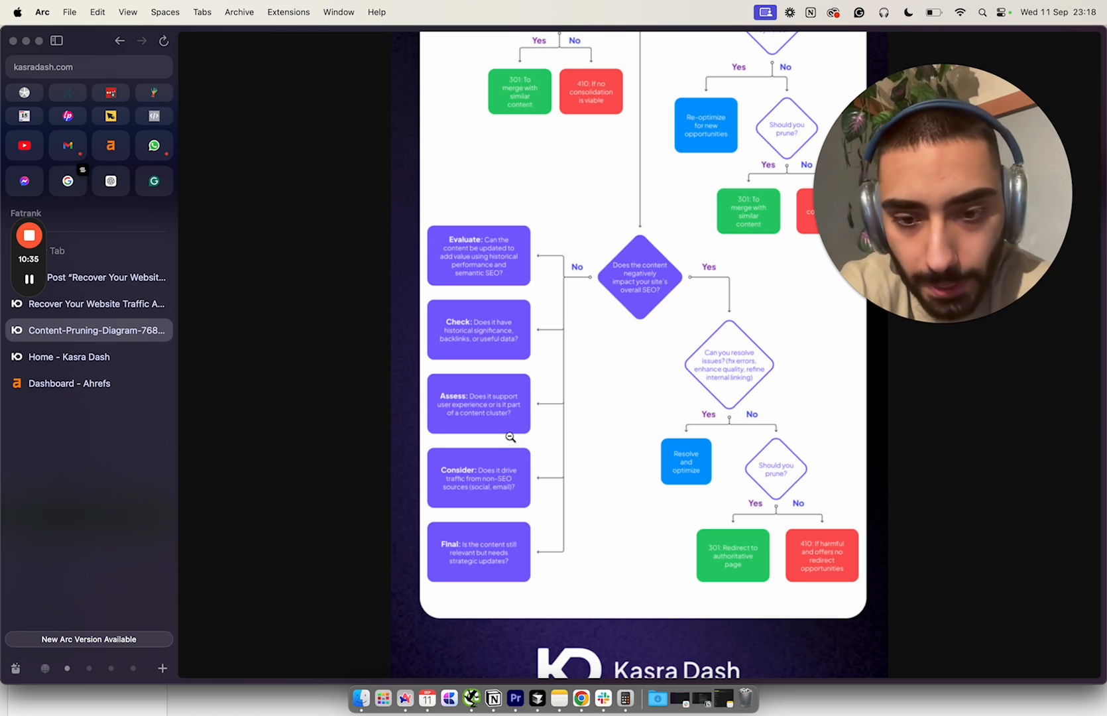
mouse_move(445, 568)
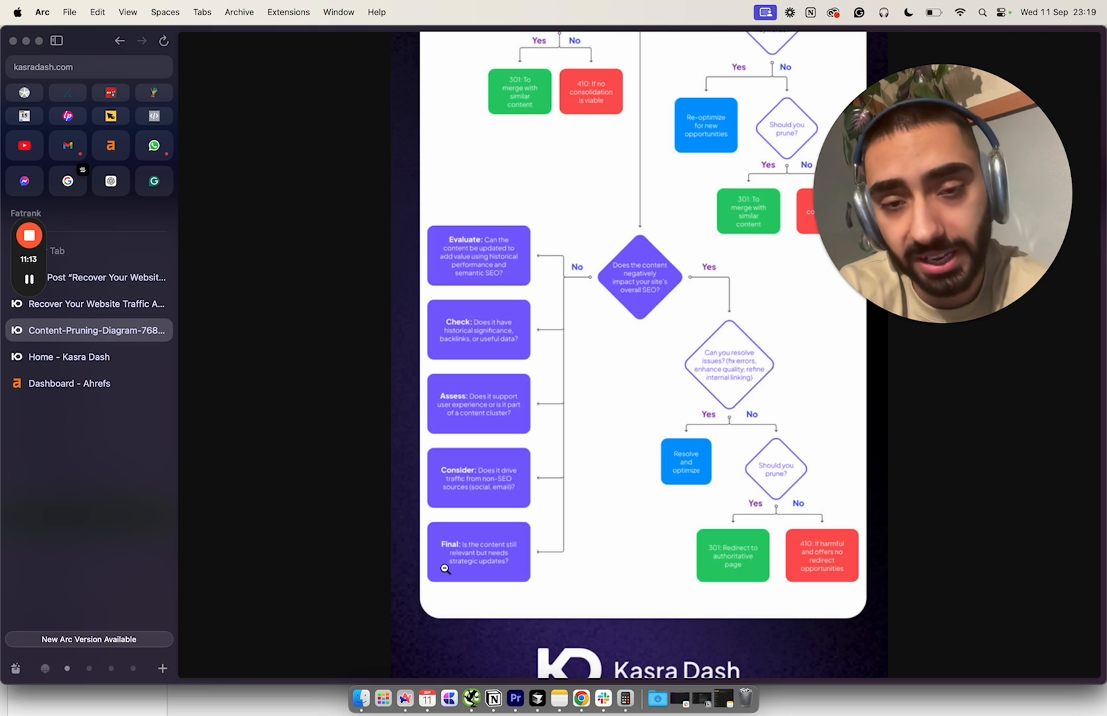
Scroll the pruning diagram back up to its 'Should You Prune or Optimize a Page' title
scroll("up", 3)
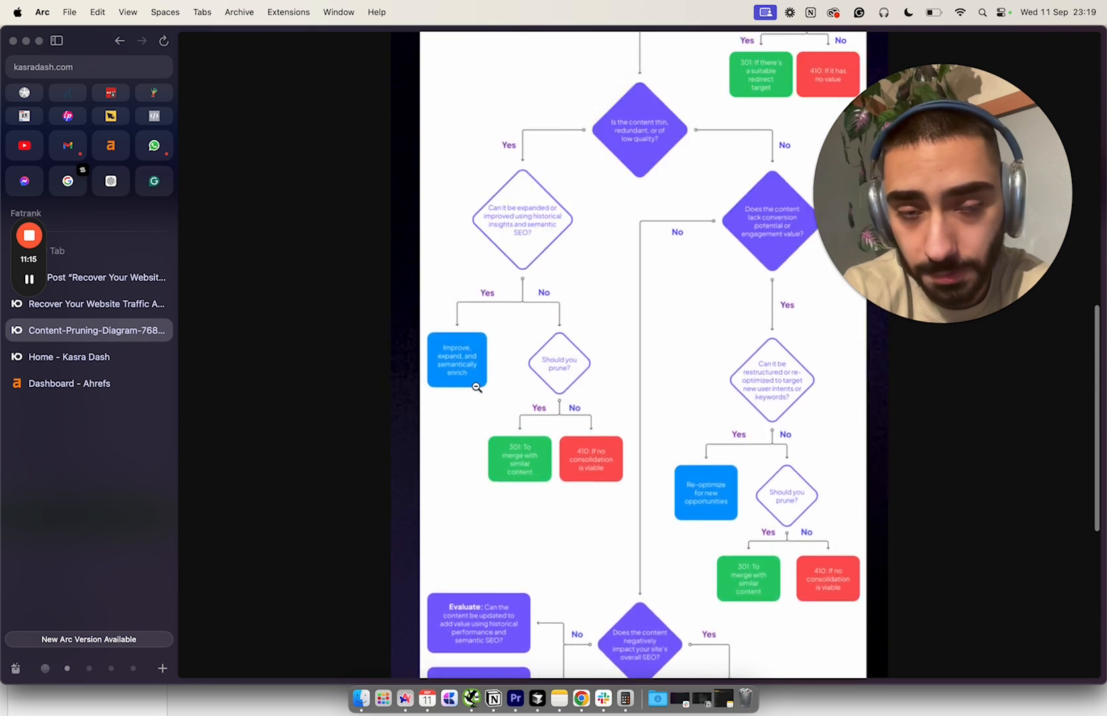
scroll("up", 3)
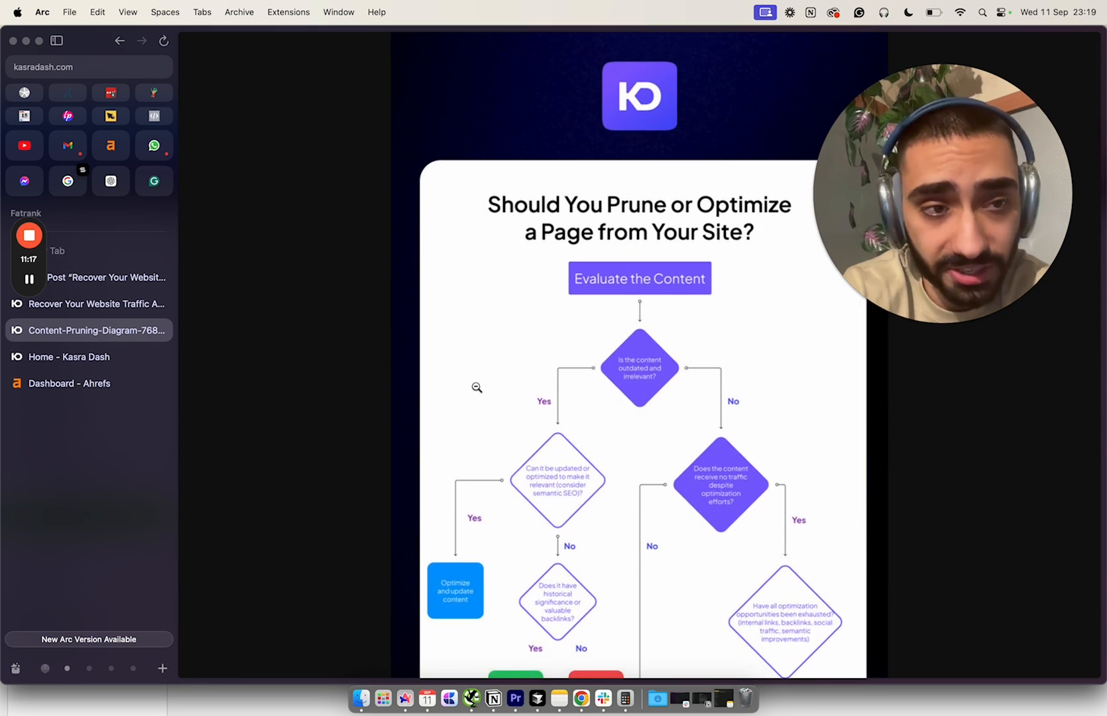
scroll("down", 3)
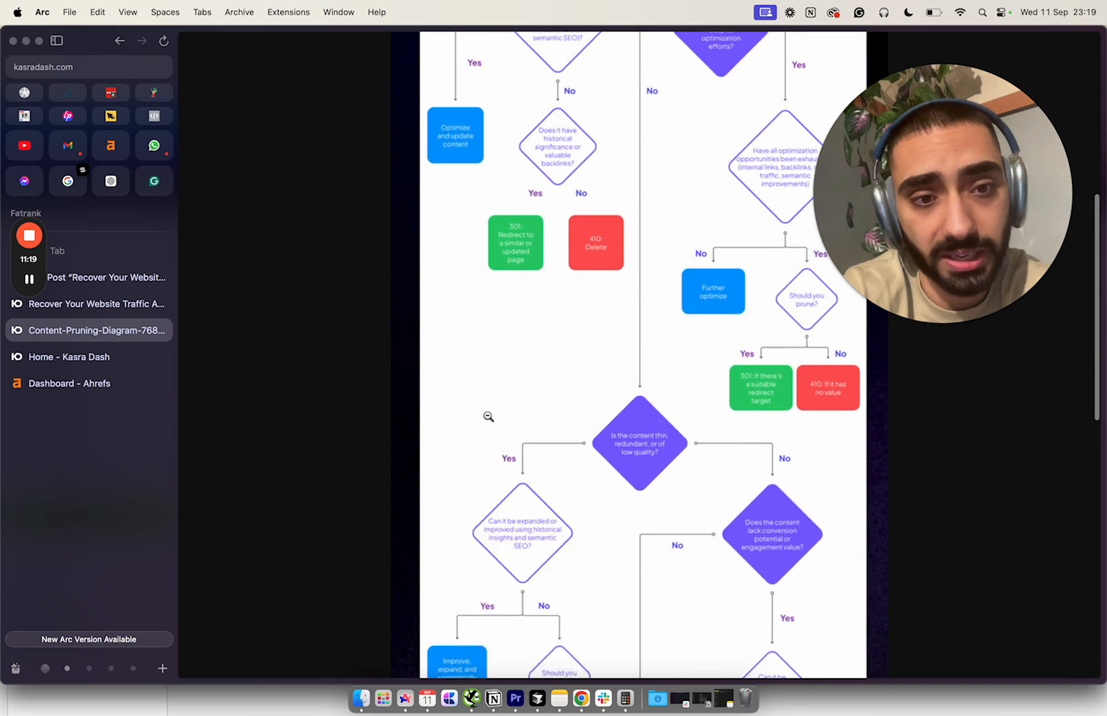
scroll("up", 3)
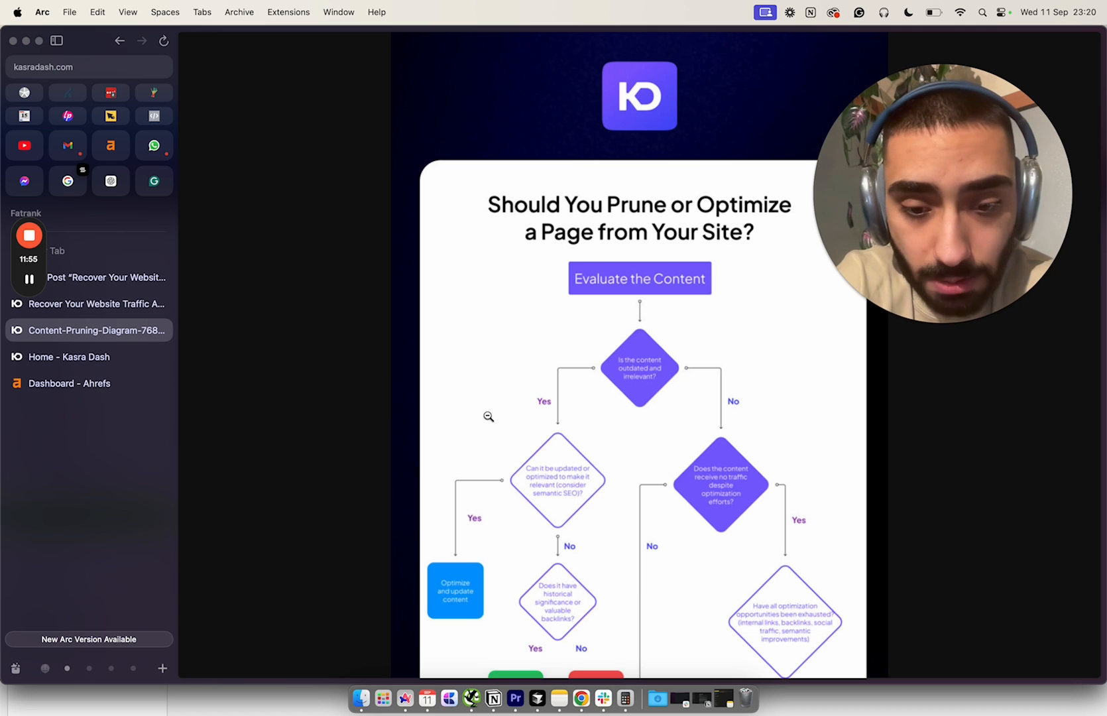
left_click(470, 698)
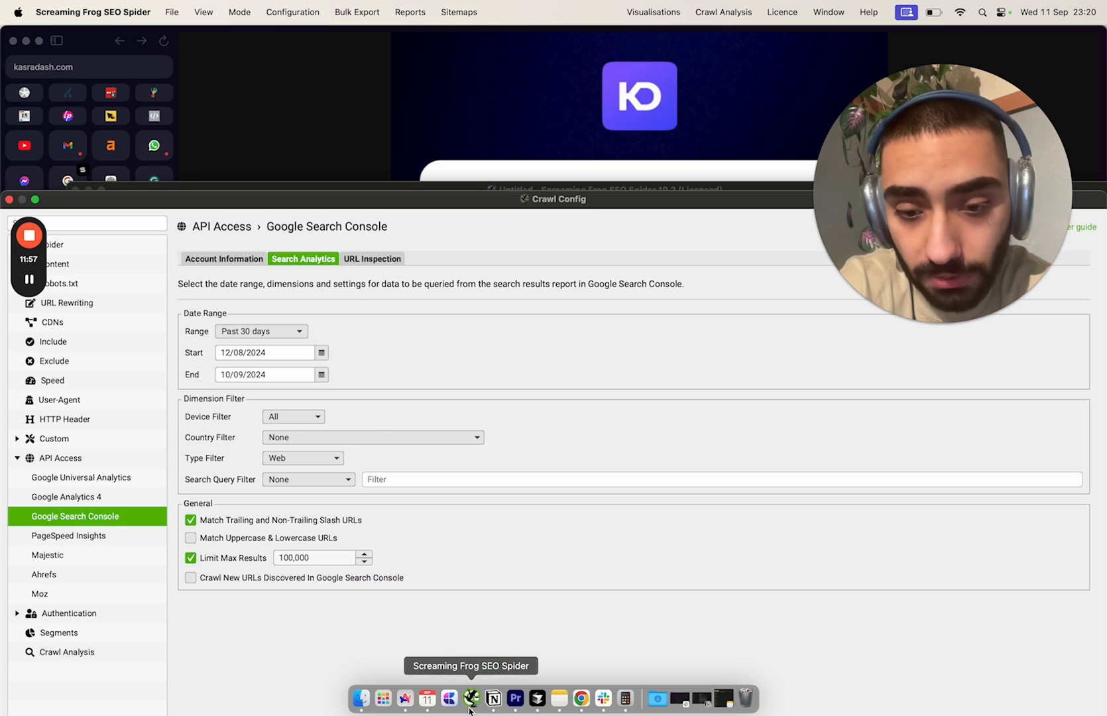
mouse_move(333, 115)
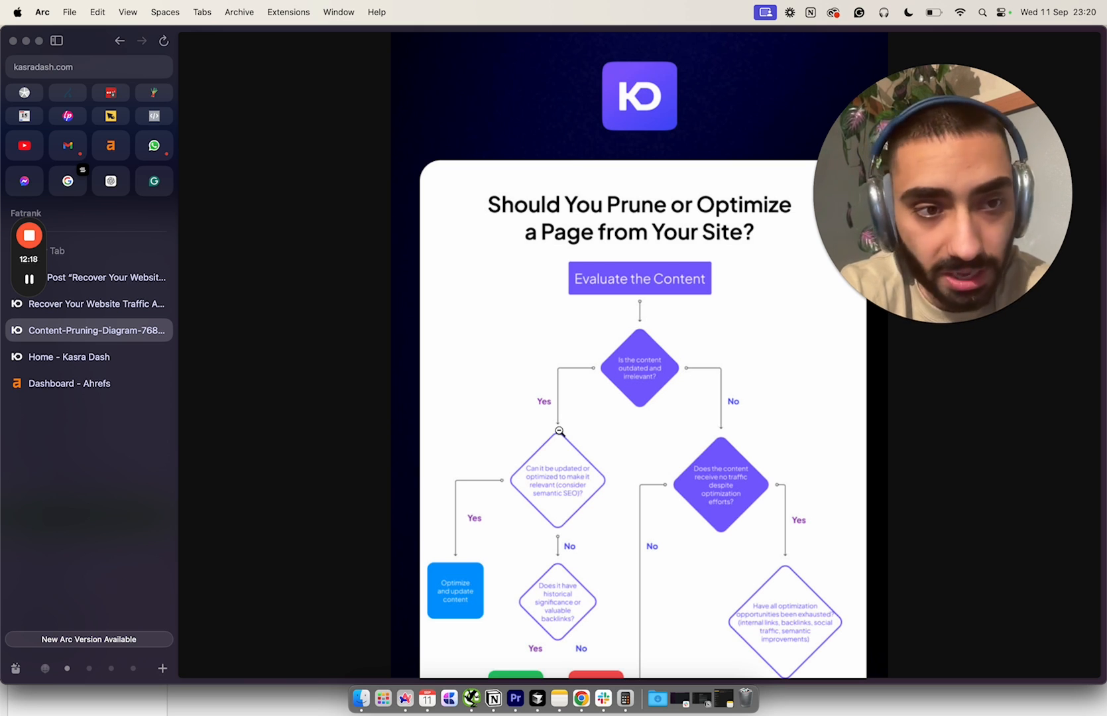
mouse_move(135, 359)
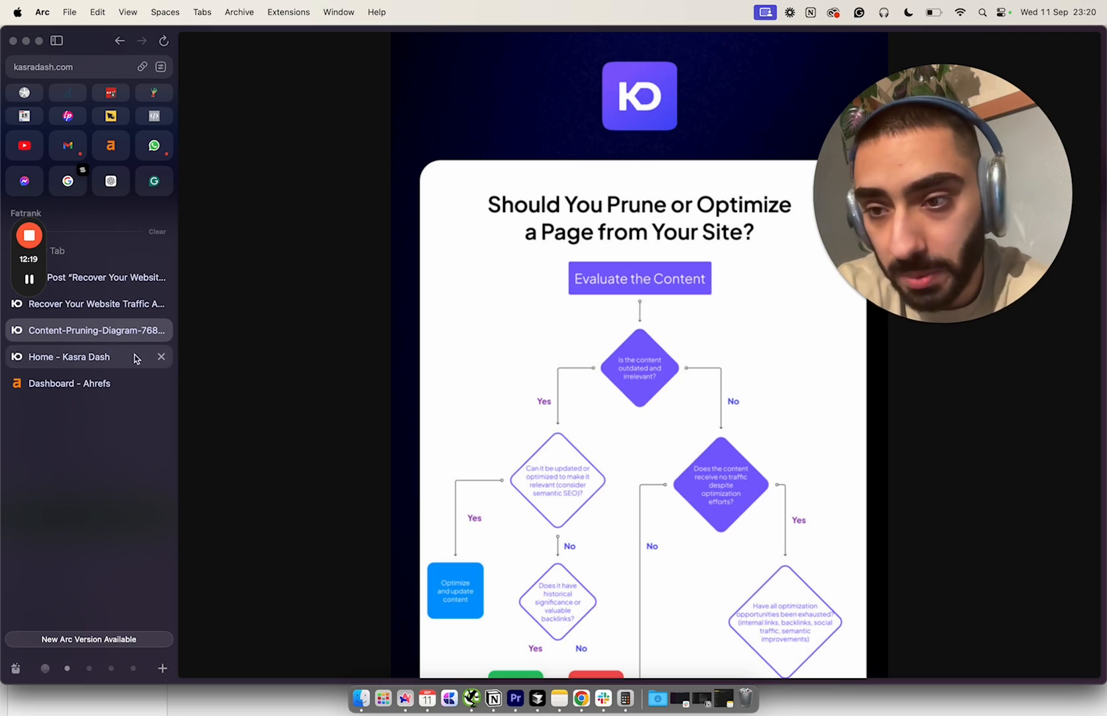
Go from the Kasra Dash home page via Work With Me to the 'Get In Touch' page
left_click(68, 357)
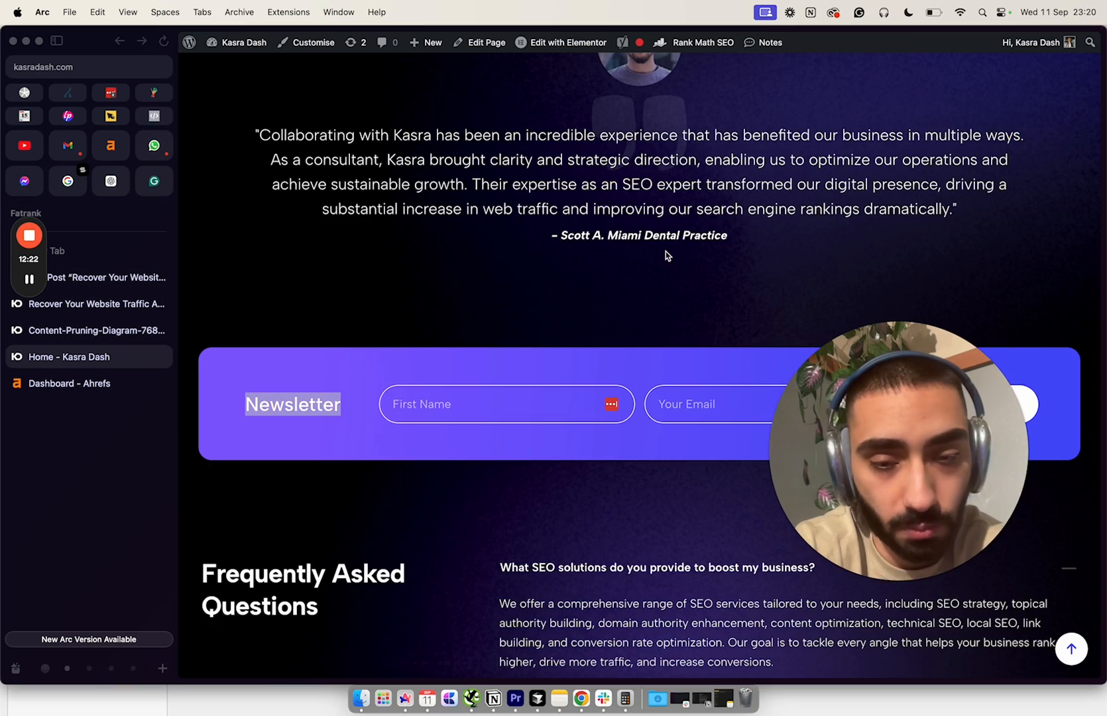
scroll("up", 3)
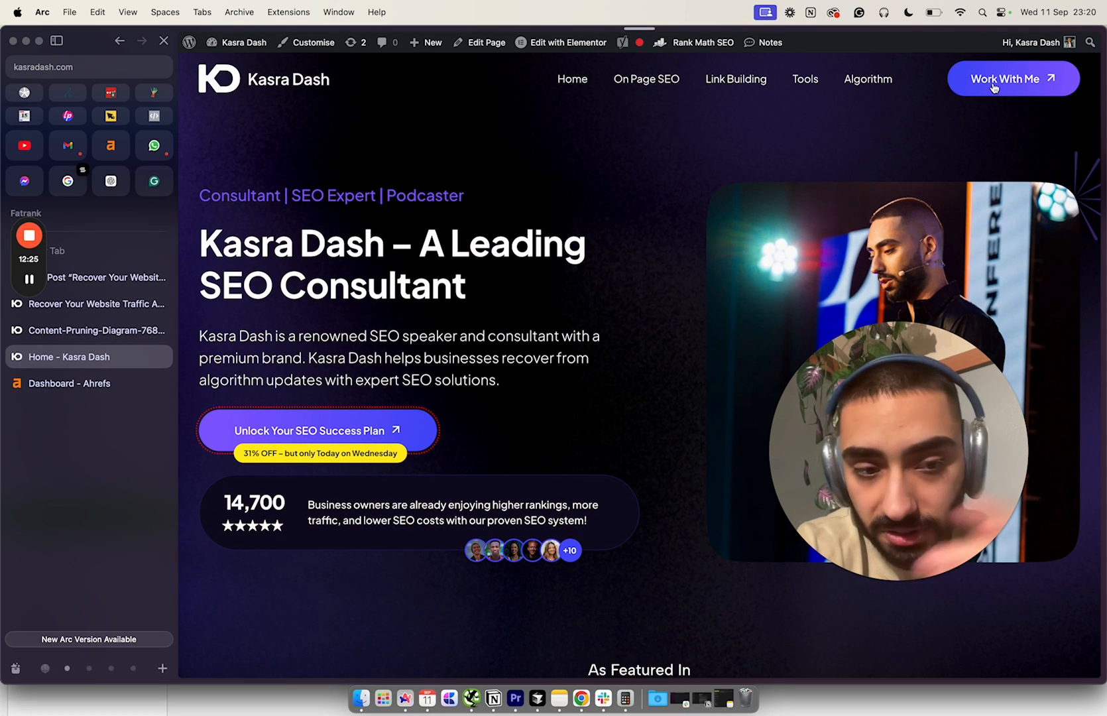
left_click(1013, 79)
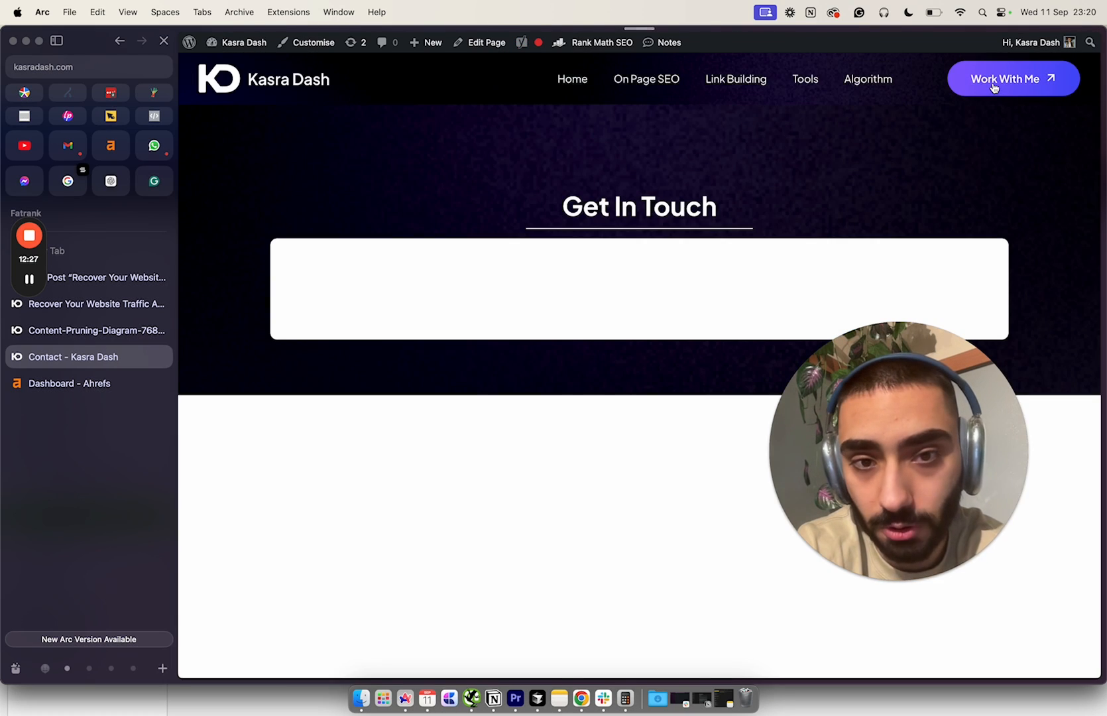